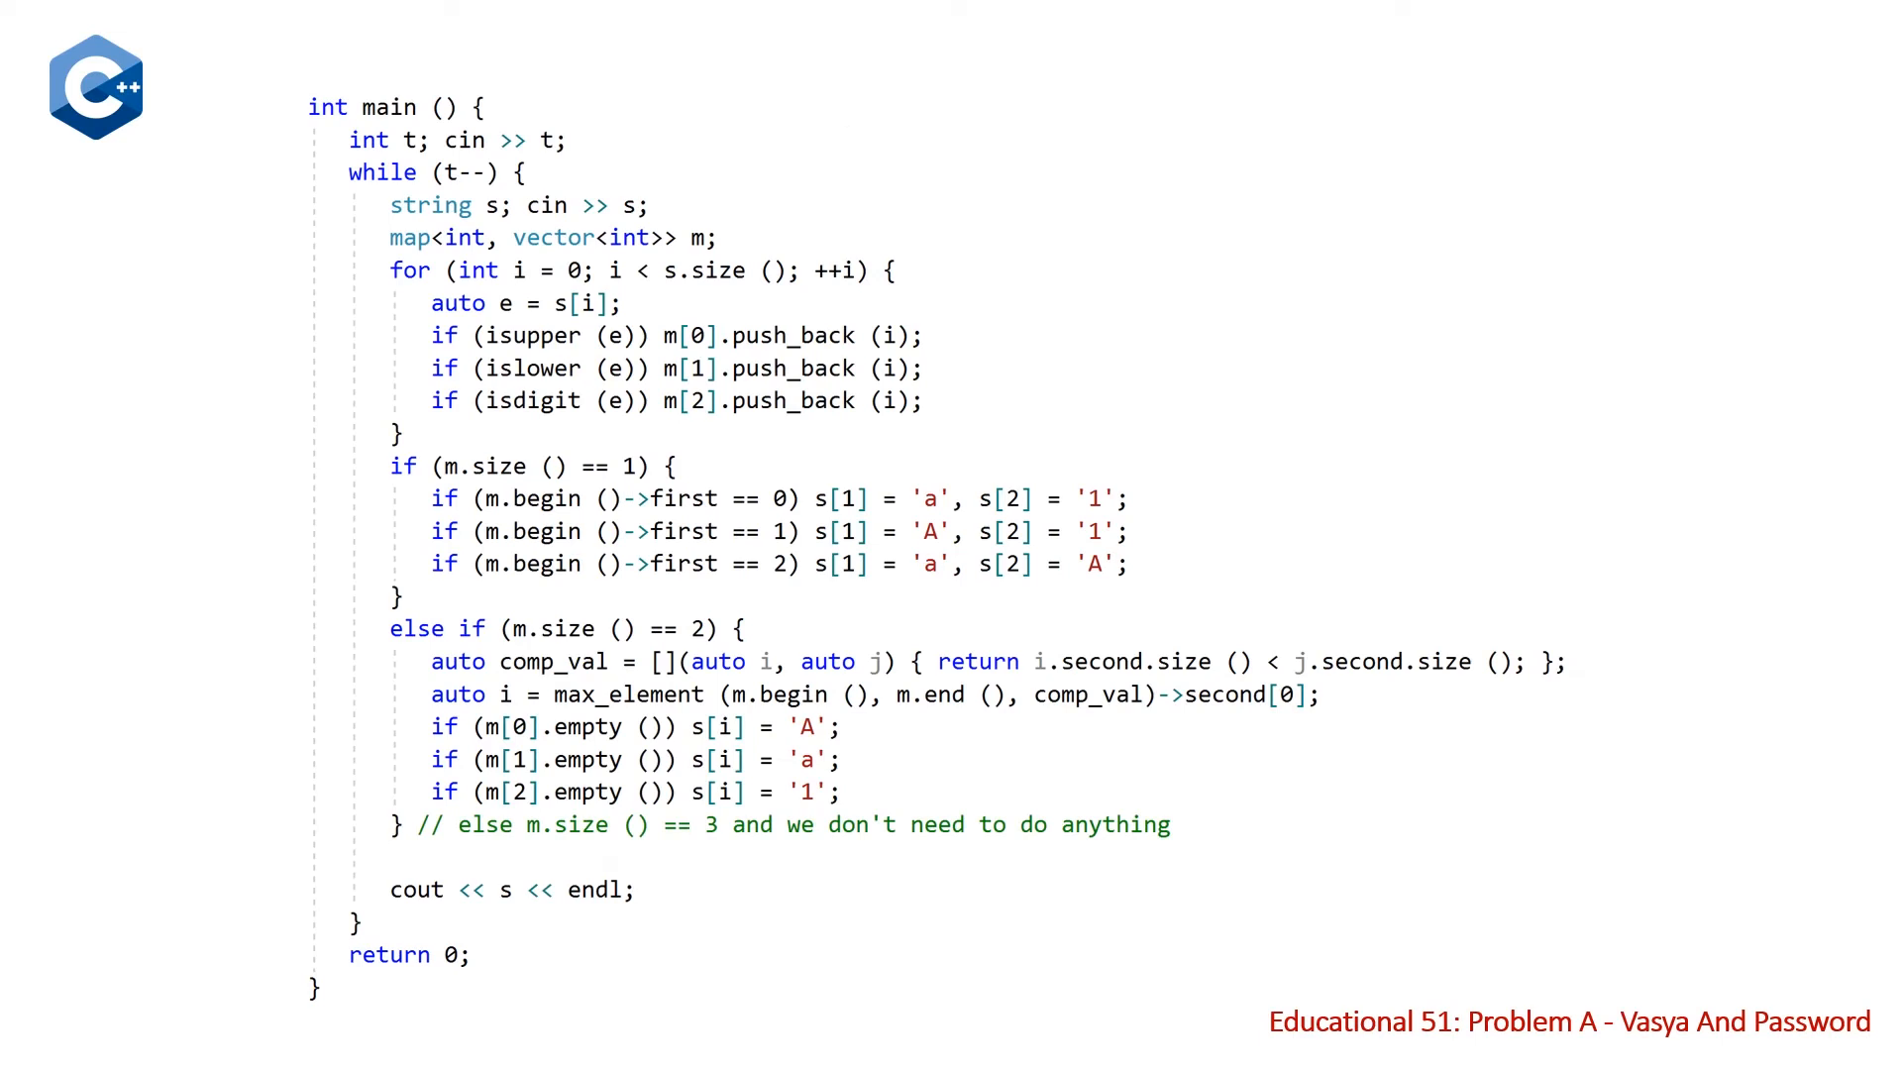
mouse_move(1462, 677)
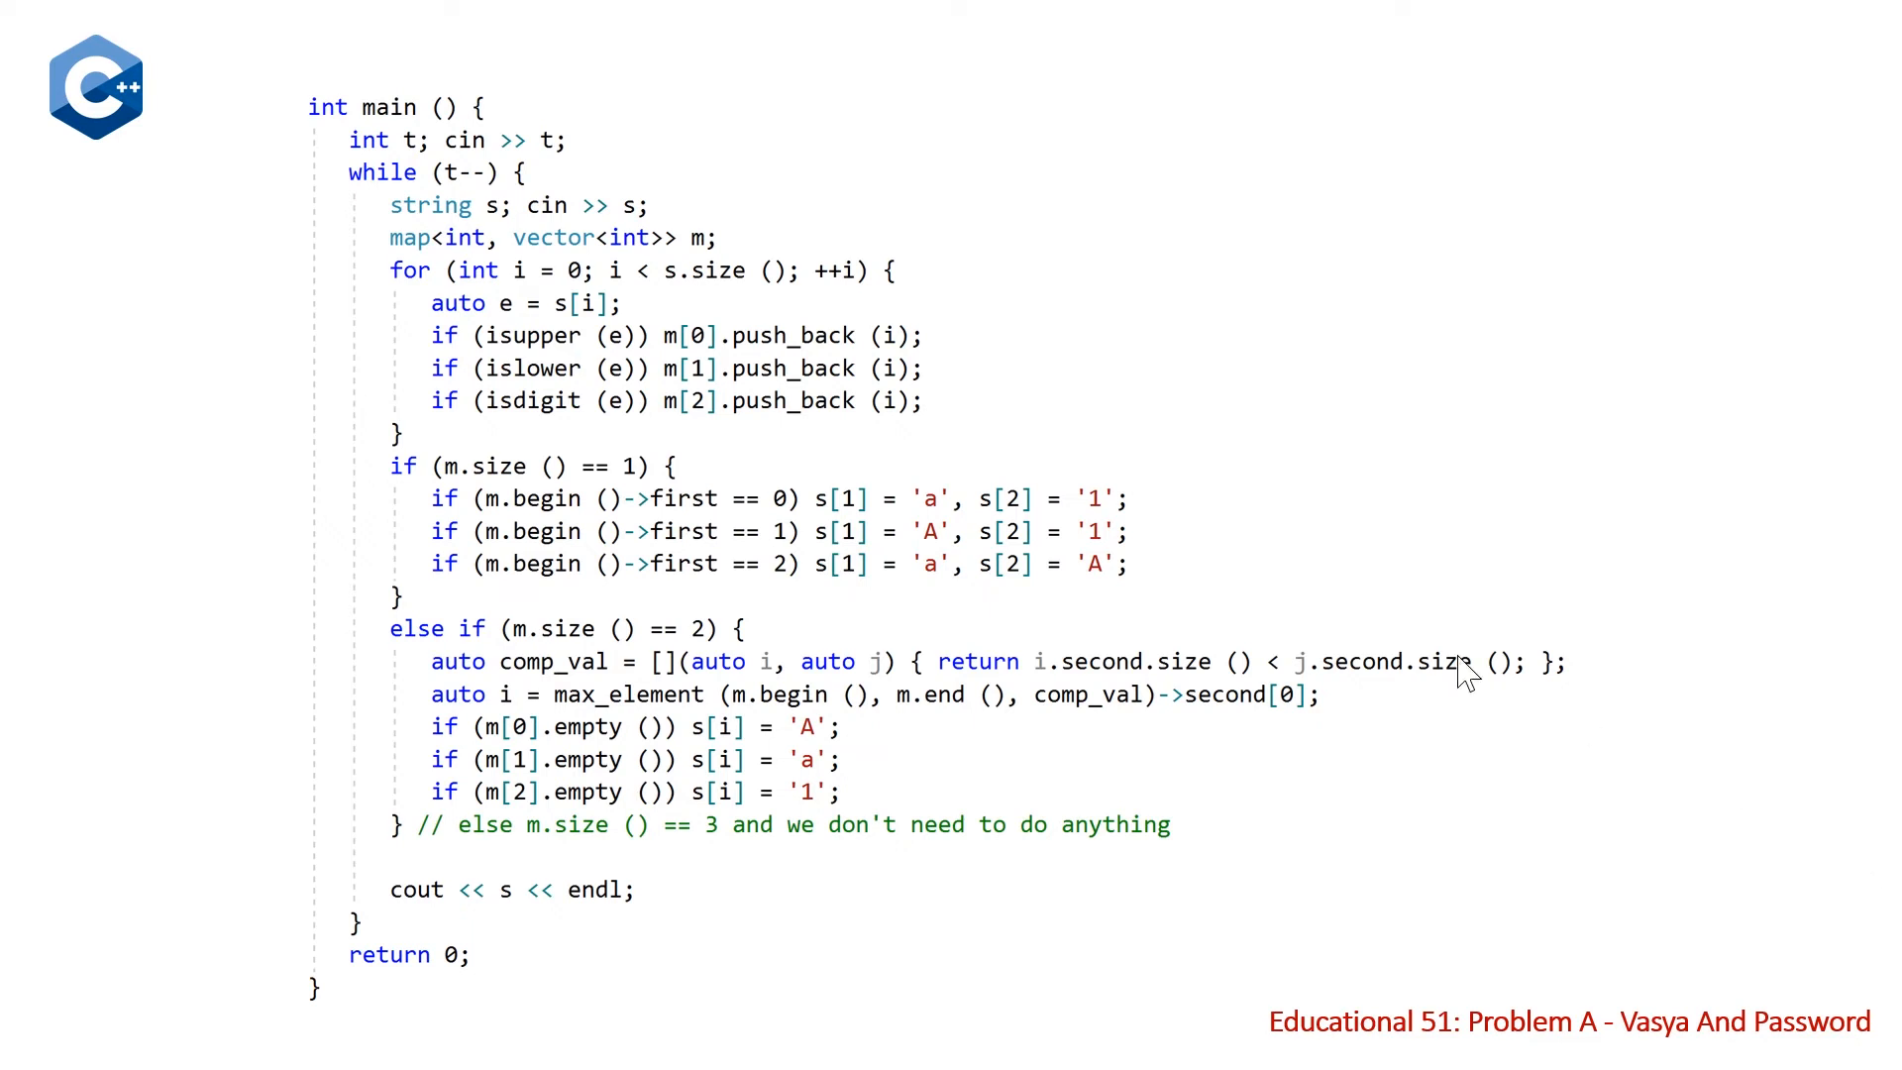
mouse_move(625, 425)
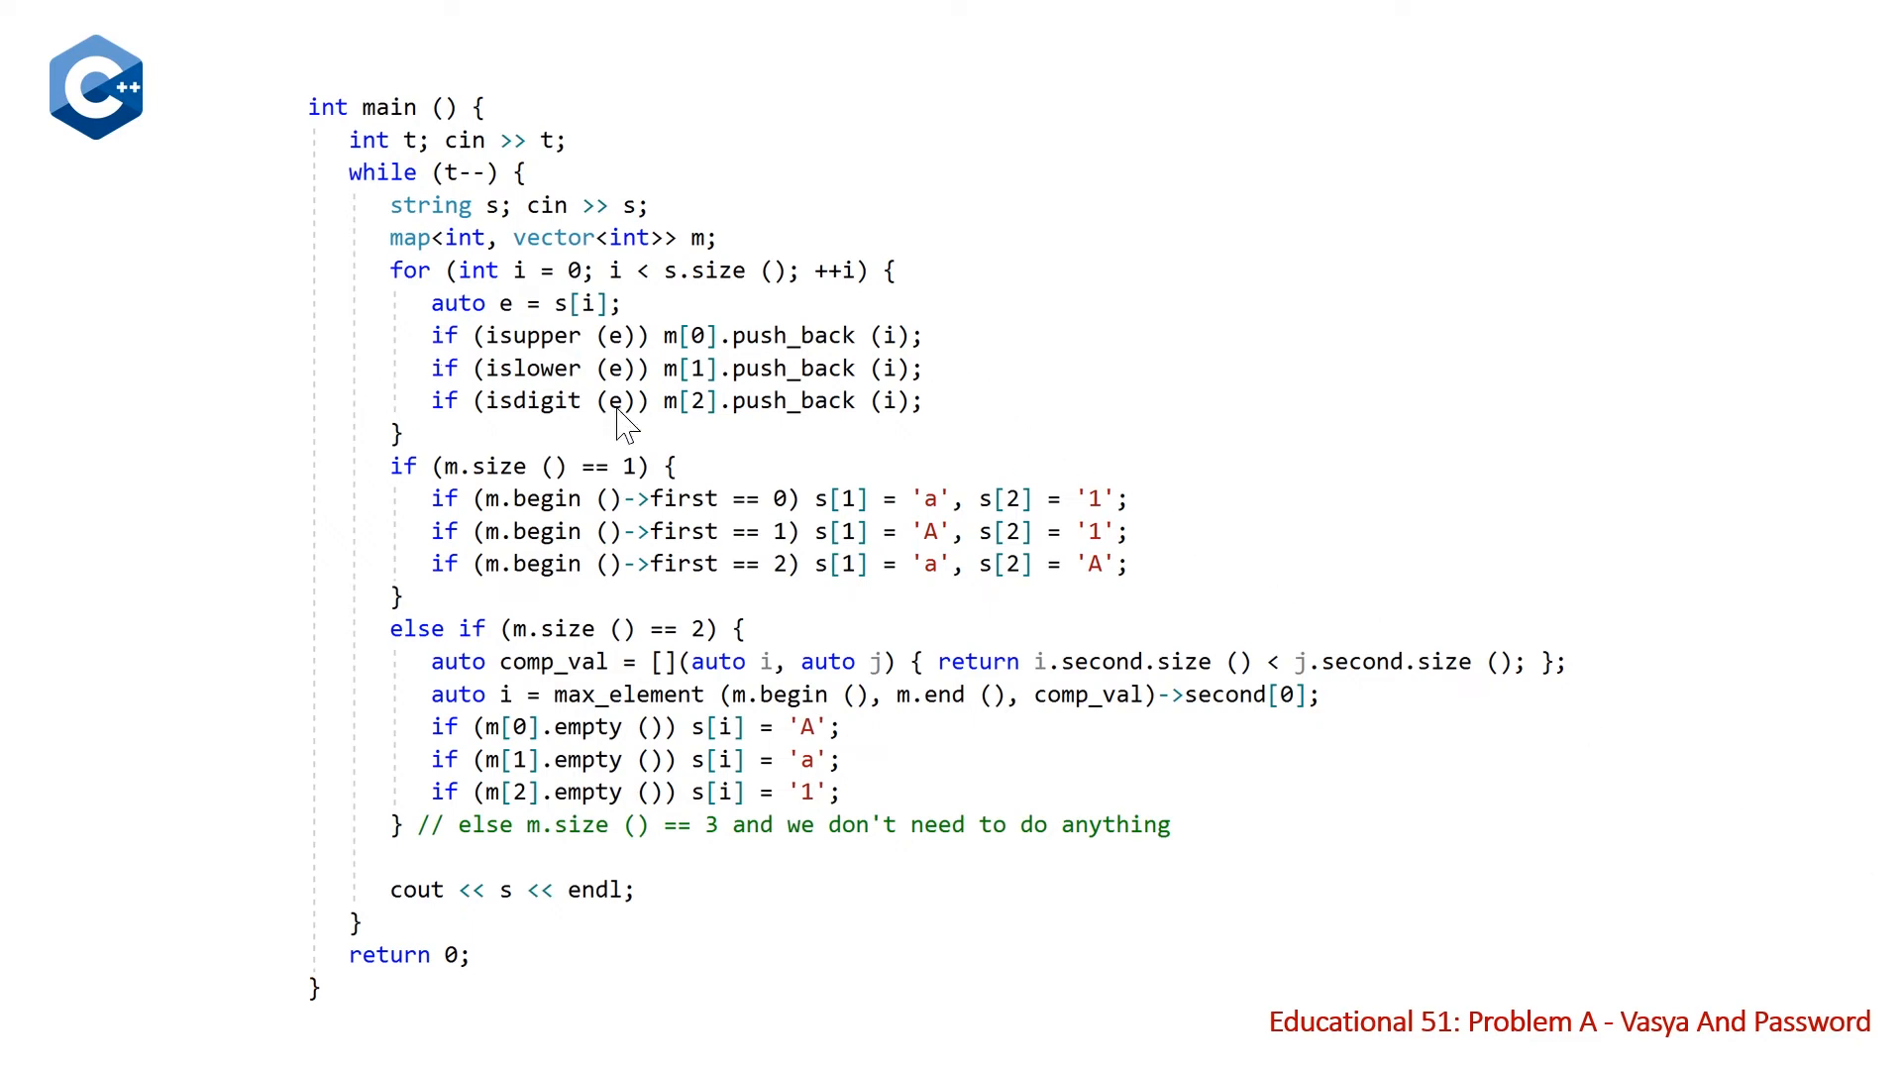
mouse_move(655, 403)
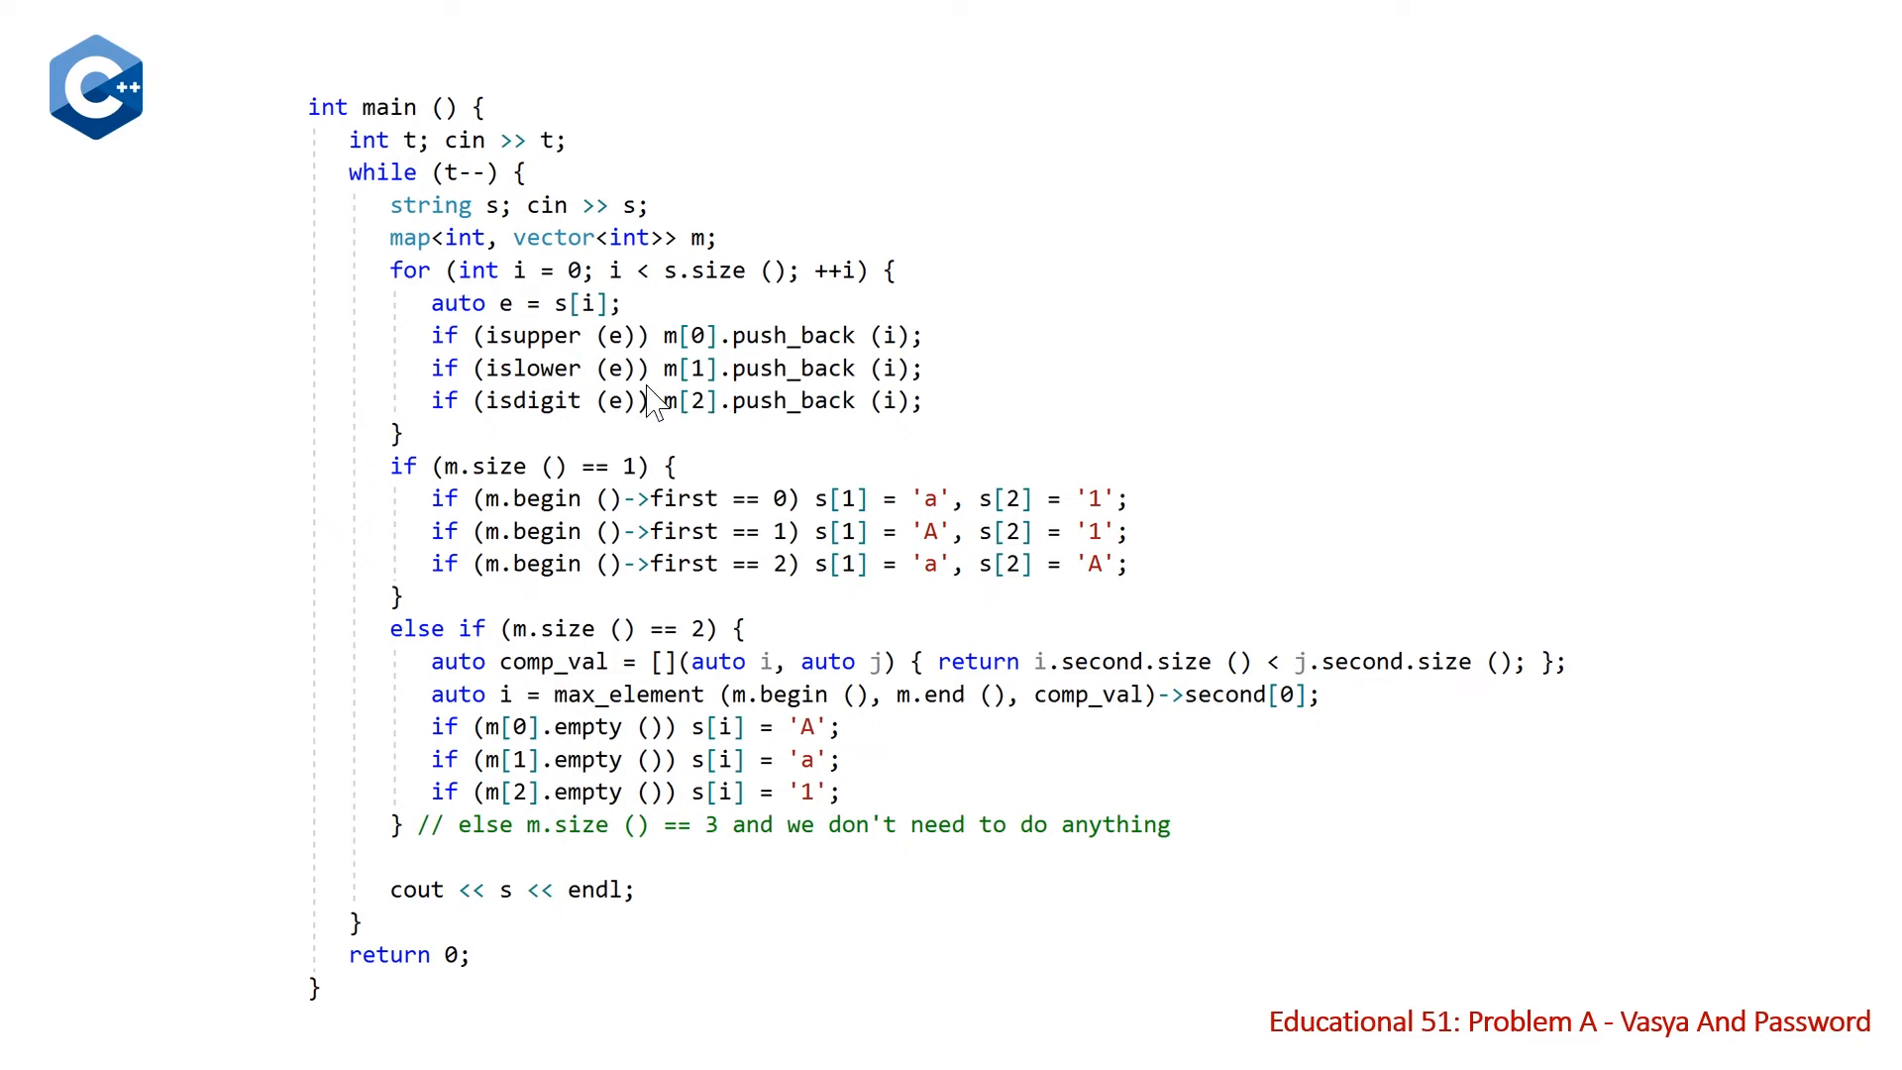
mouse_move(655, 403)
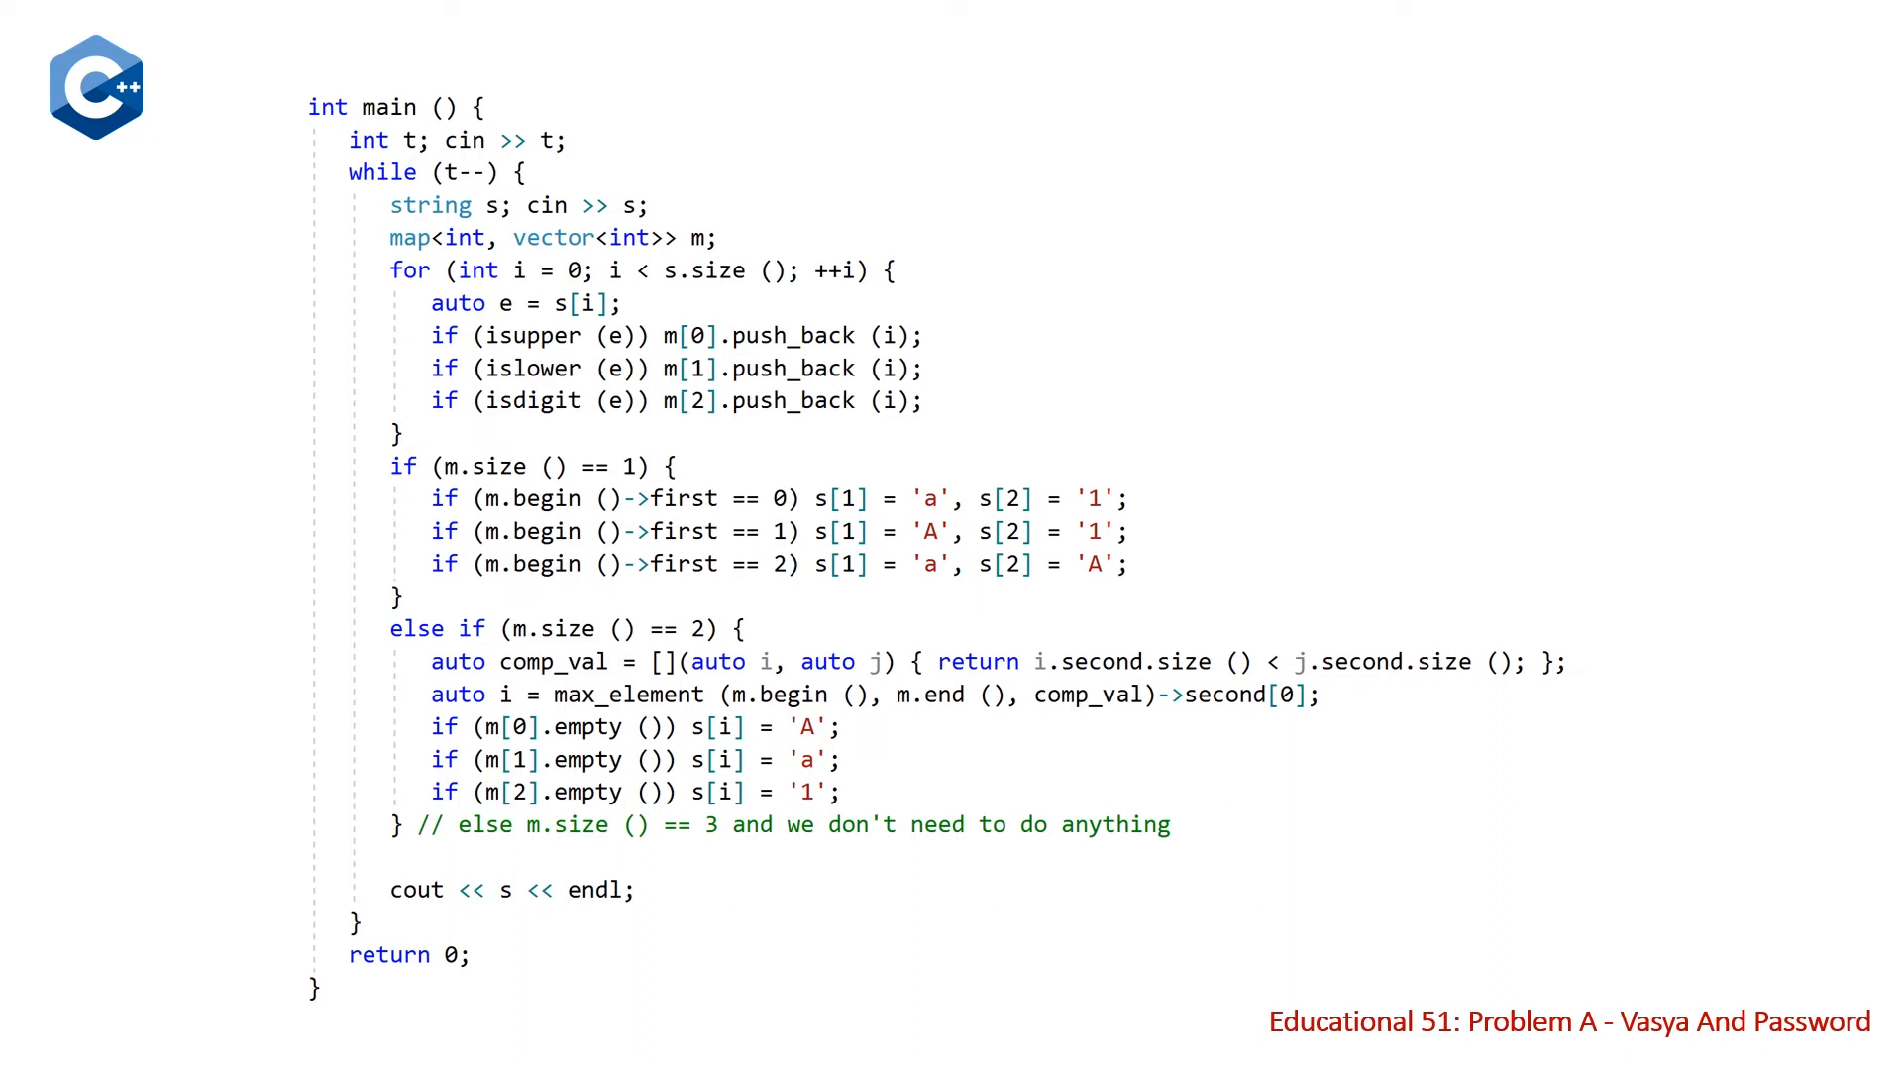
mouse_move(376, 177)
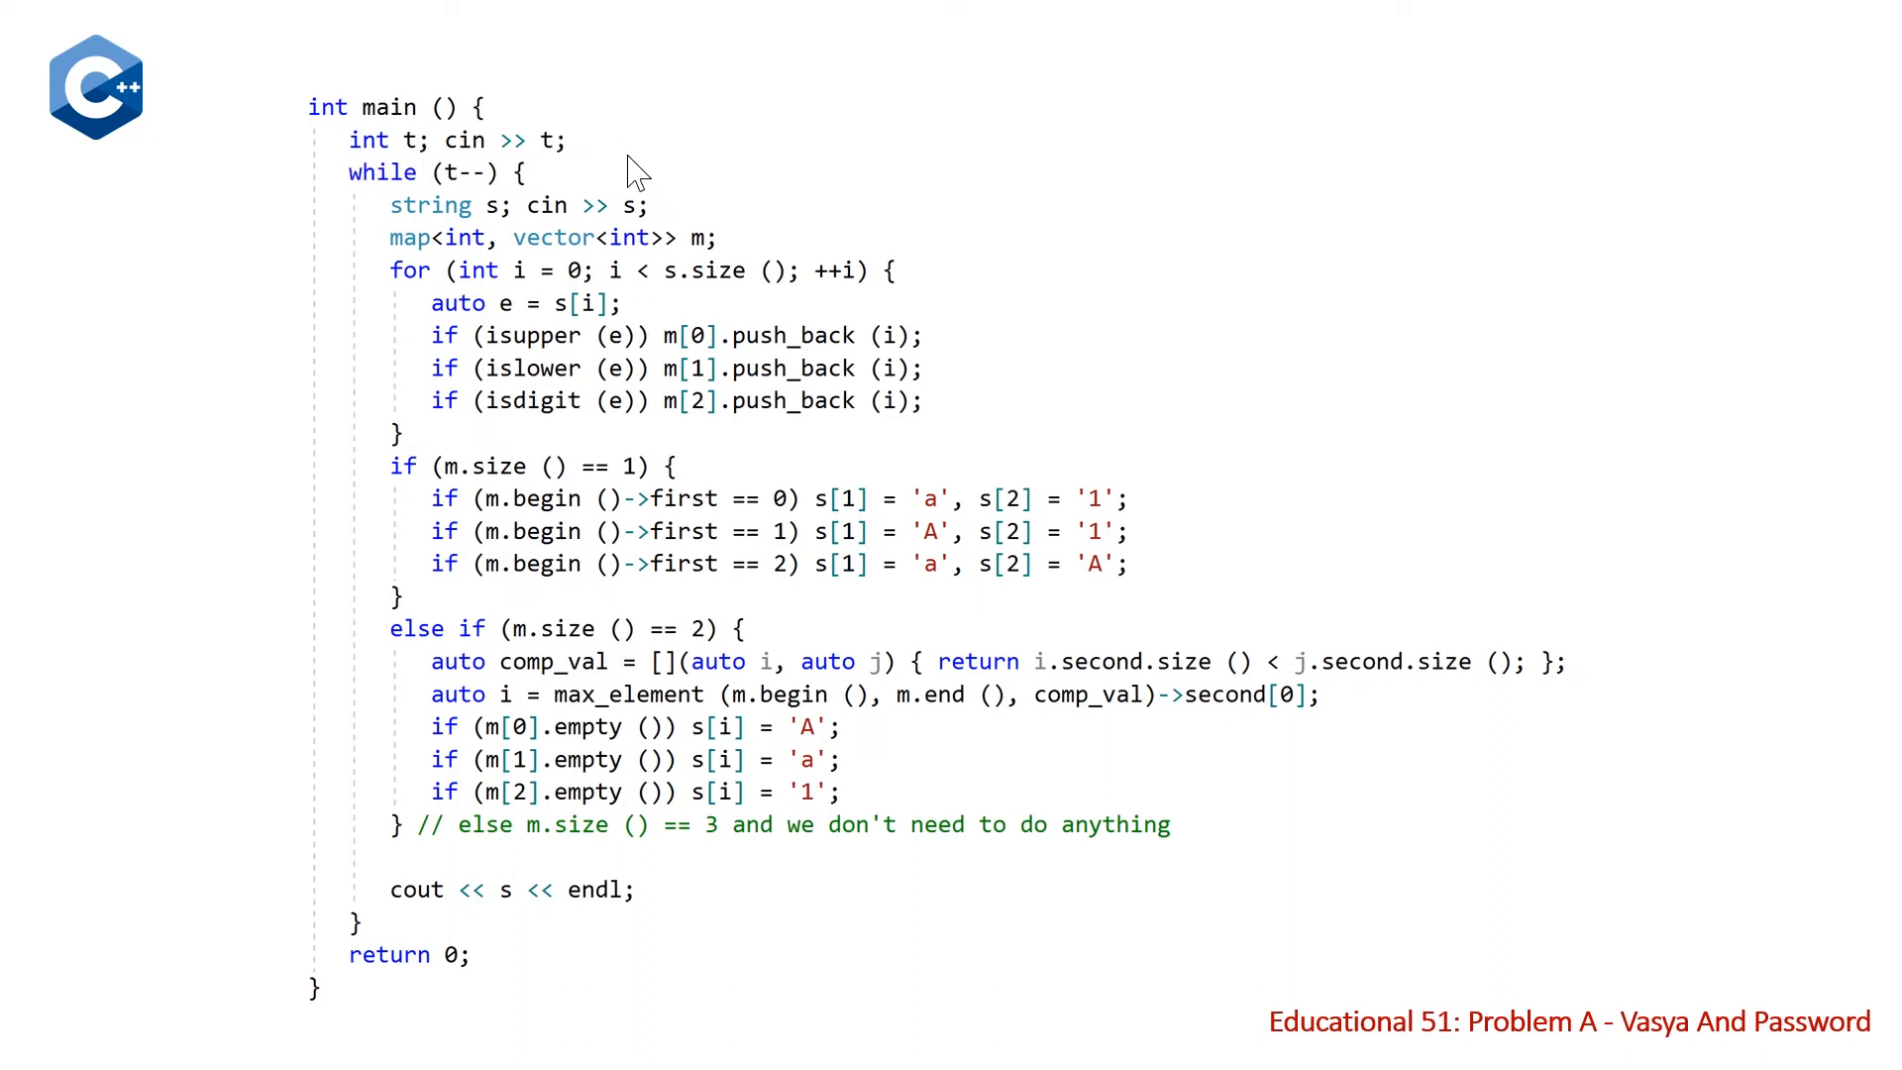
mouse_move(358, 212)
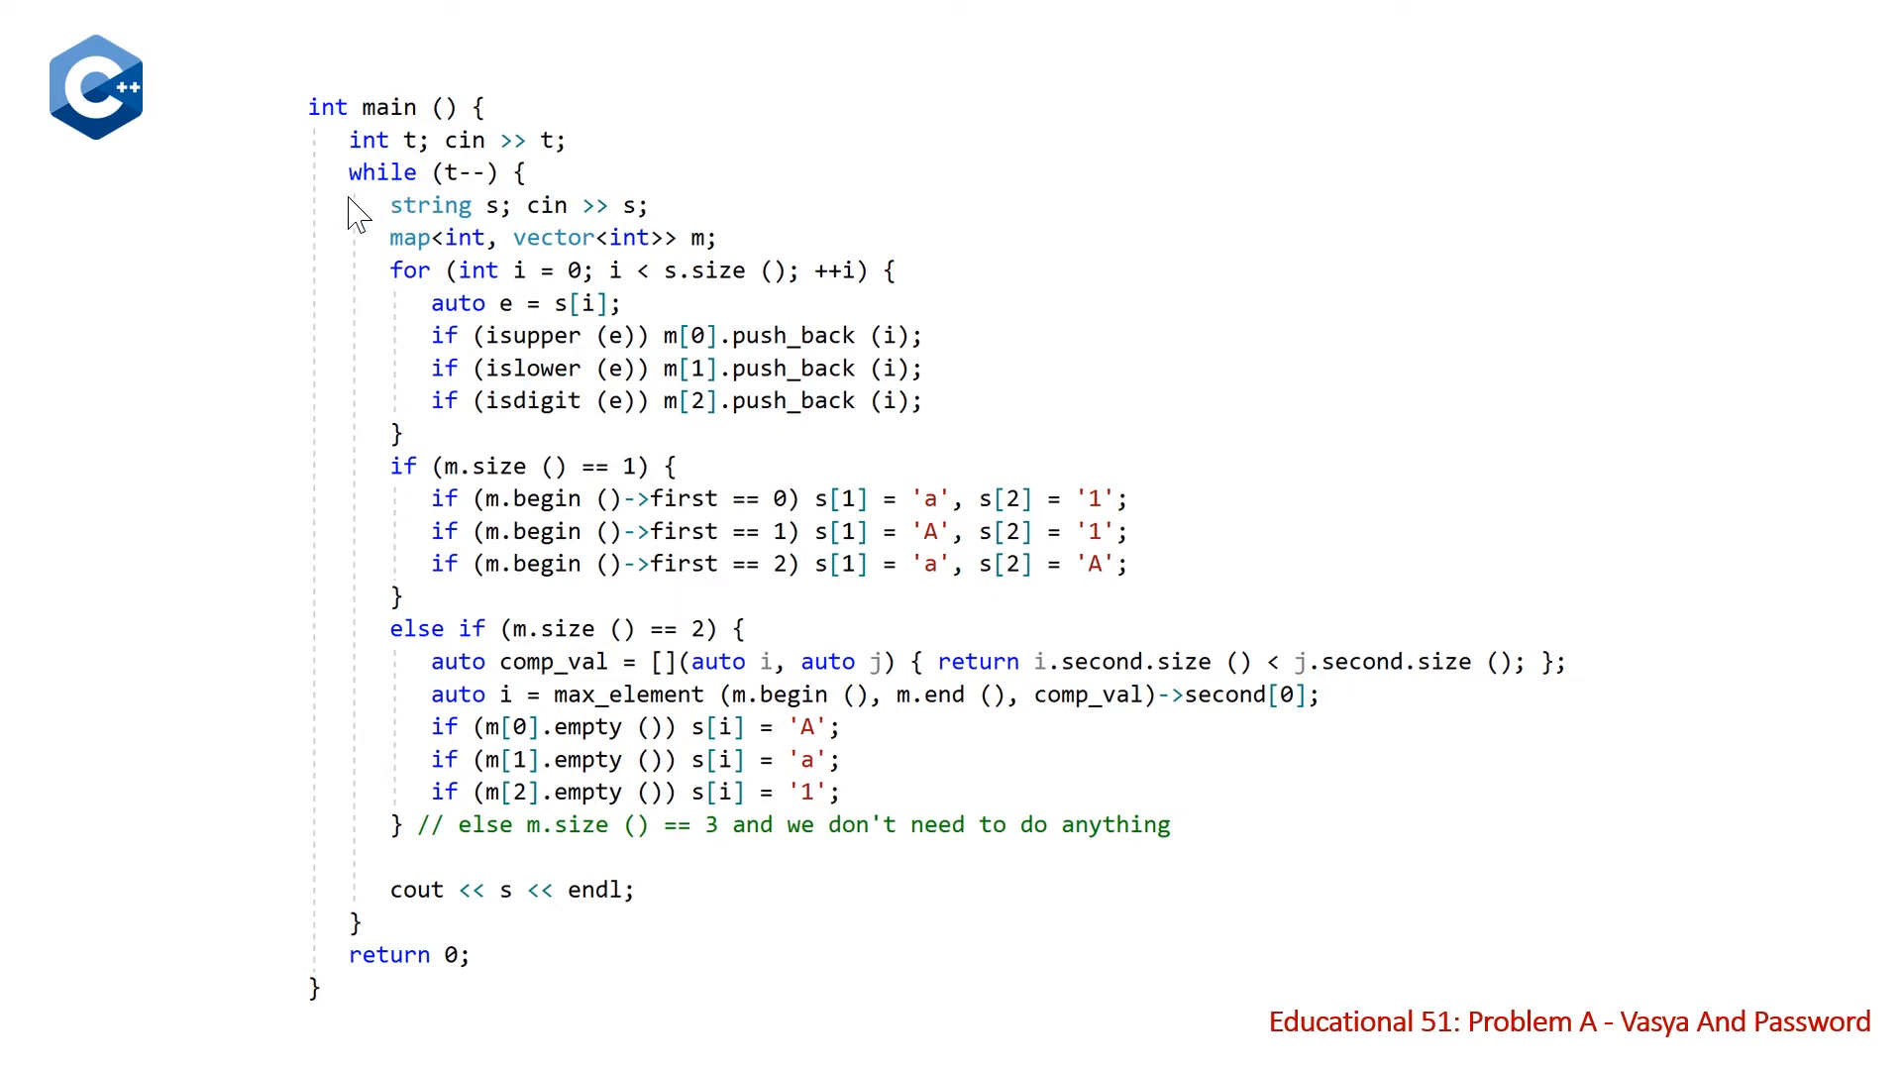
mouse_move(302, 276)
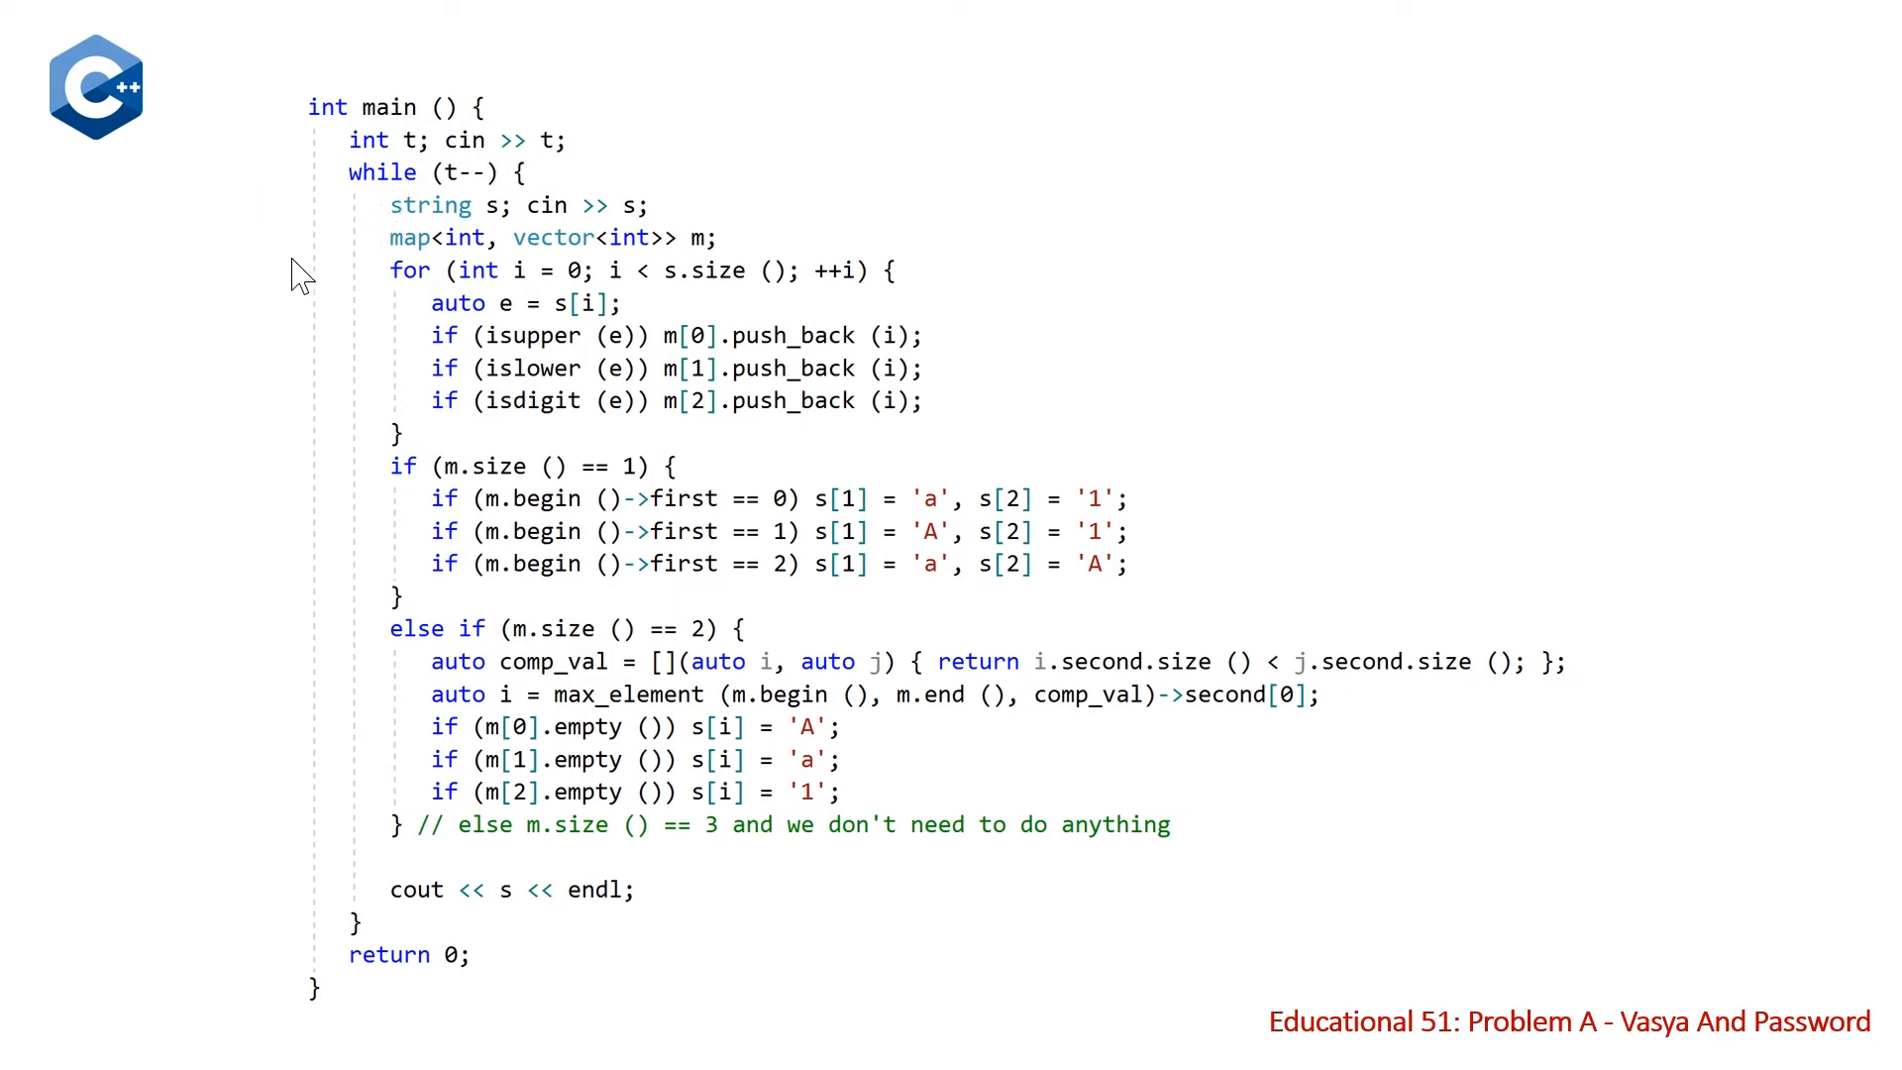
mouse_move(395, 282)
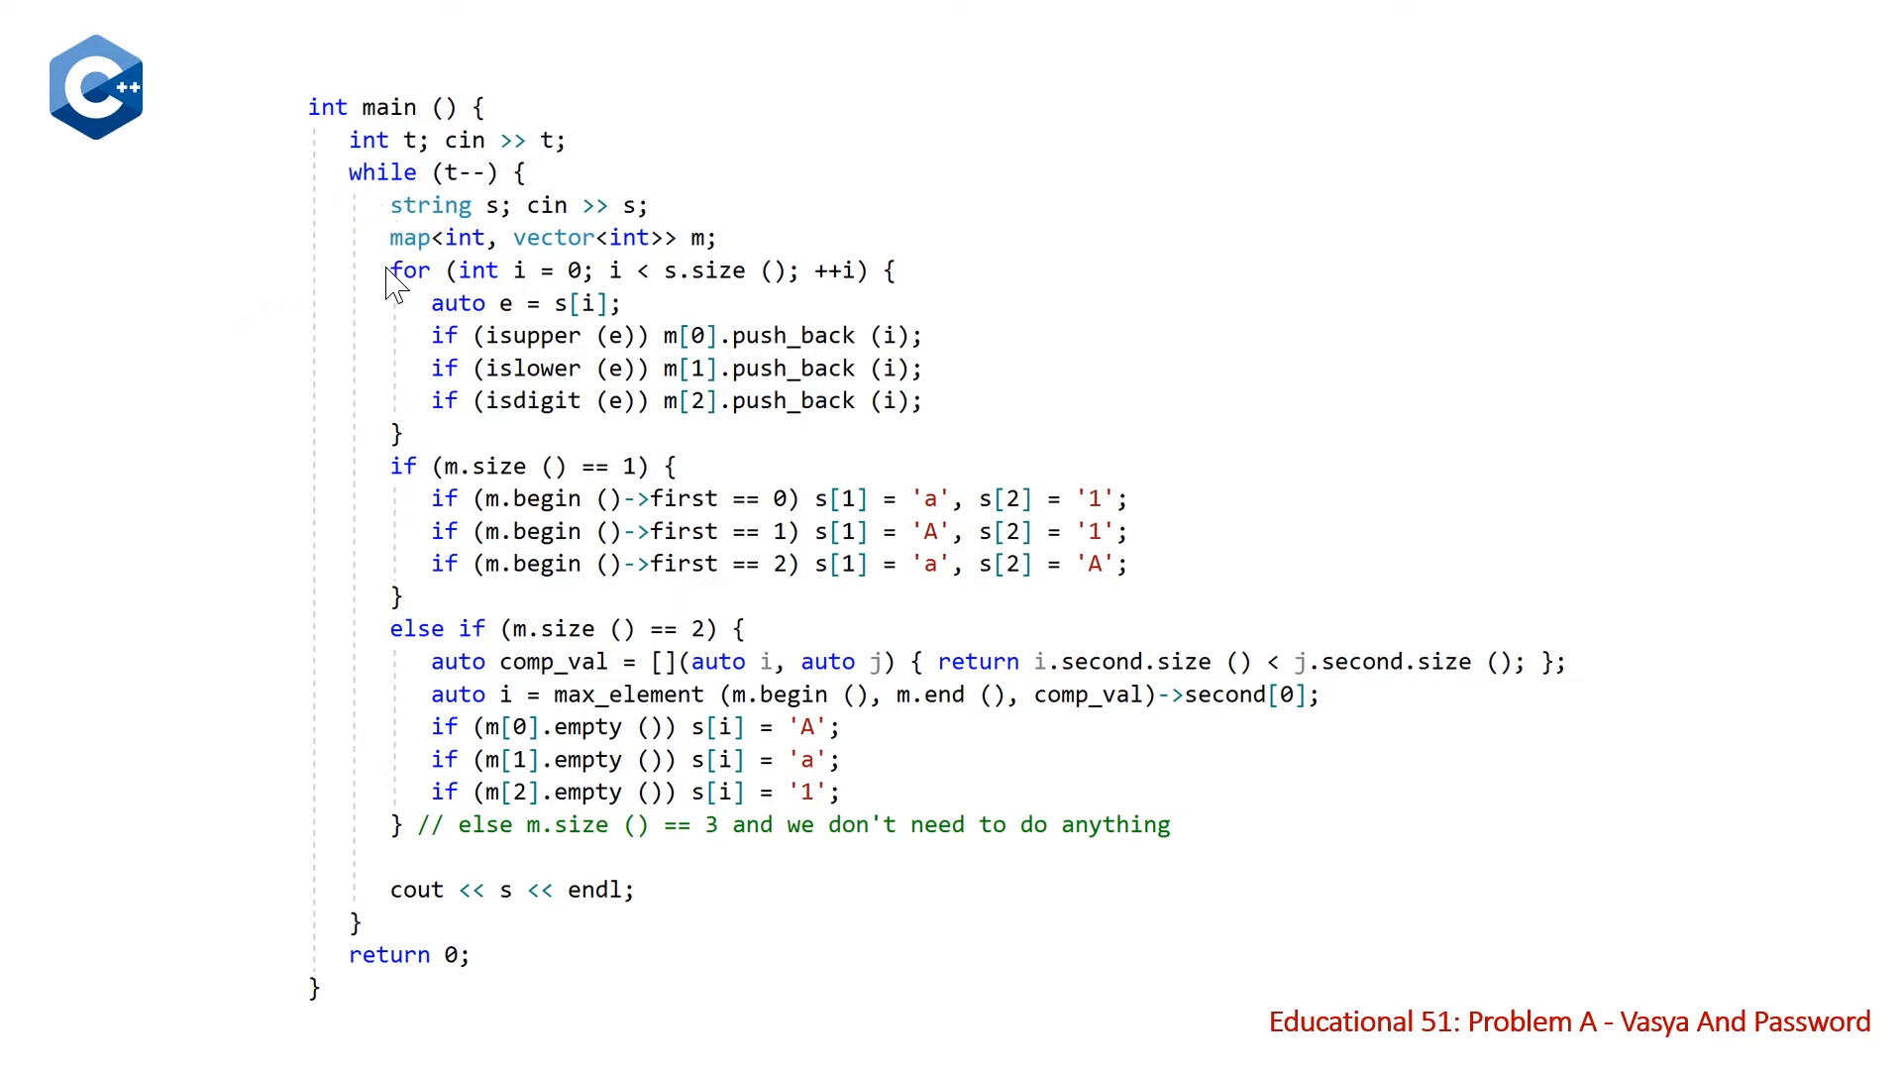
mouse_move(400, 254)
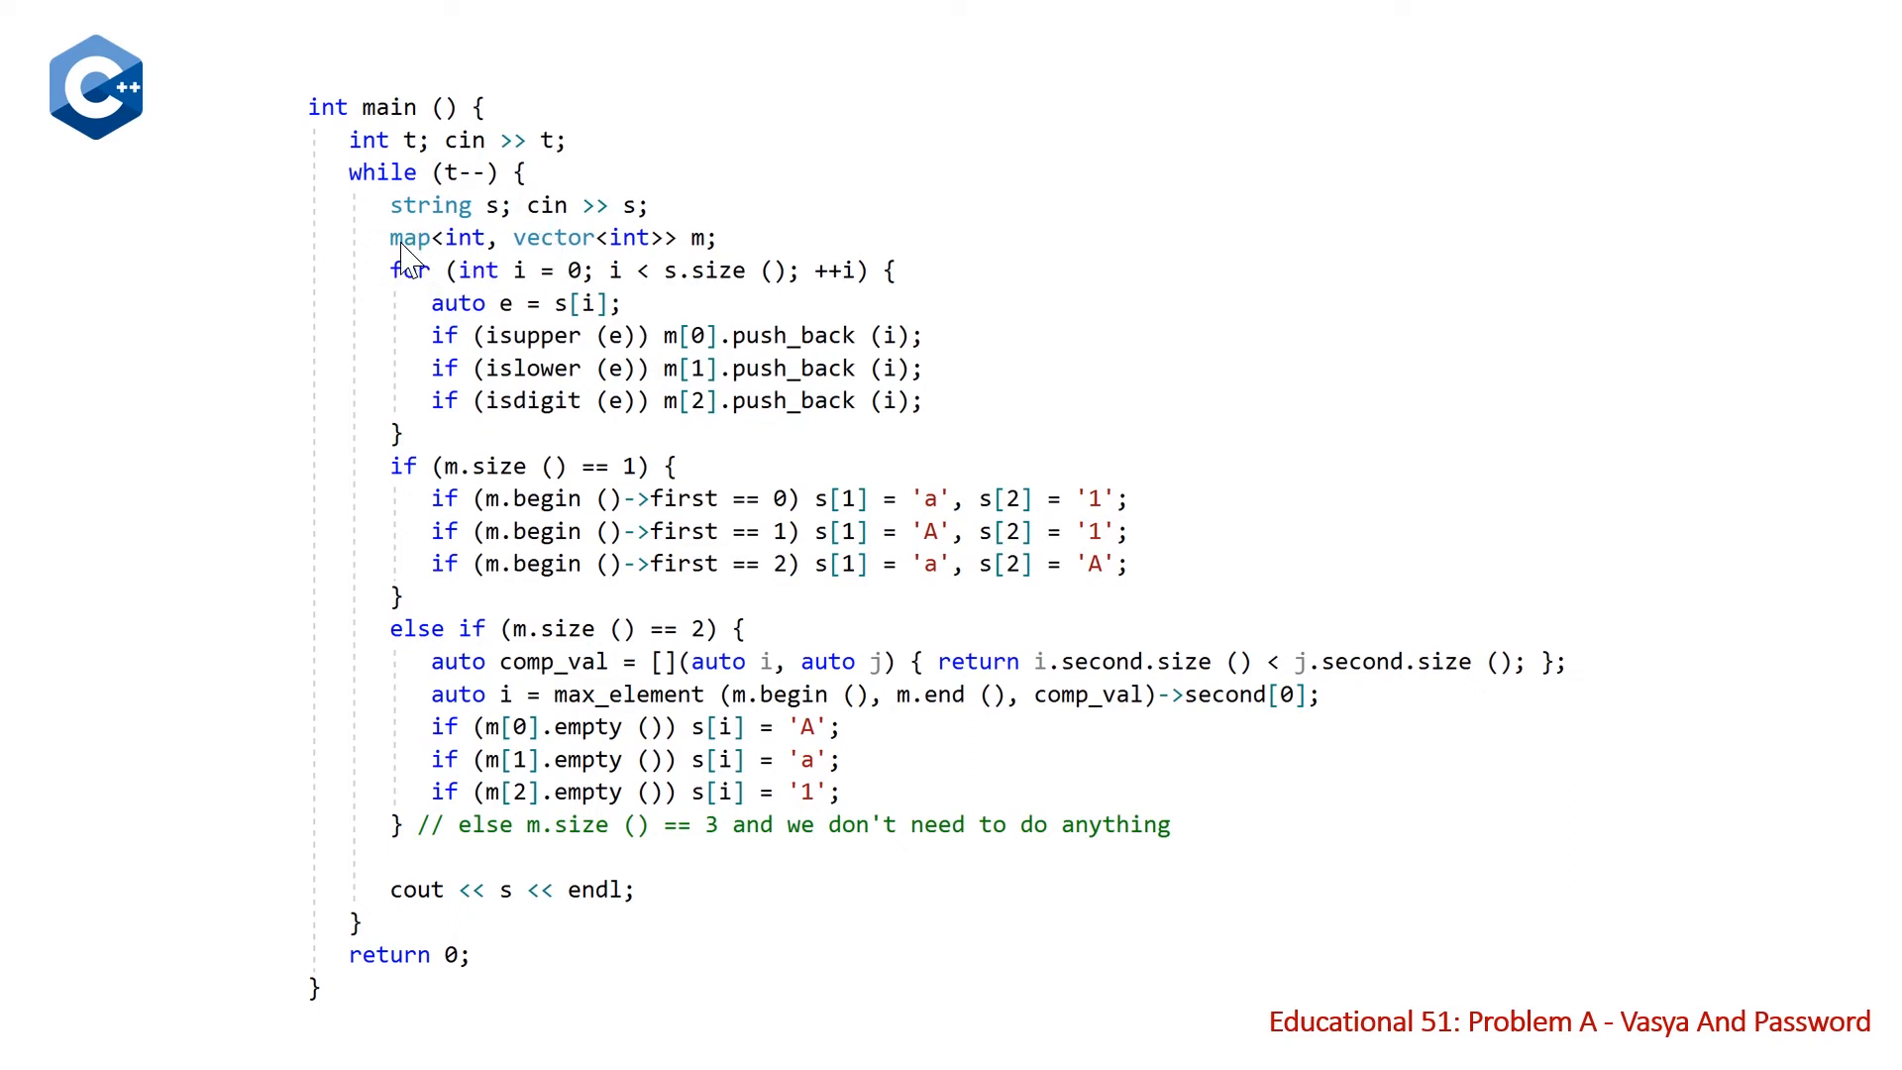
mouse_move(639, 264)
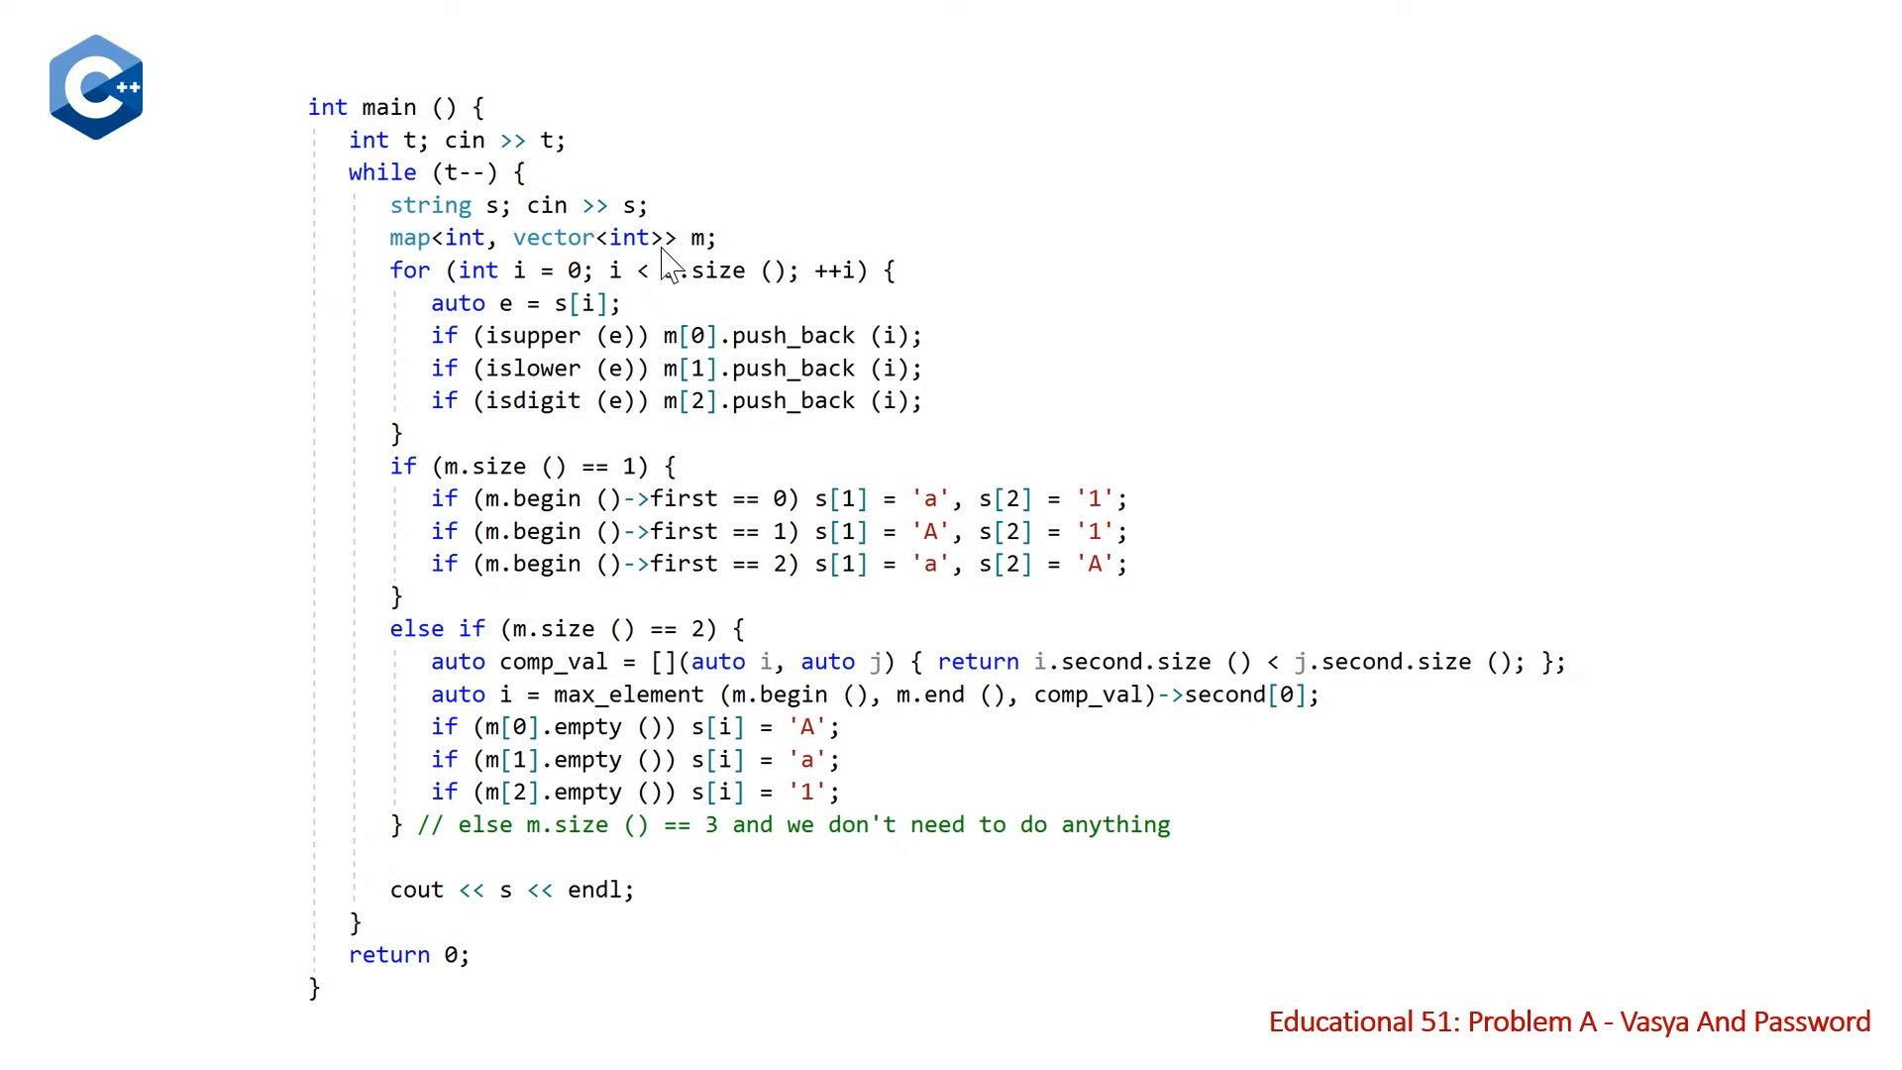
mouse_move(942, 458)
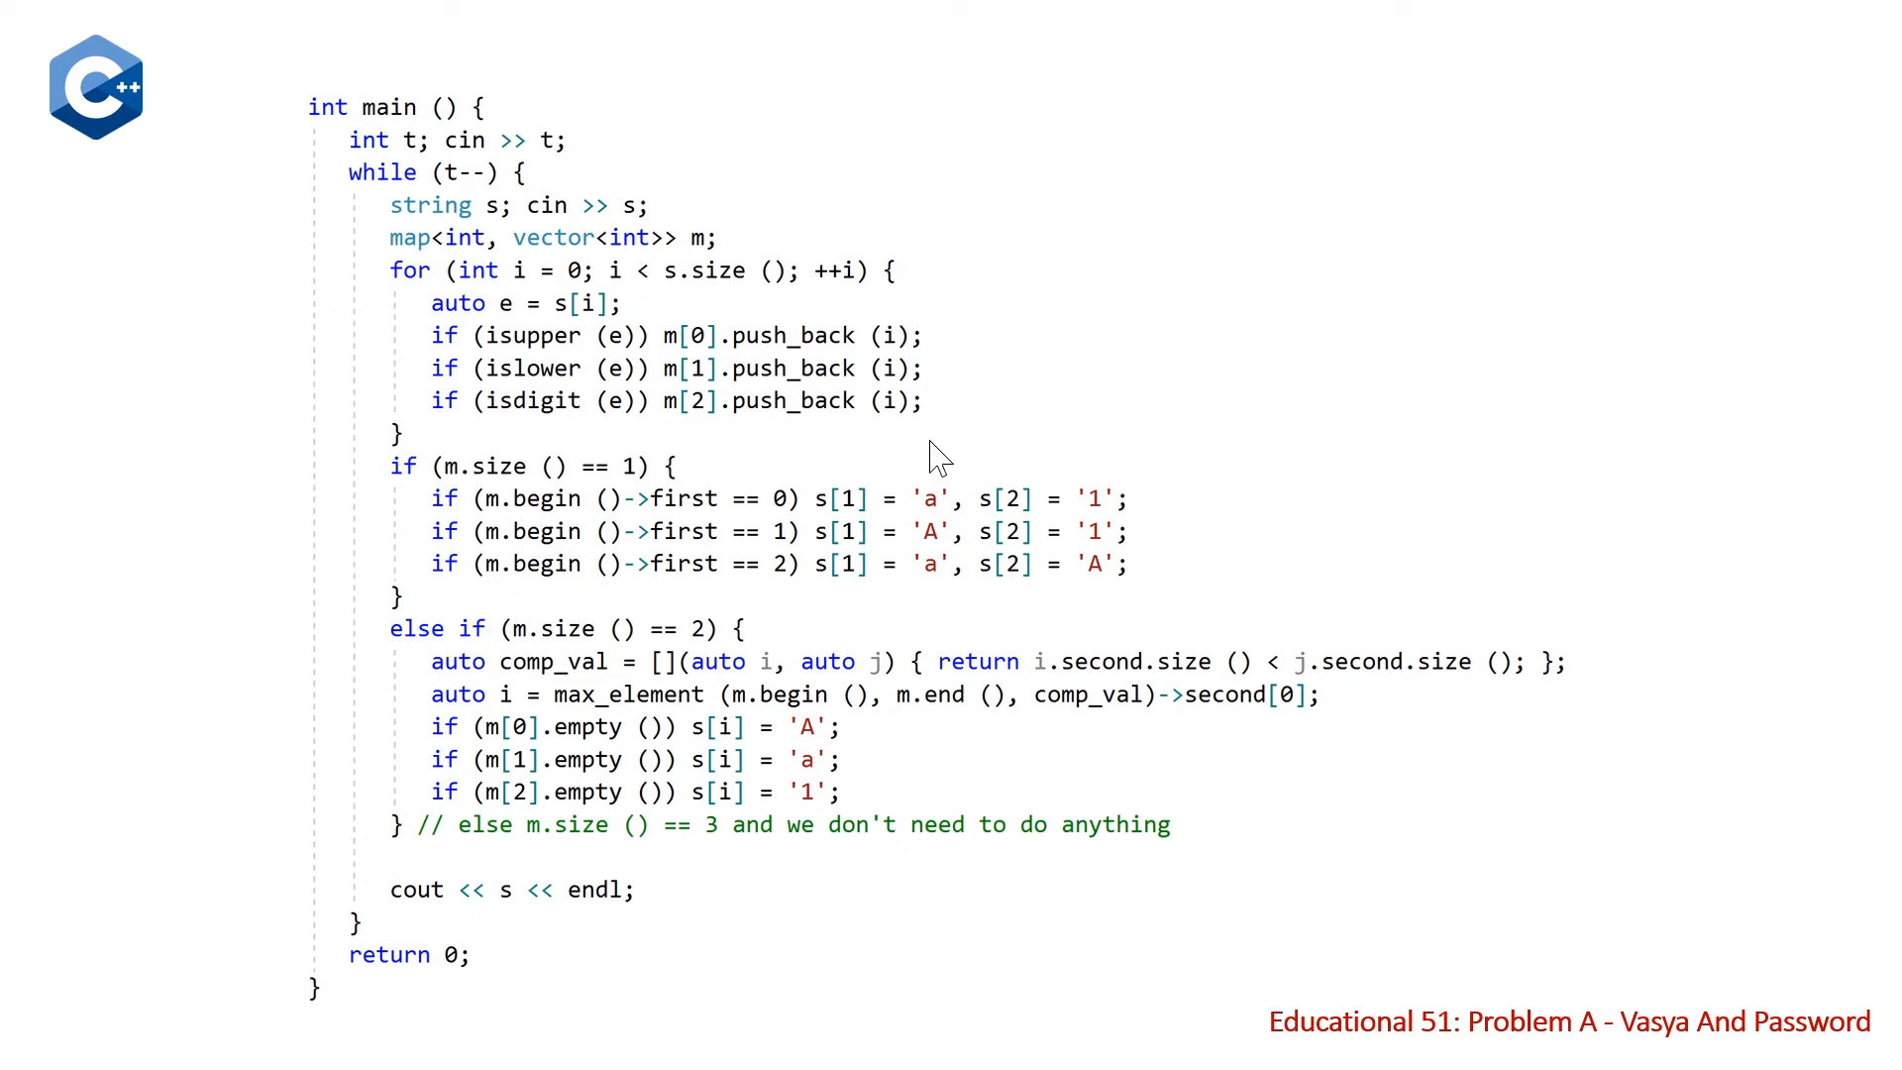
mouse_move(492, 357)
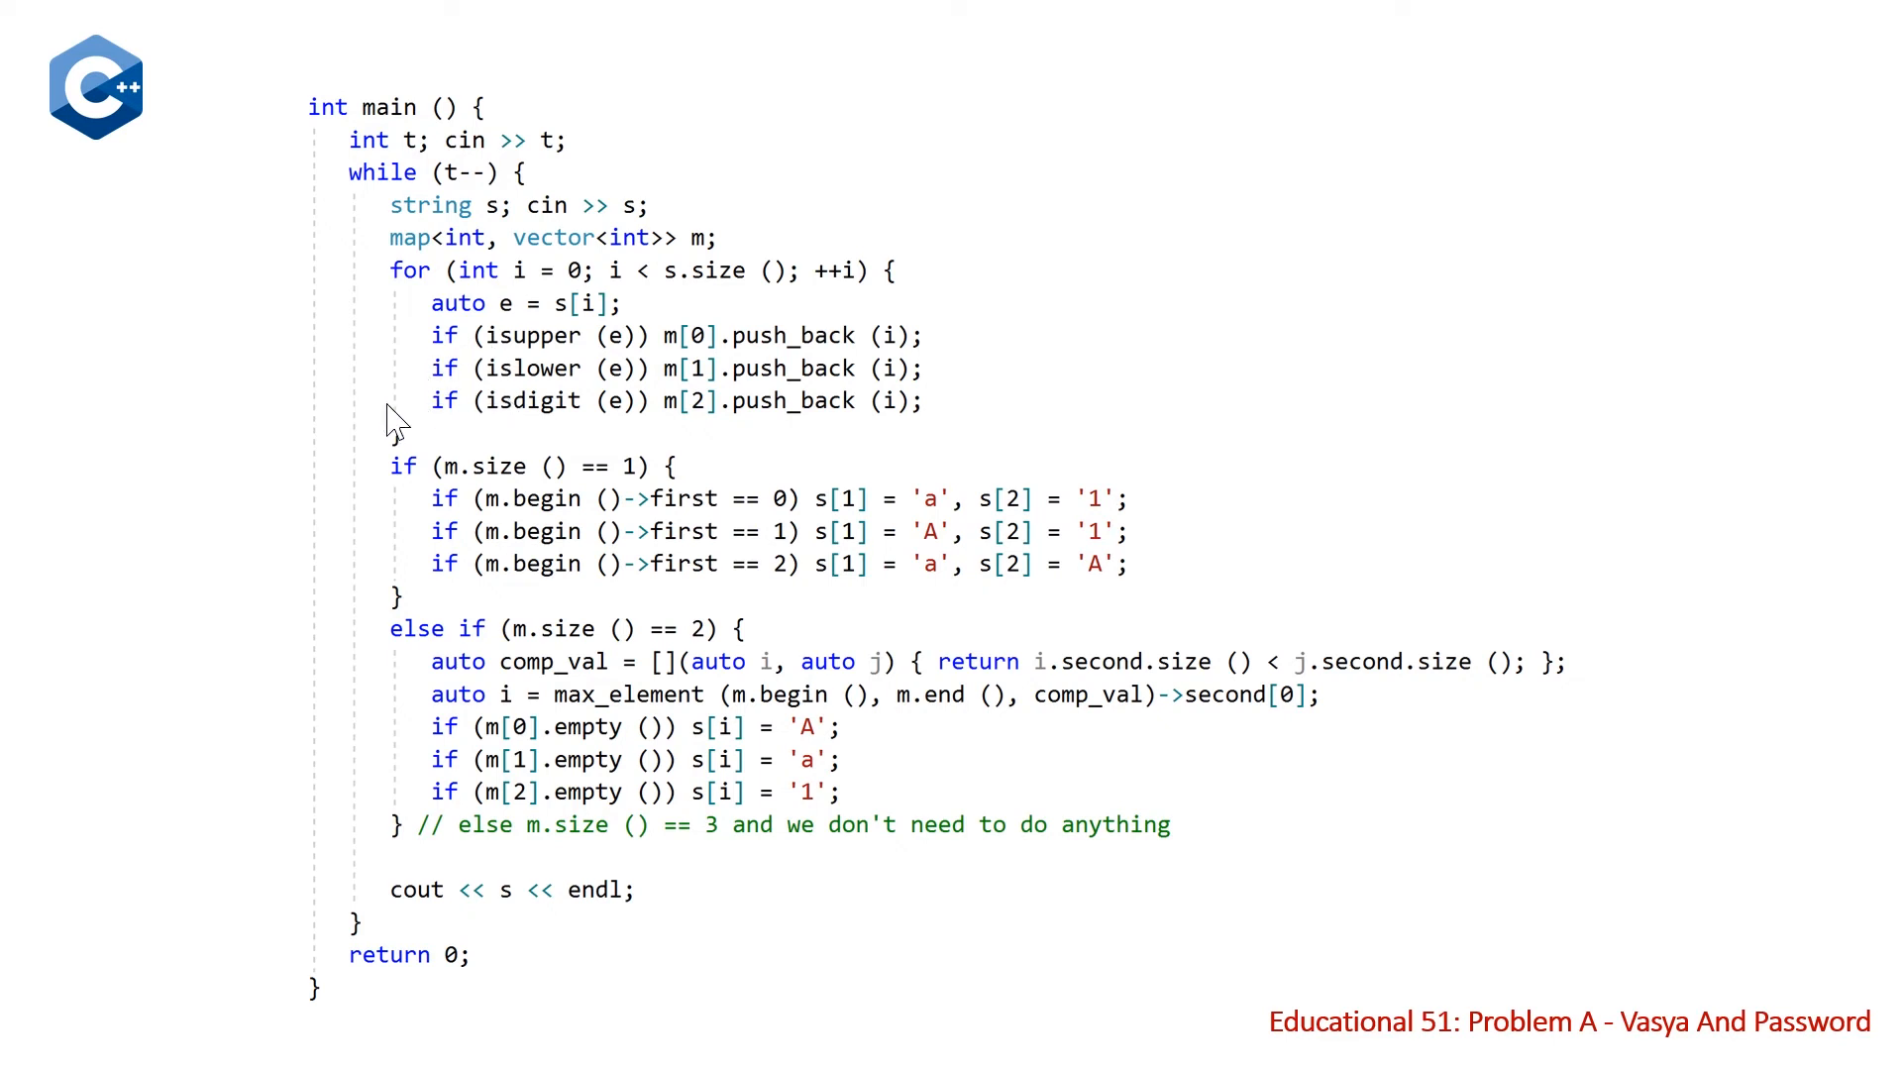
mouse_move(677, 476)
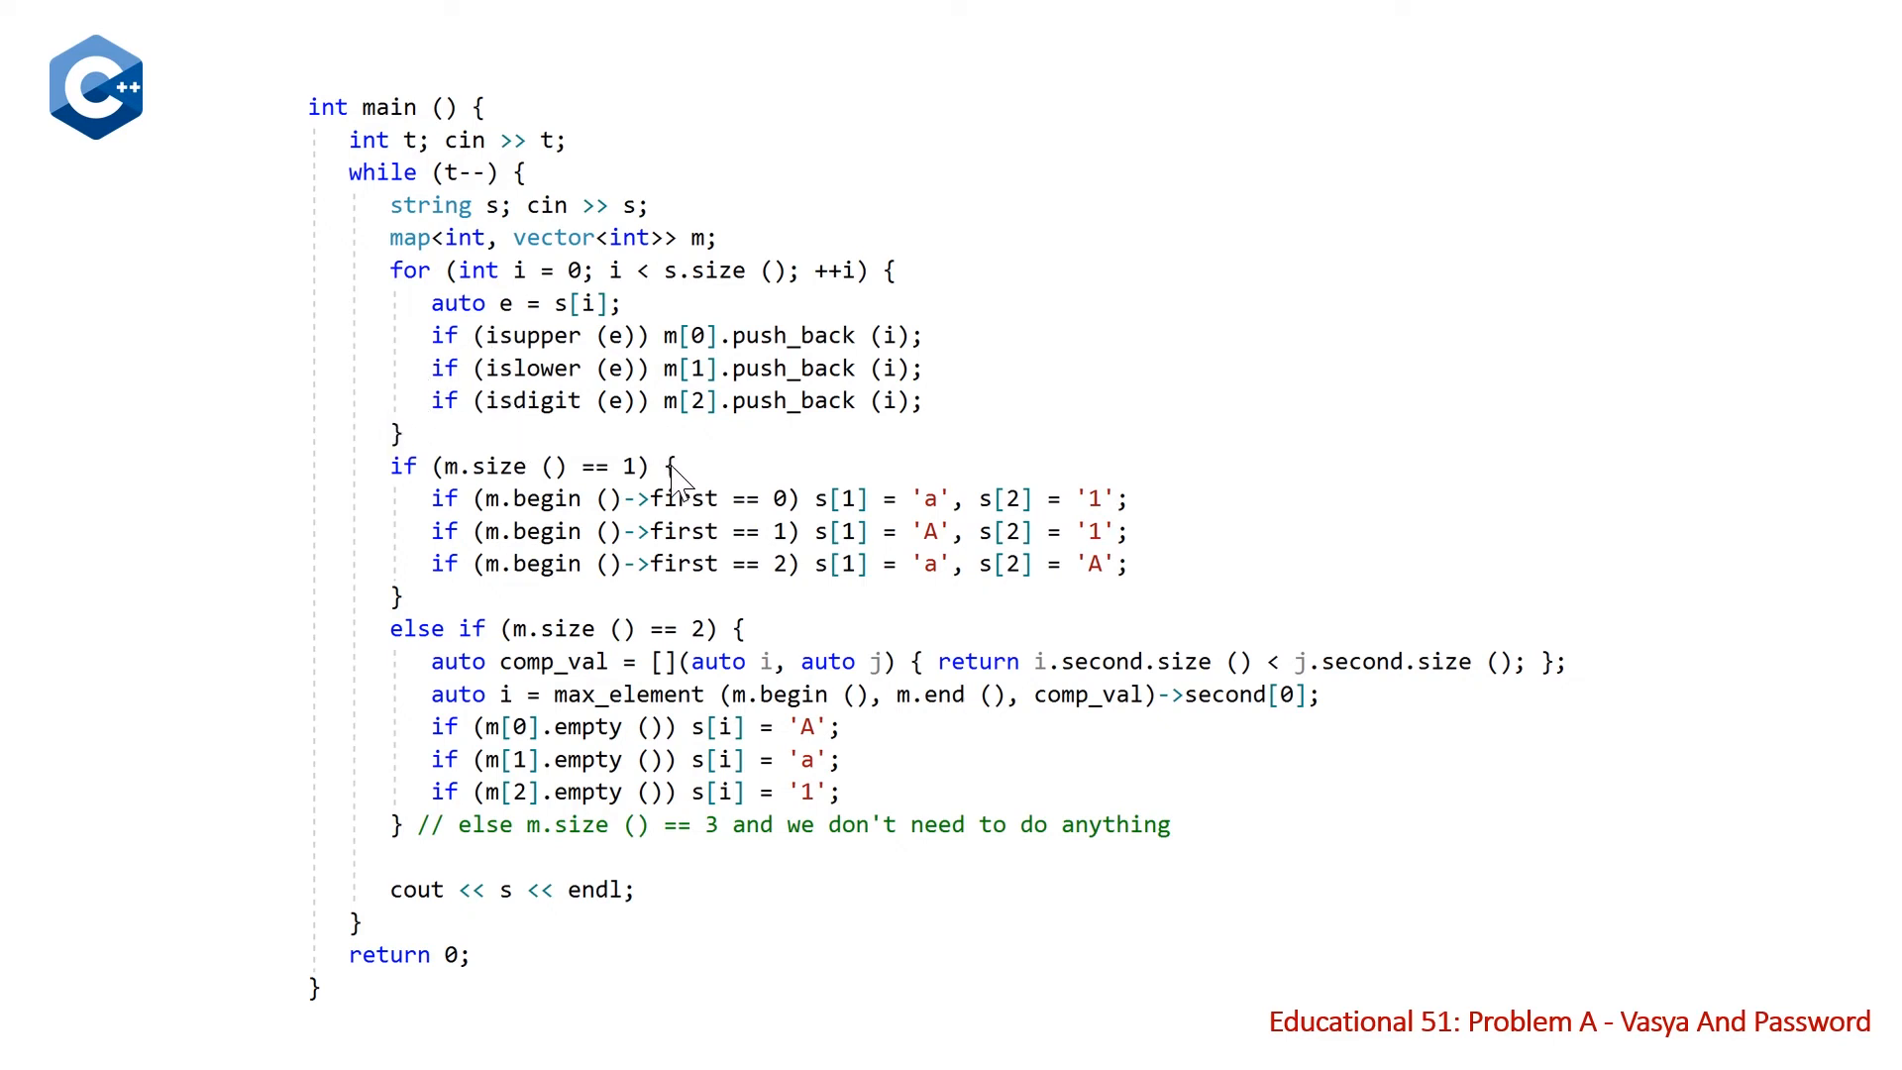
mouse_move(722, 355)
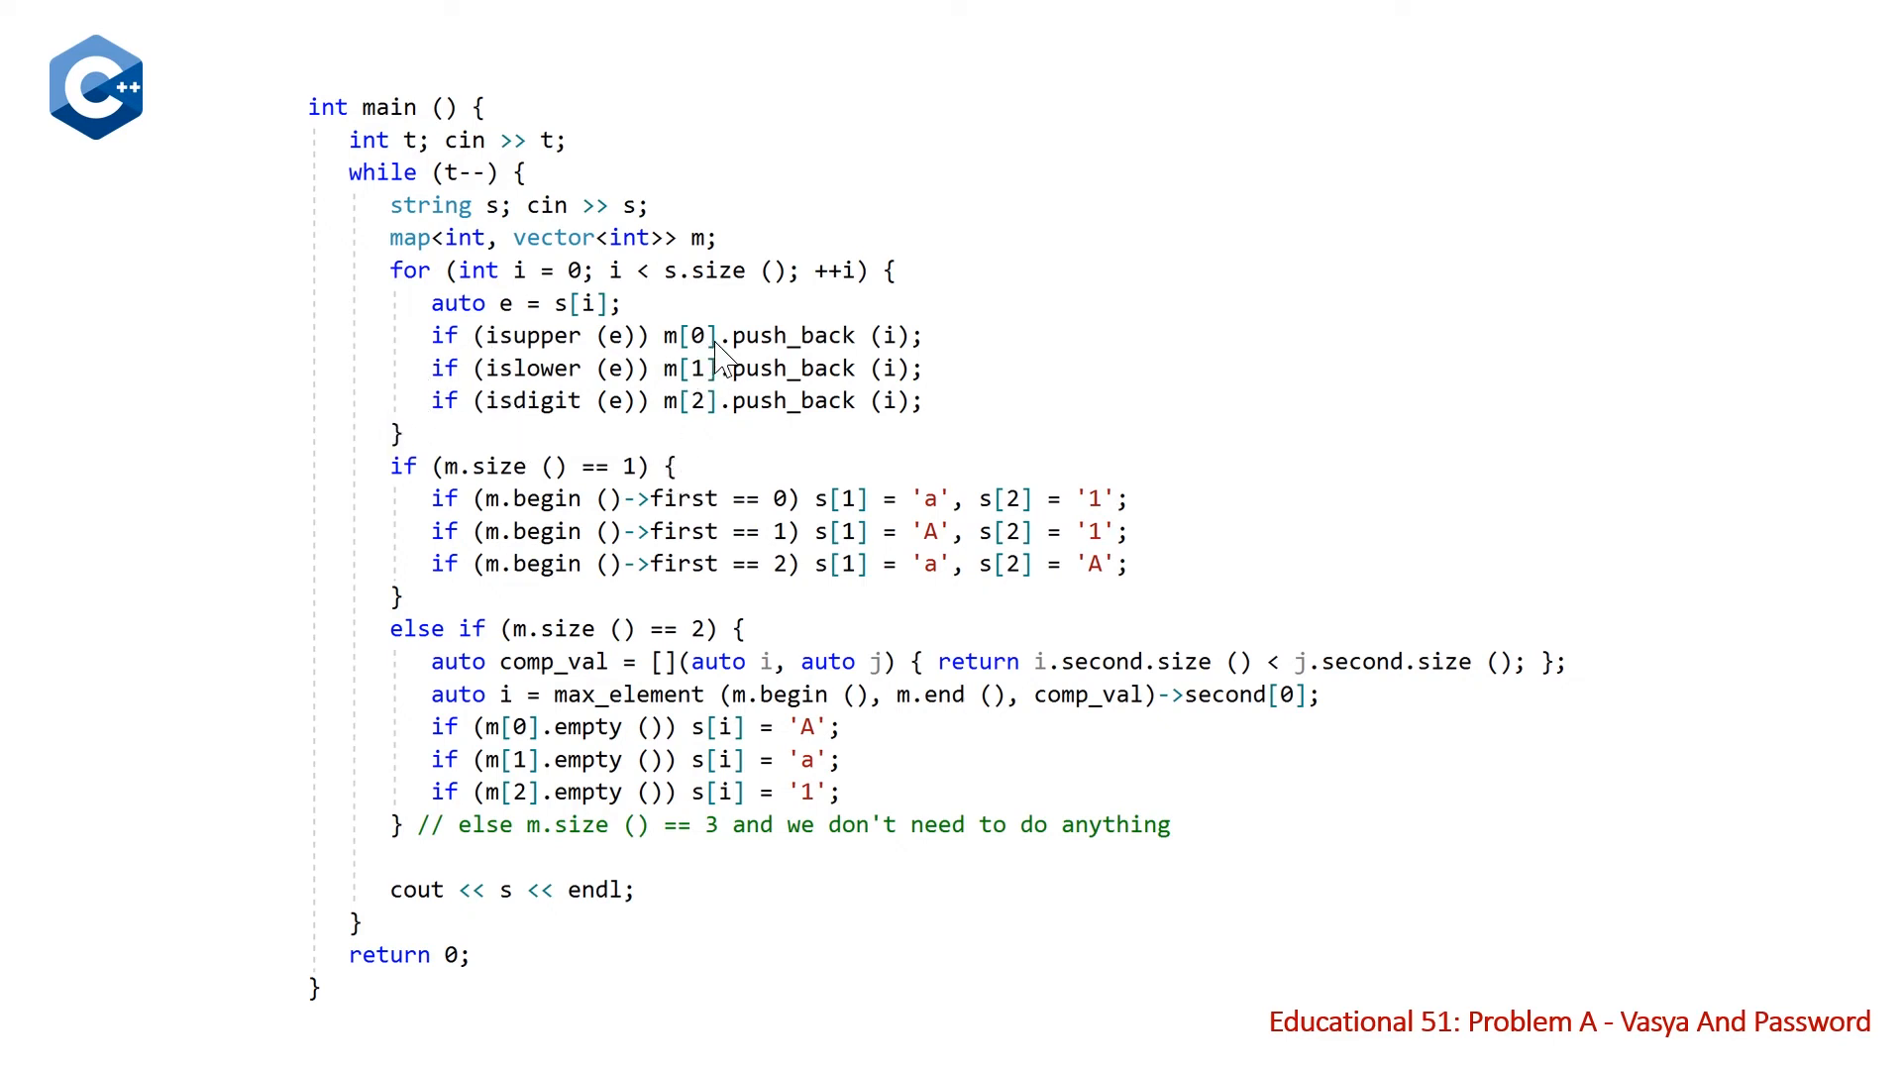
mouse_move(728, 439)
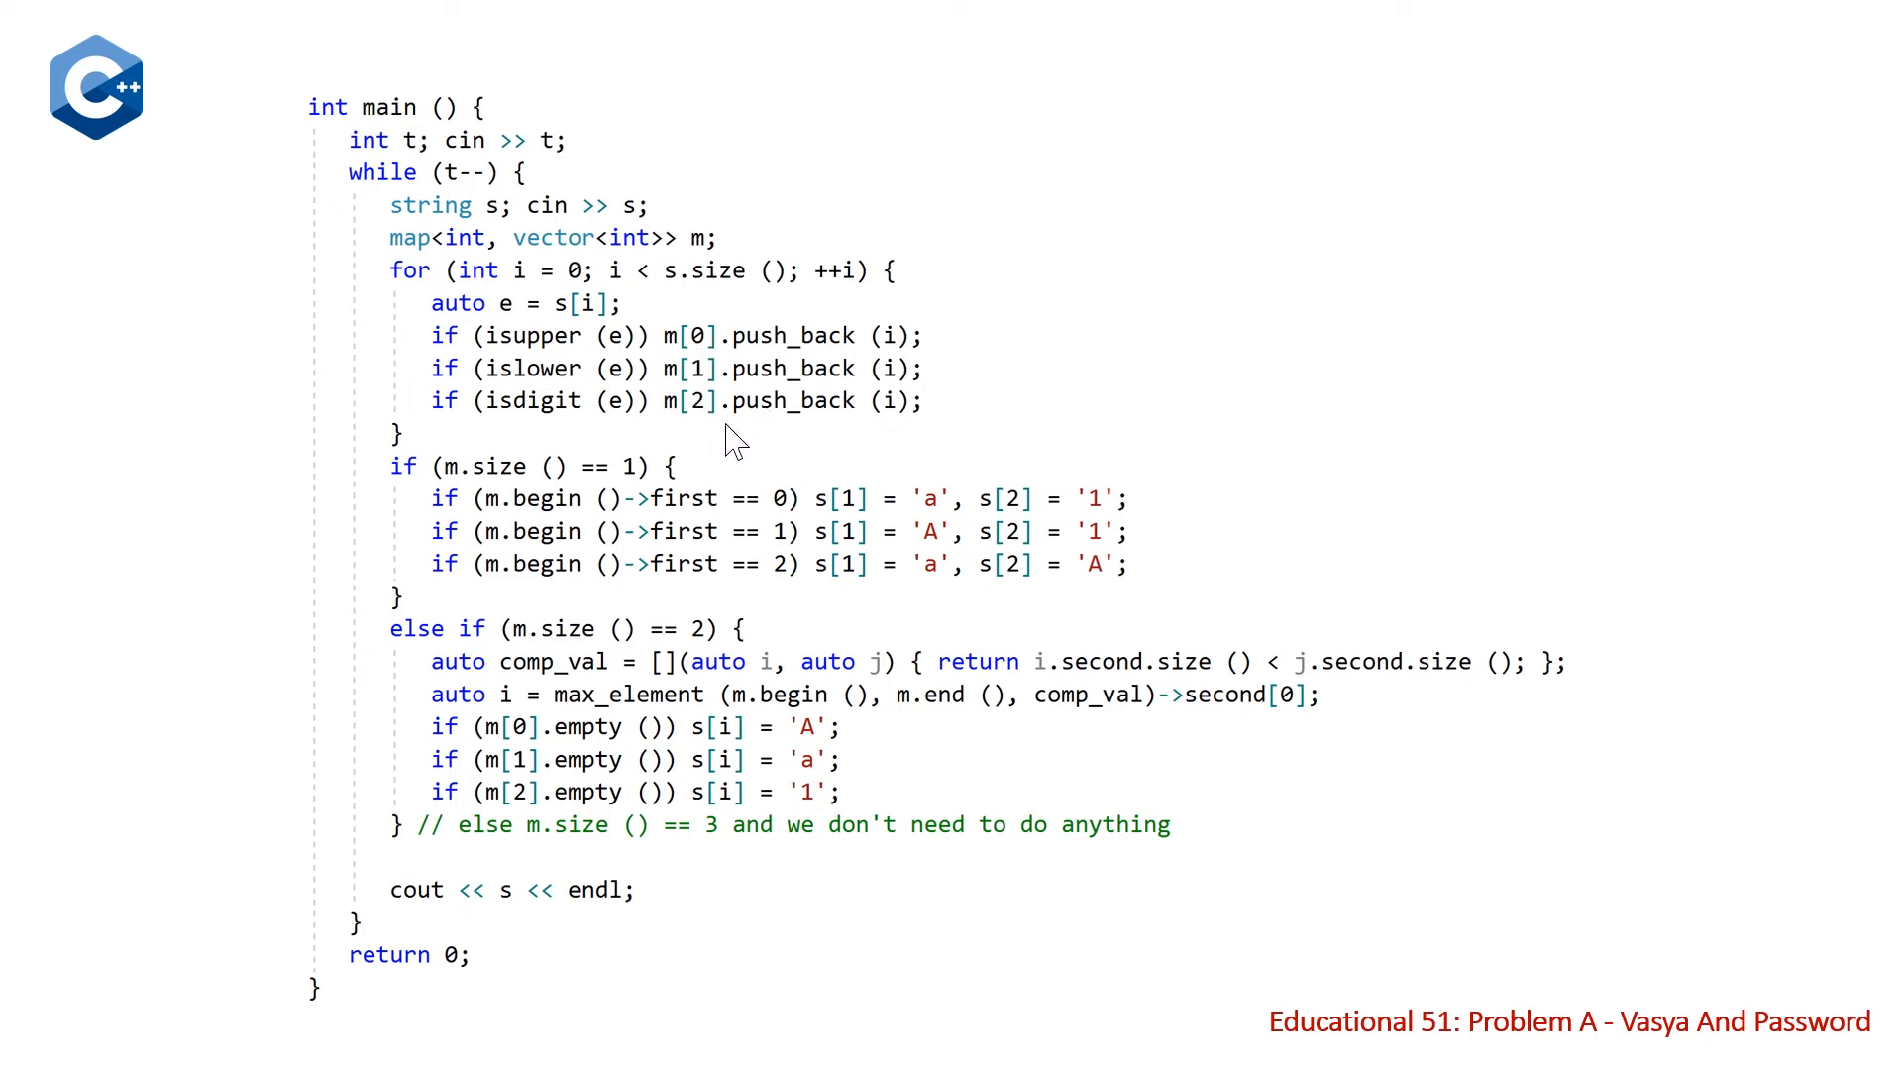
mouse_move(858, 469)
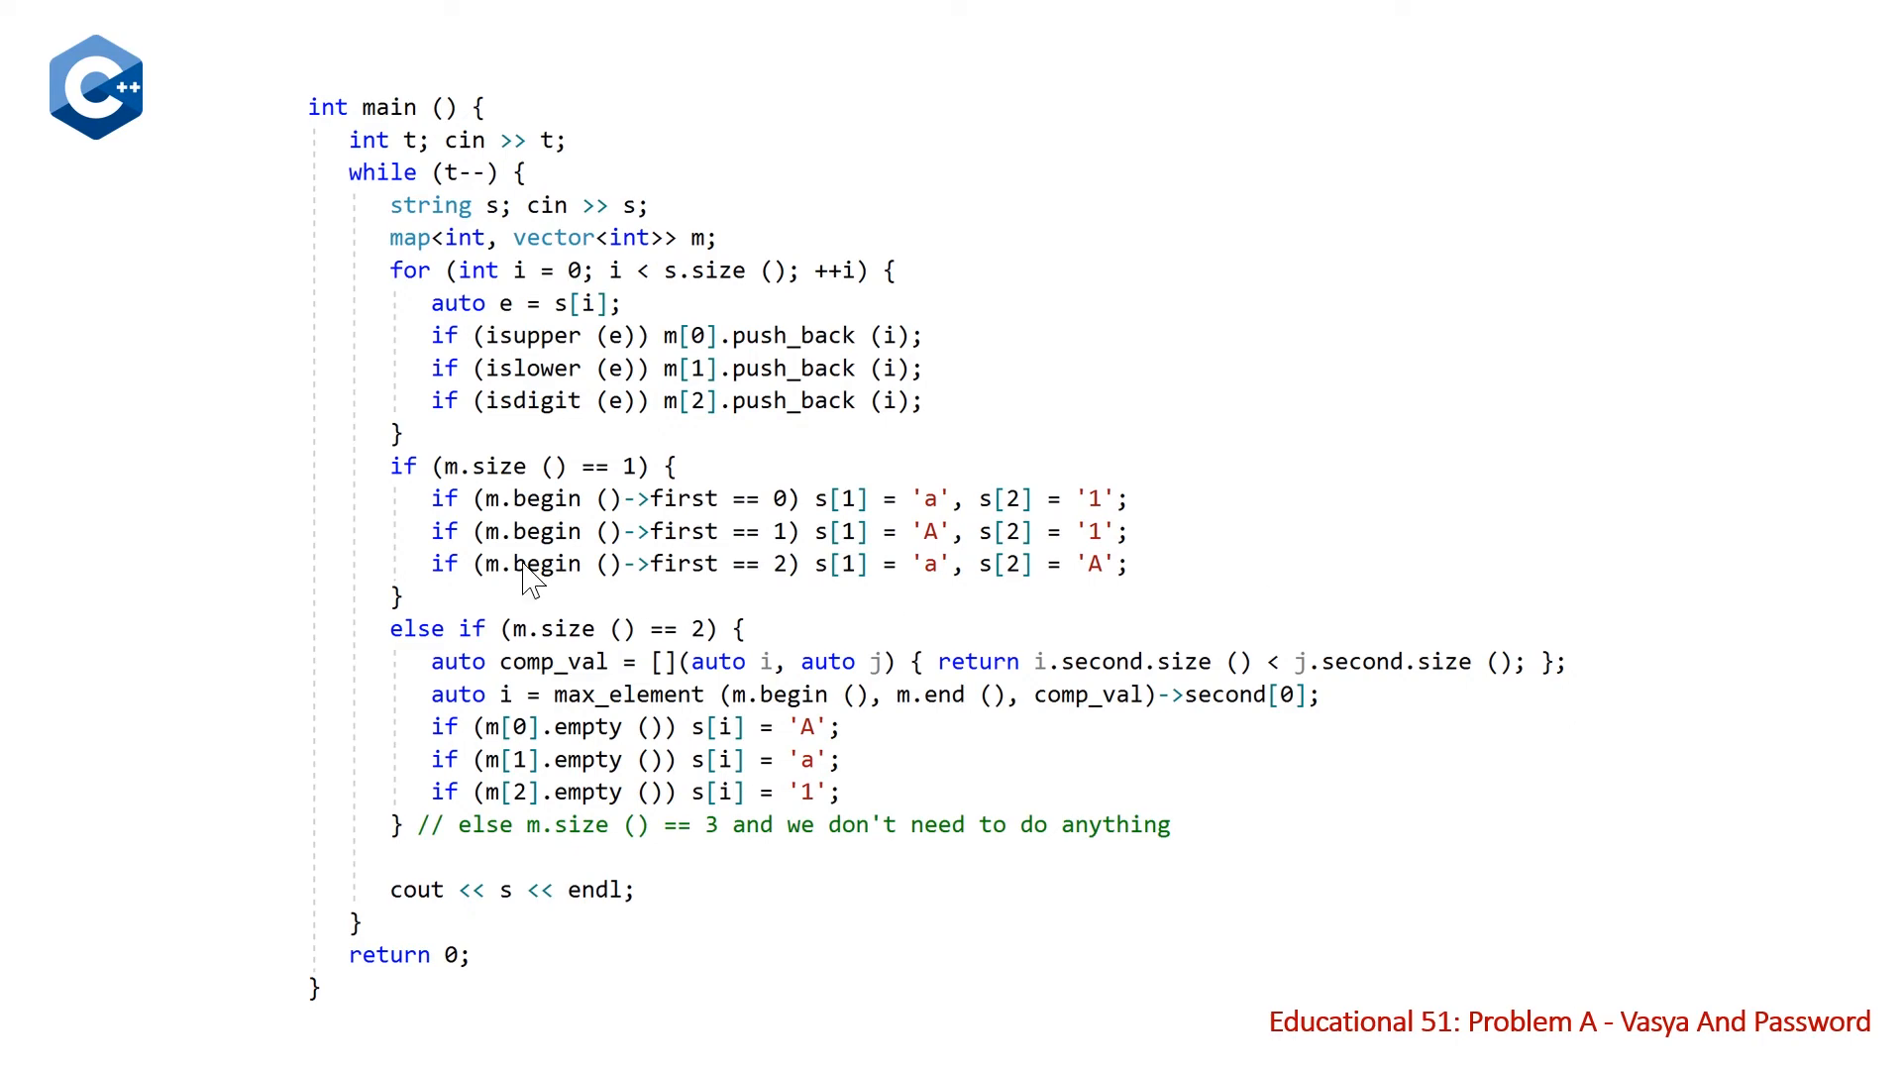
mouse_move(612, 473)
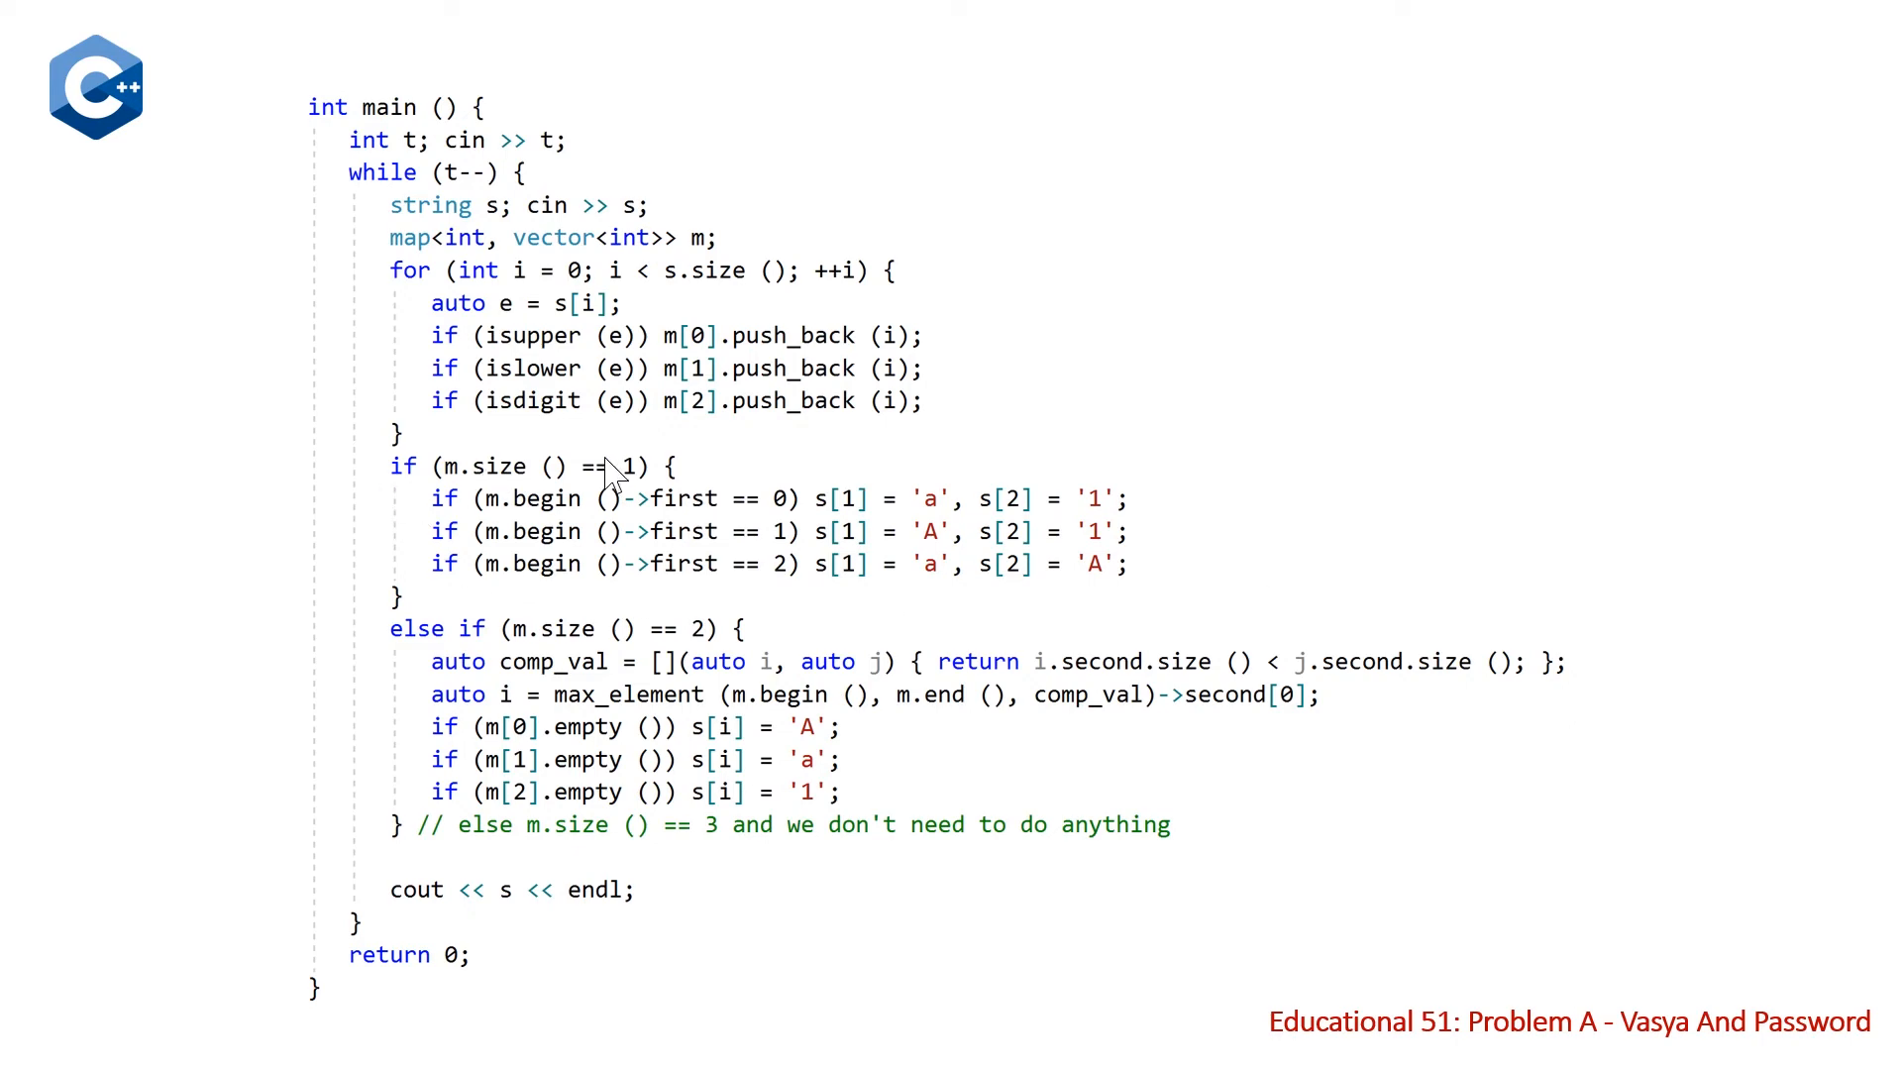
mouse_move(424, 524)
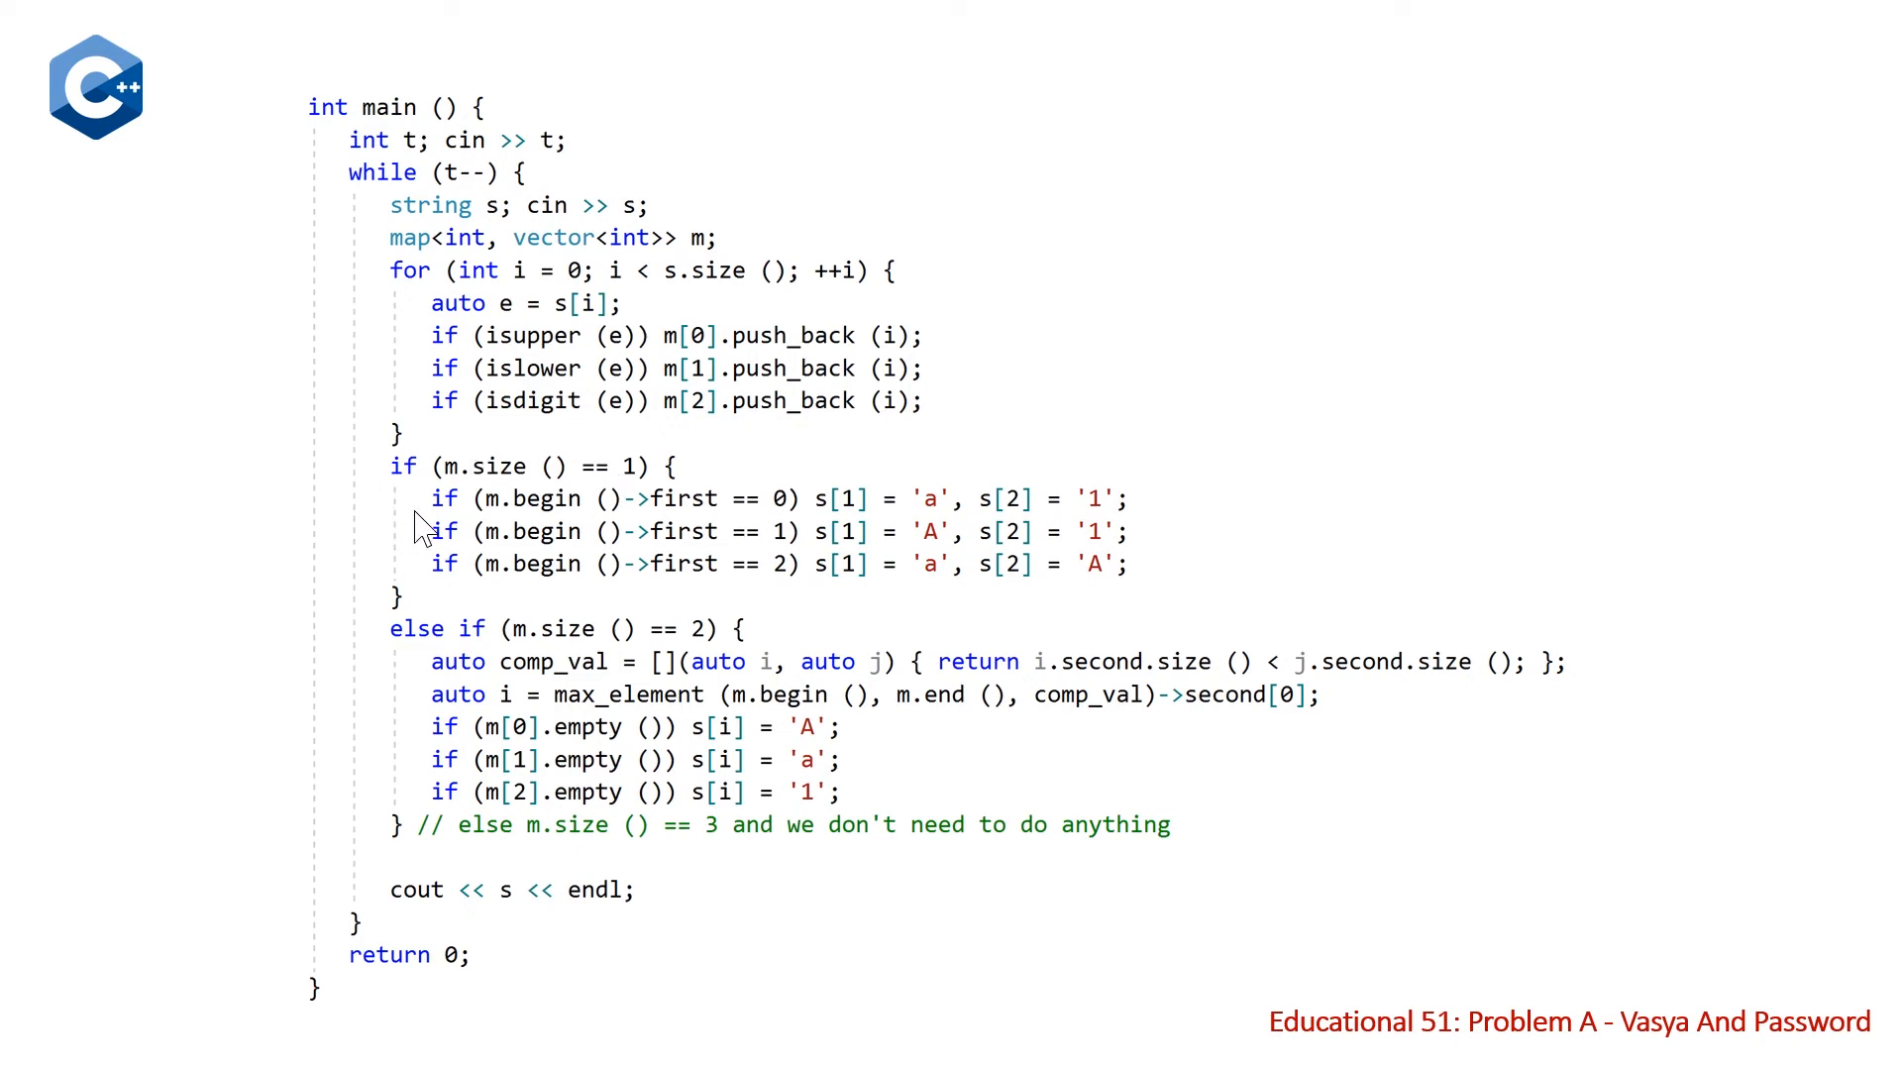
mouse_move(571, 537)
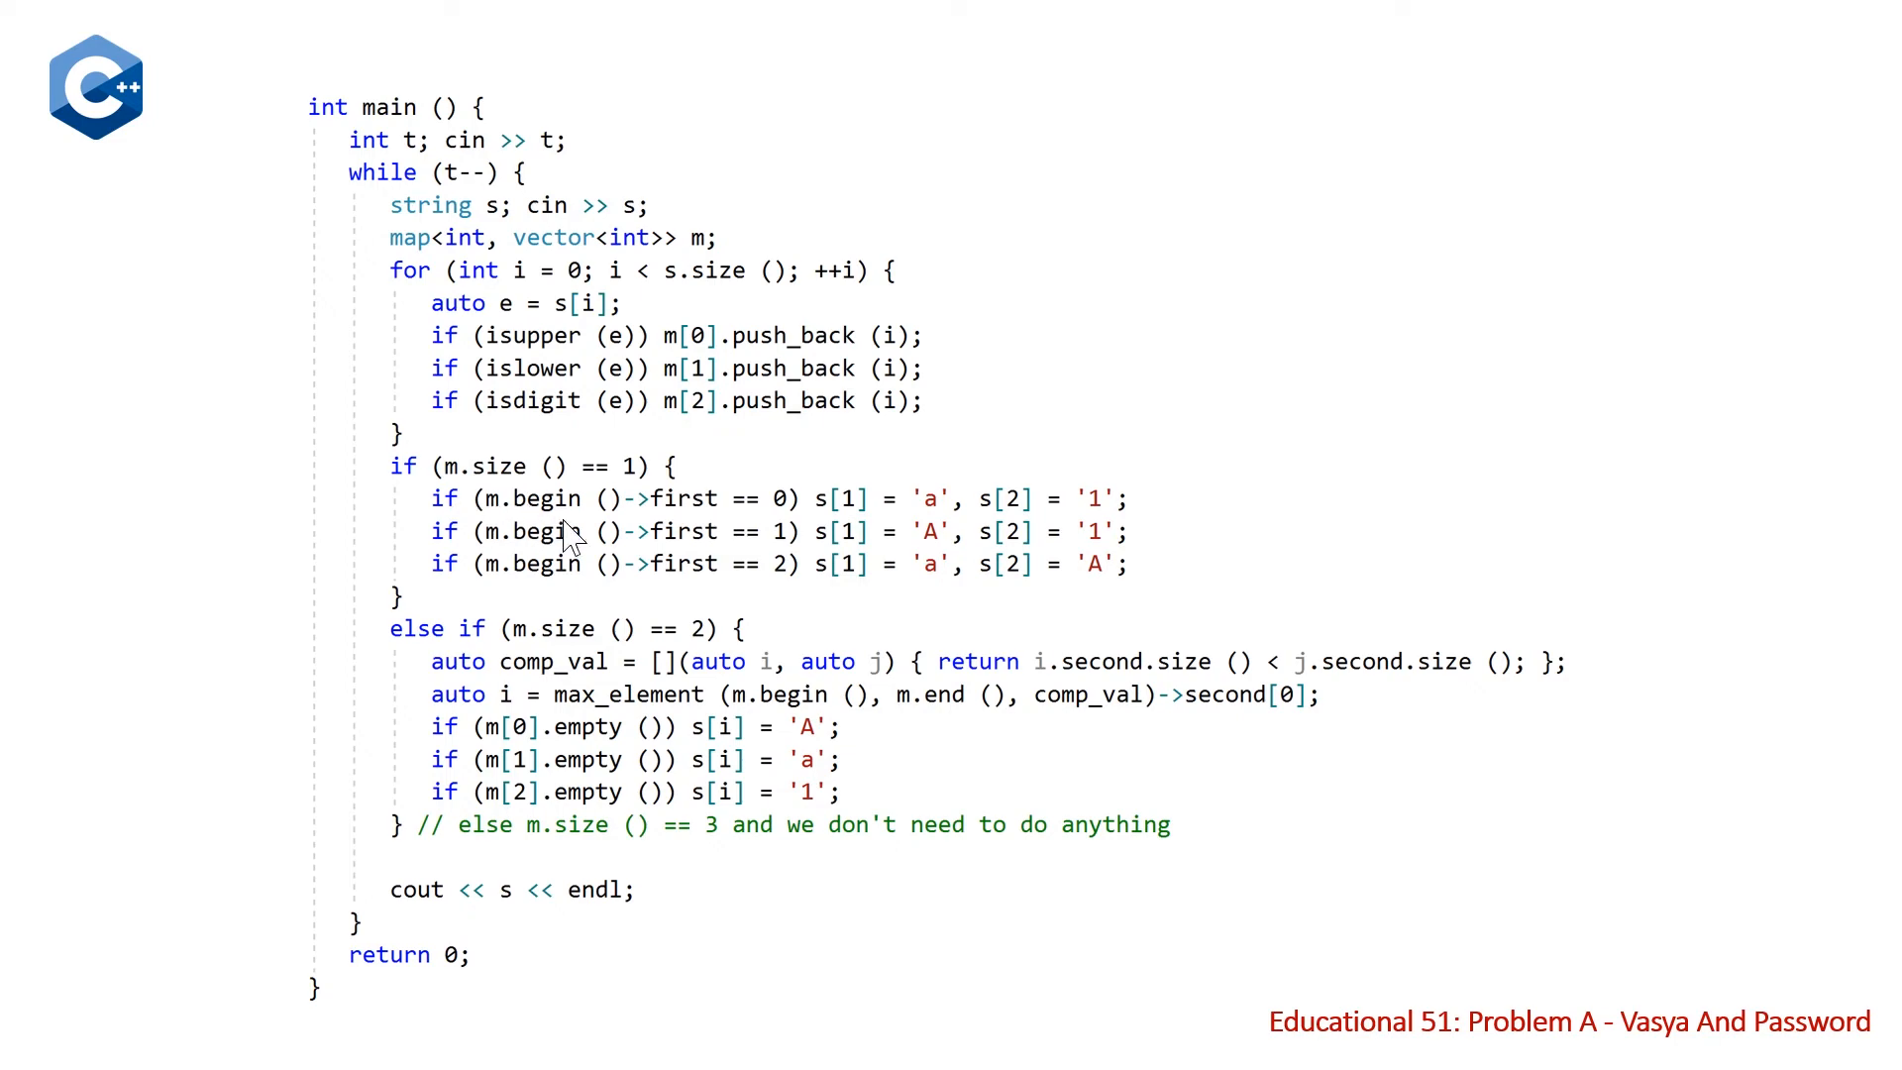
mouse_move(522, 546)
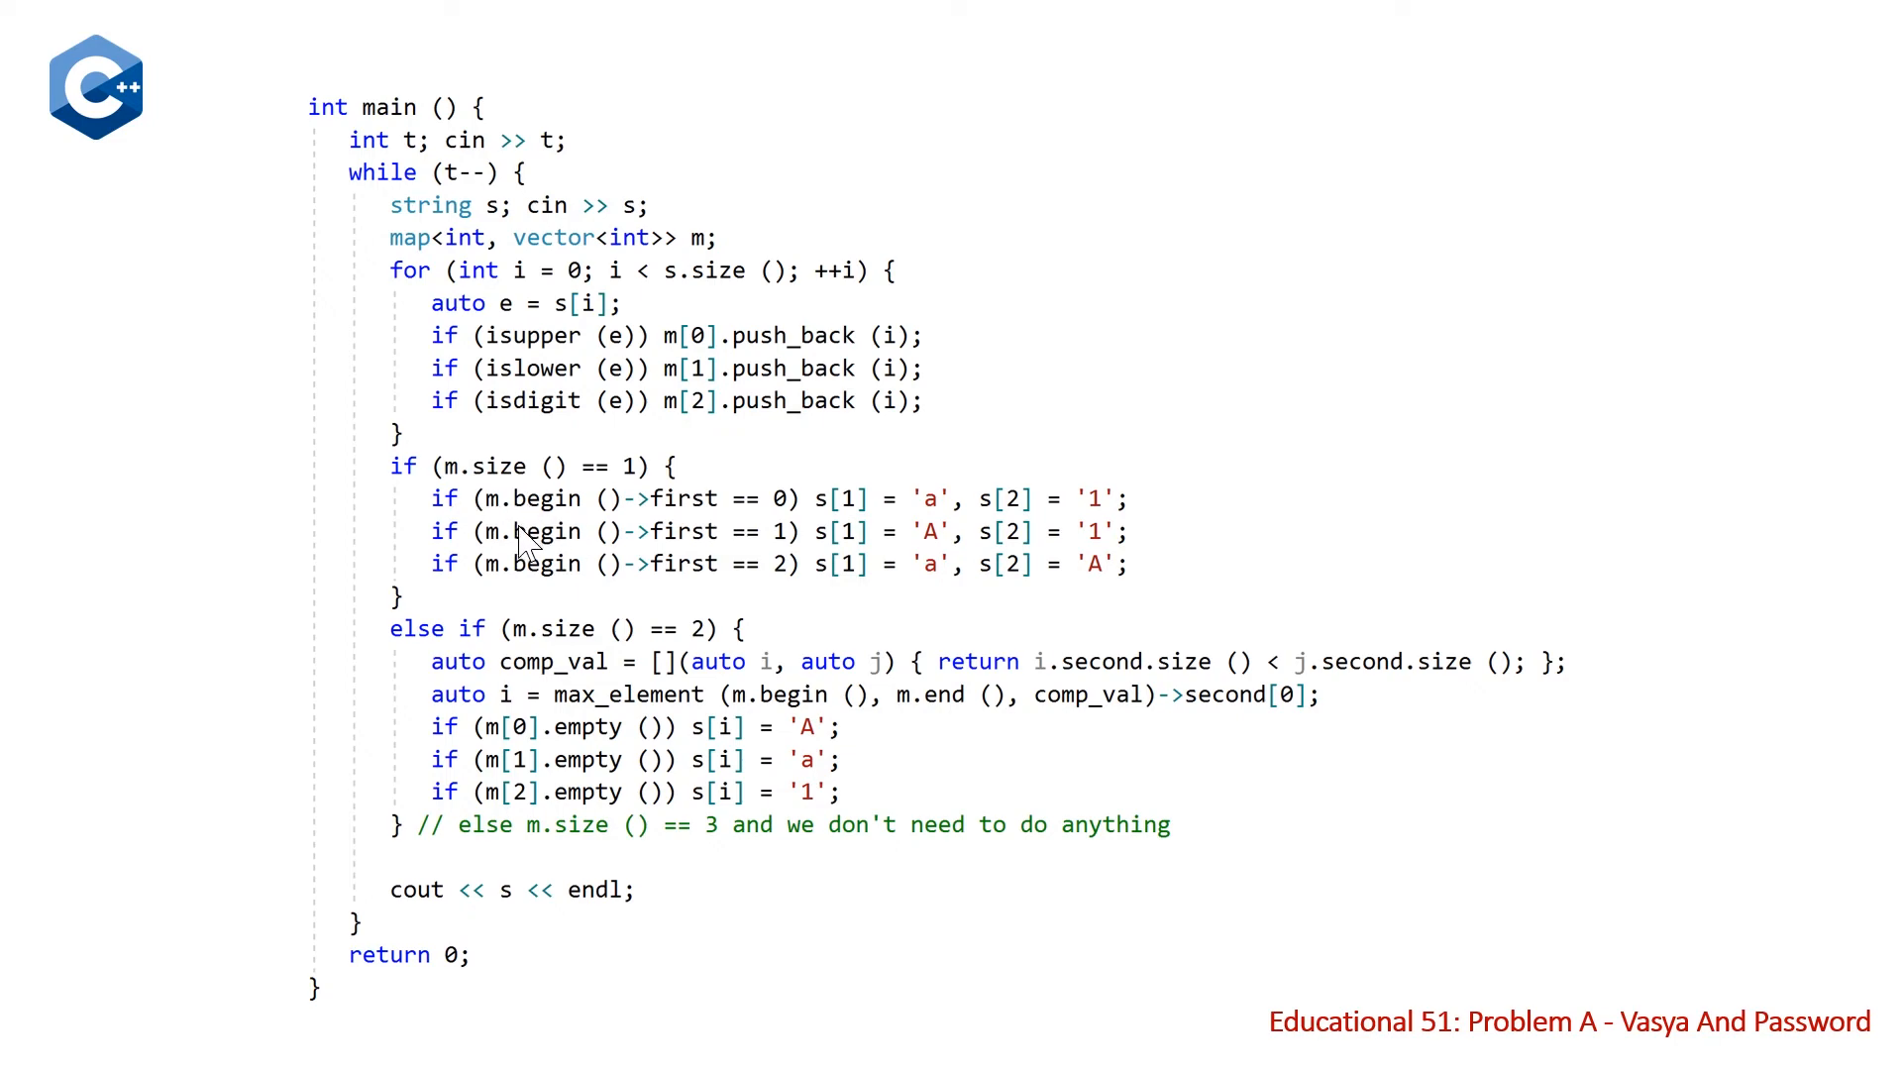
mouse_move(670, 537)
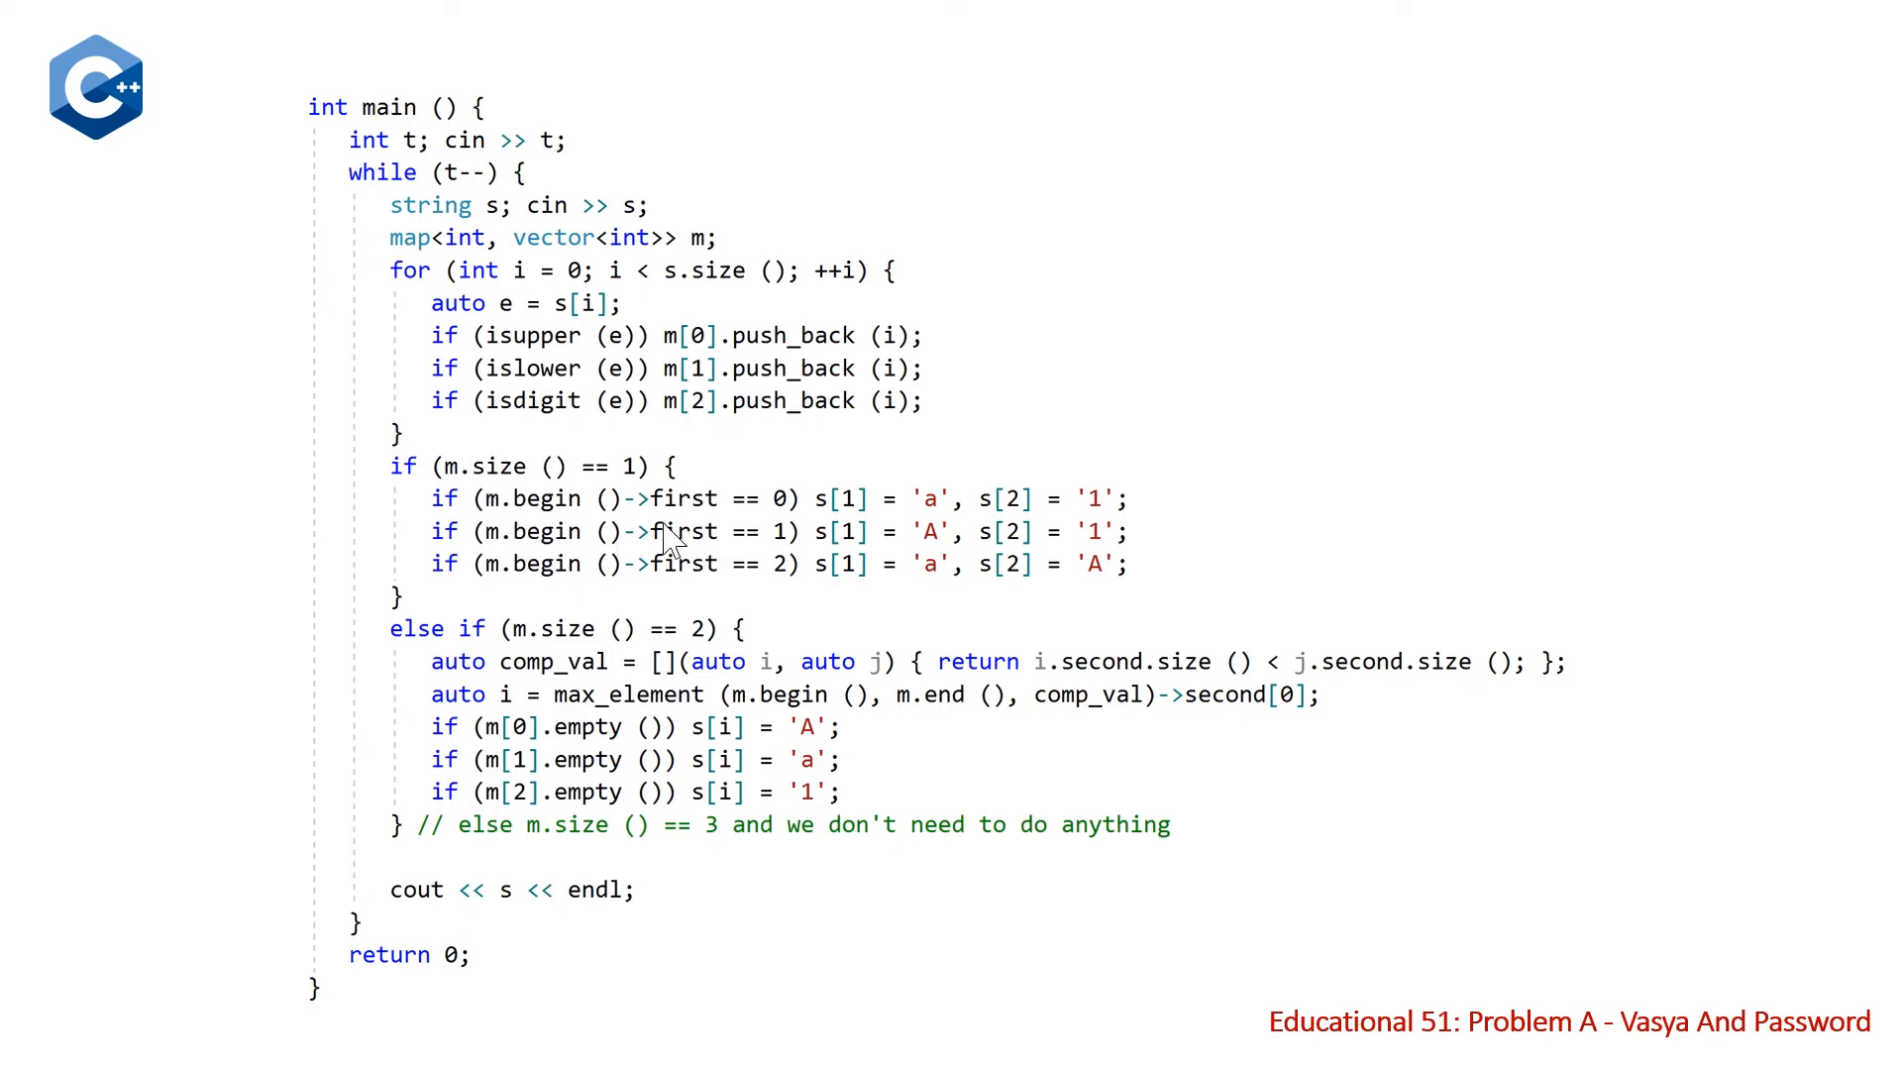
mouse_move(692, 537)
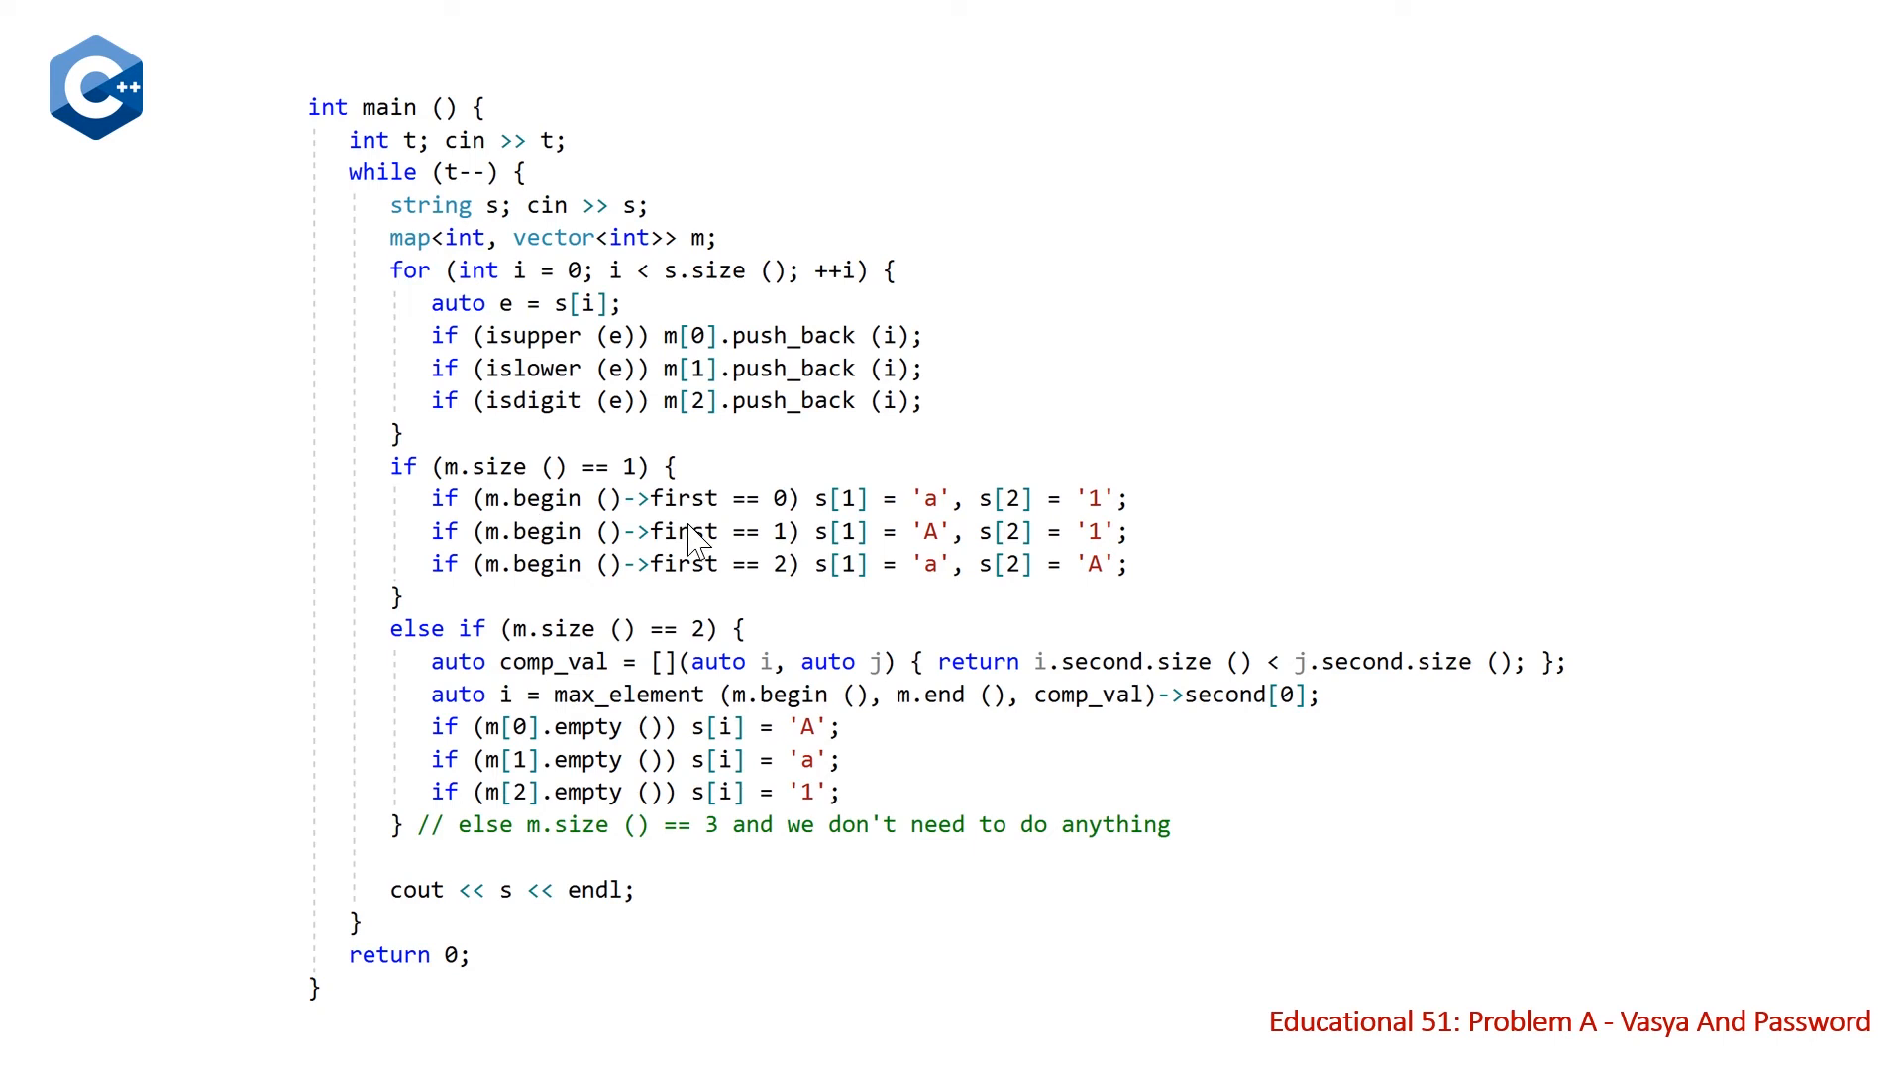
mouse_move(825, 509)
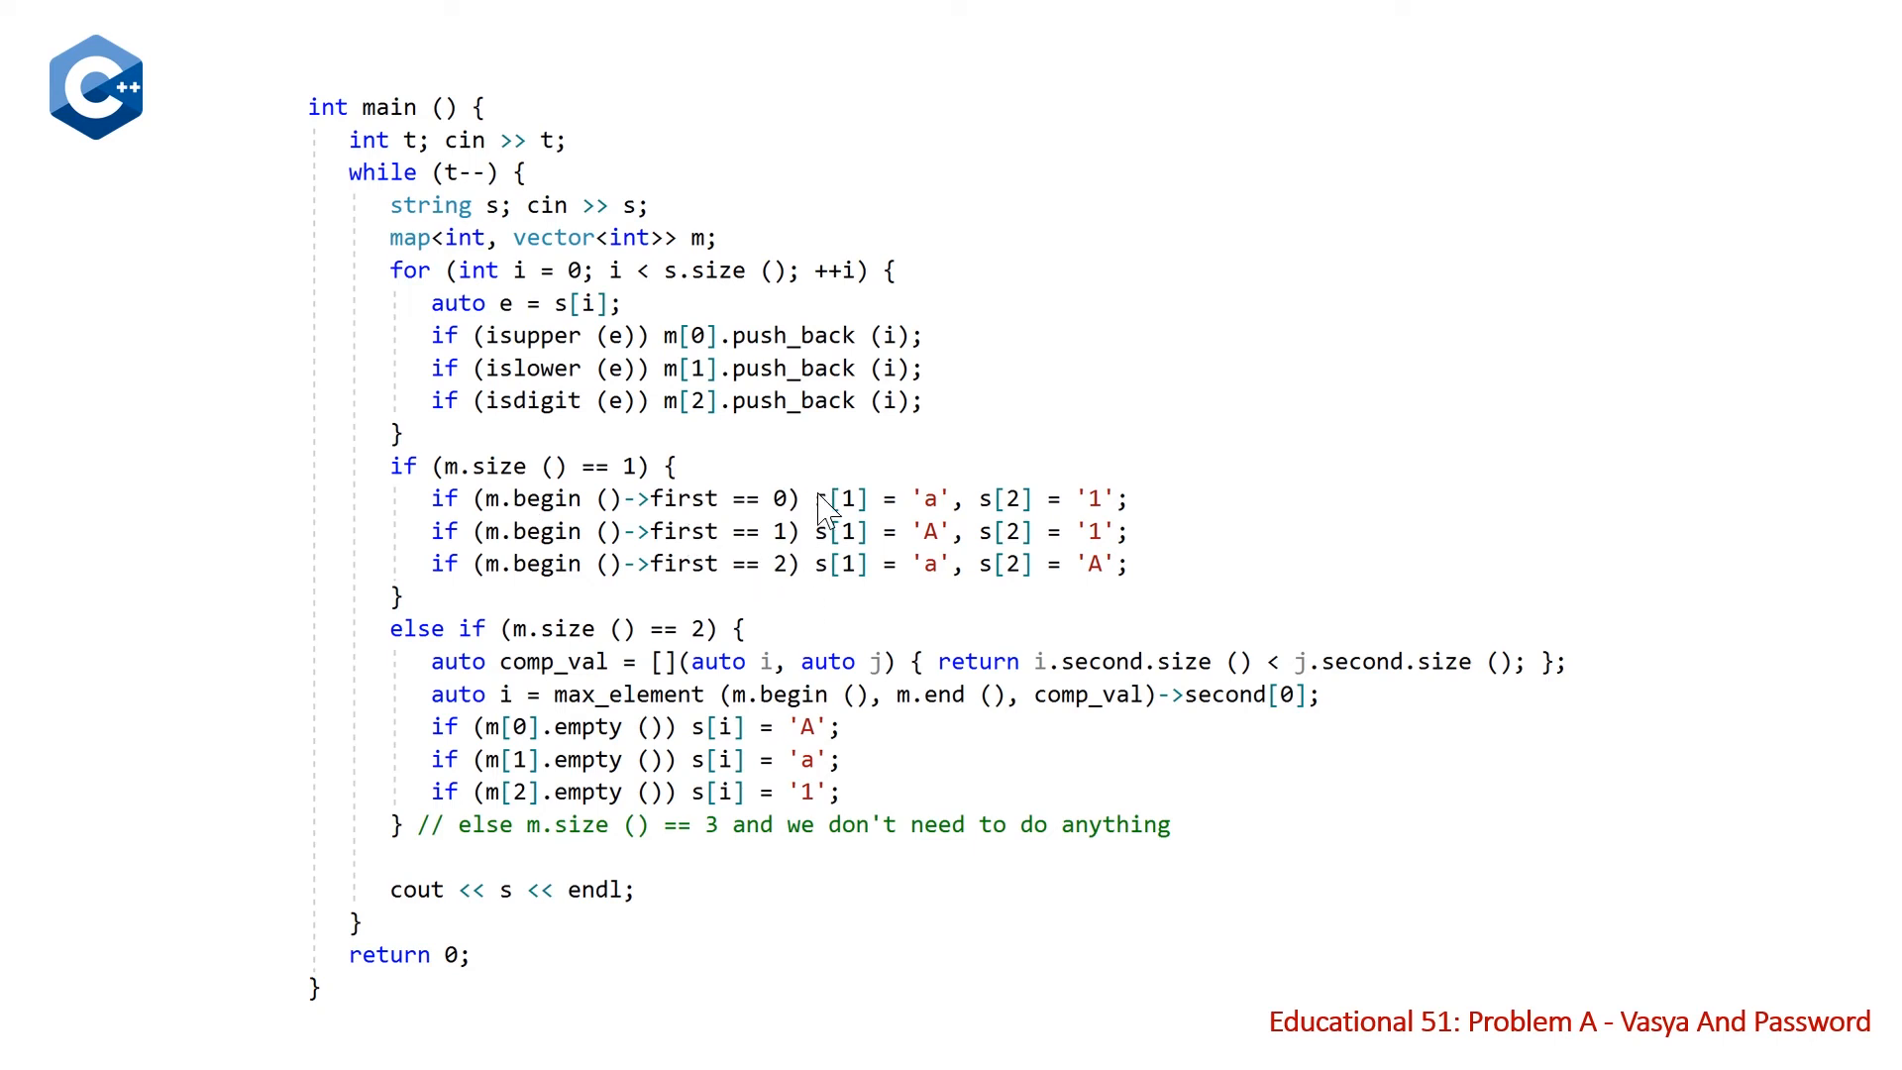
mouse_move(849, 530)
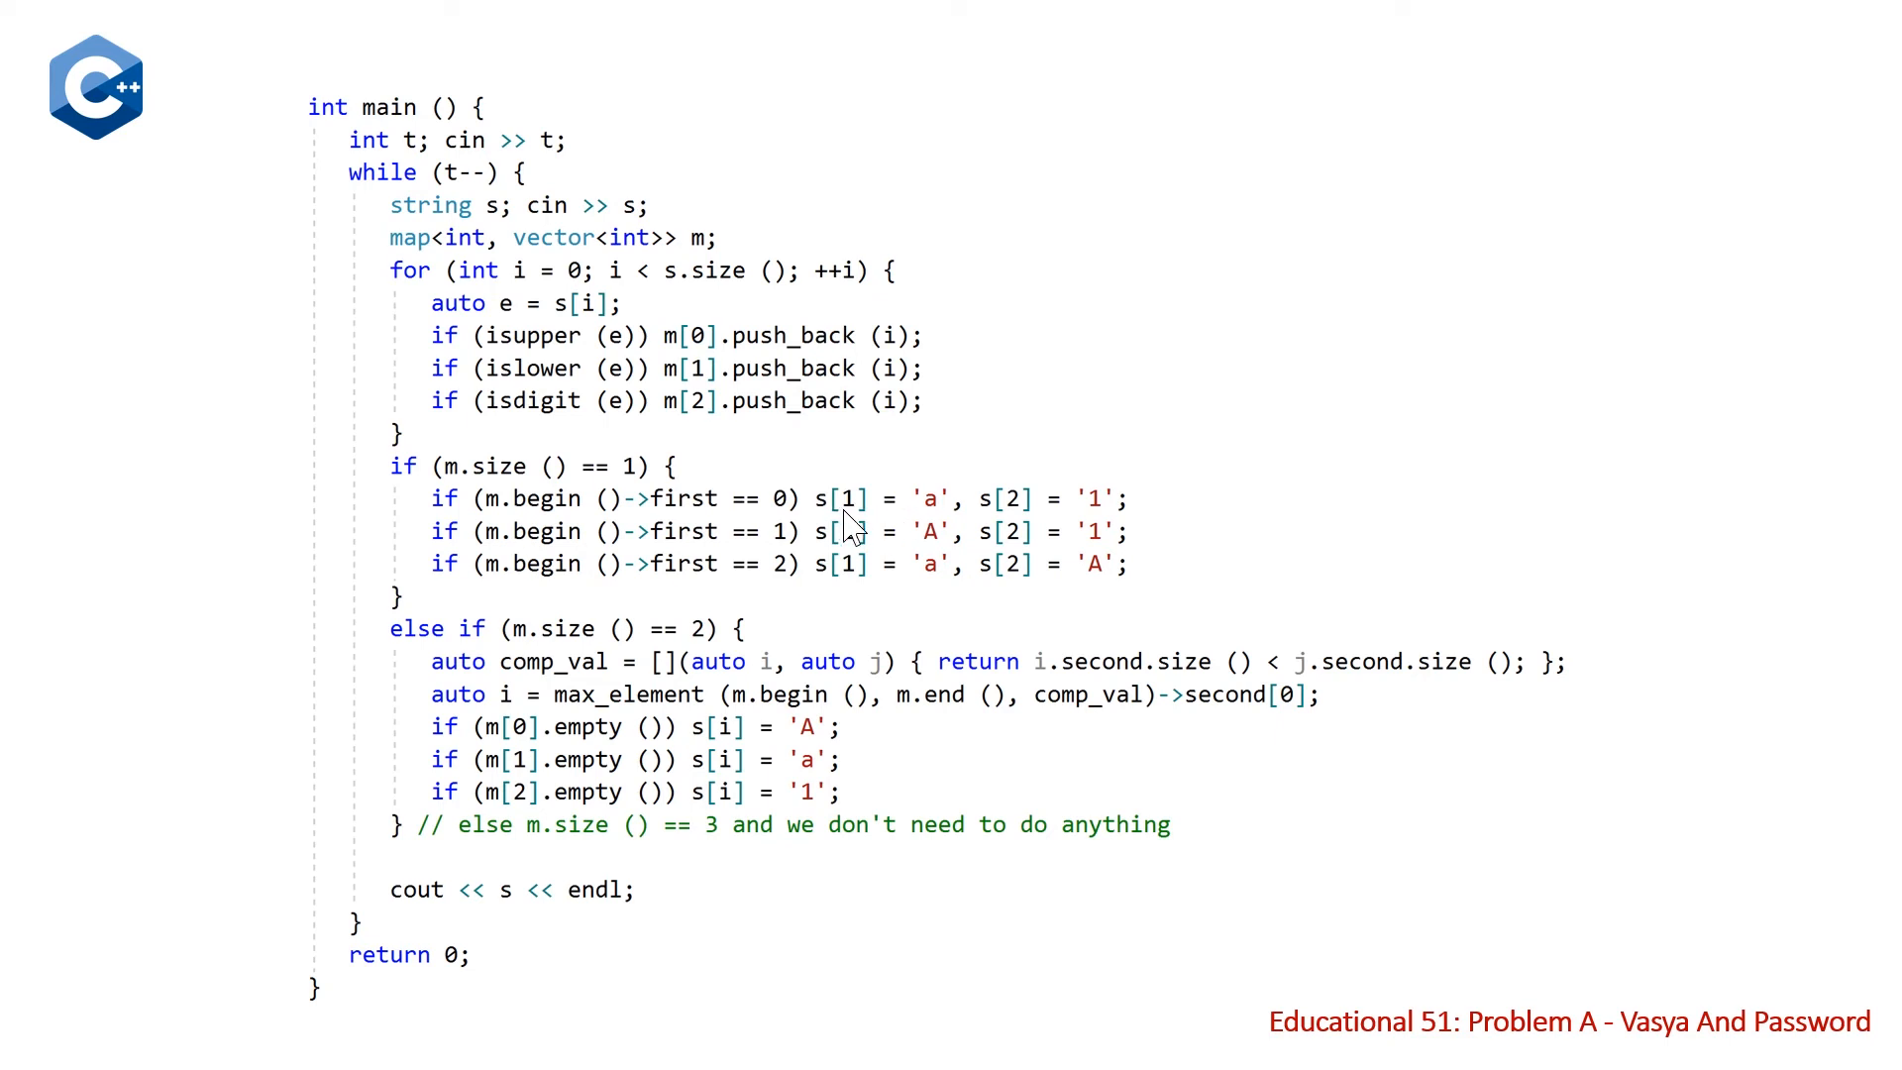
mouse_move(1053, 522)
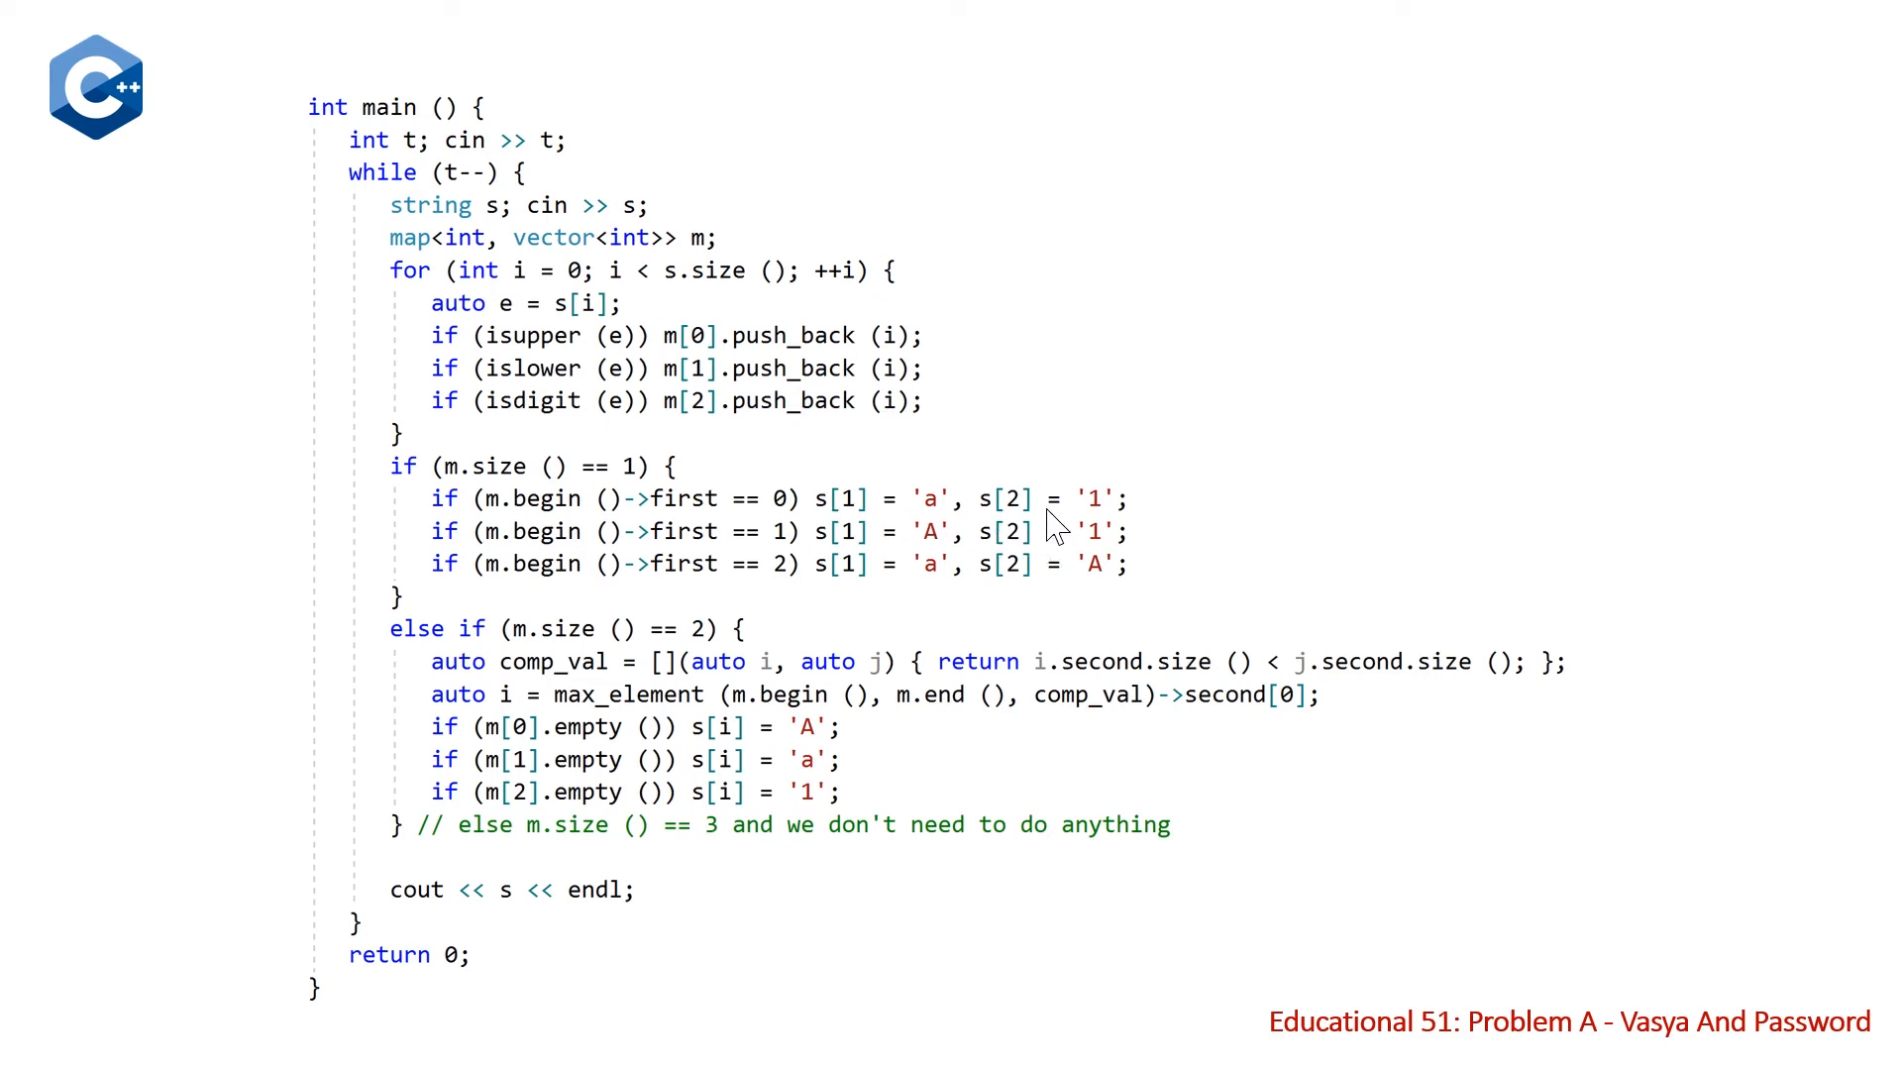
mouse_move(868, 571)
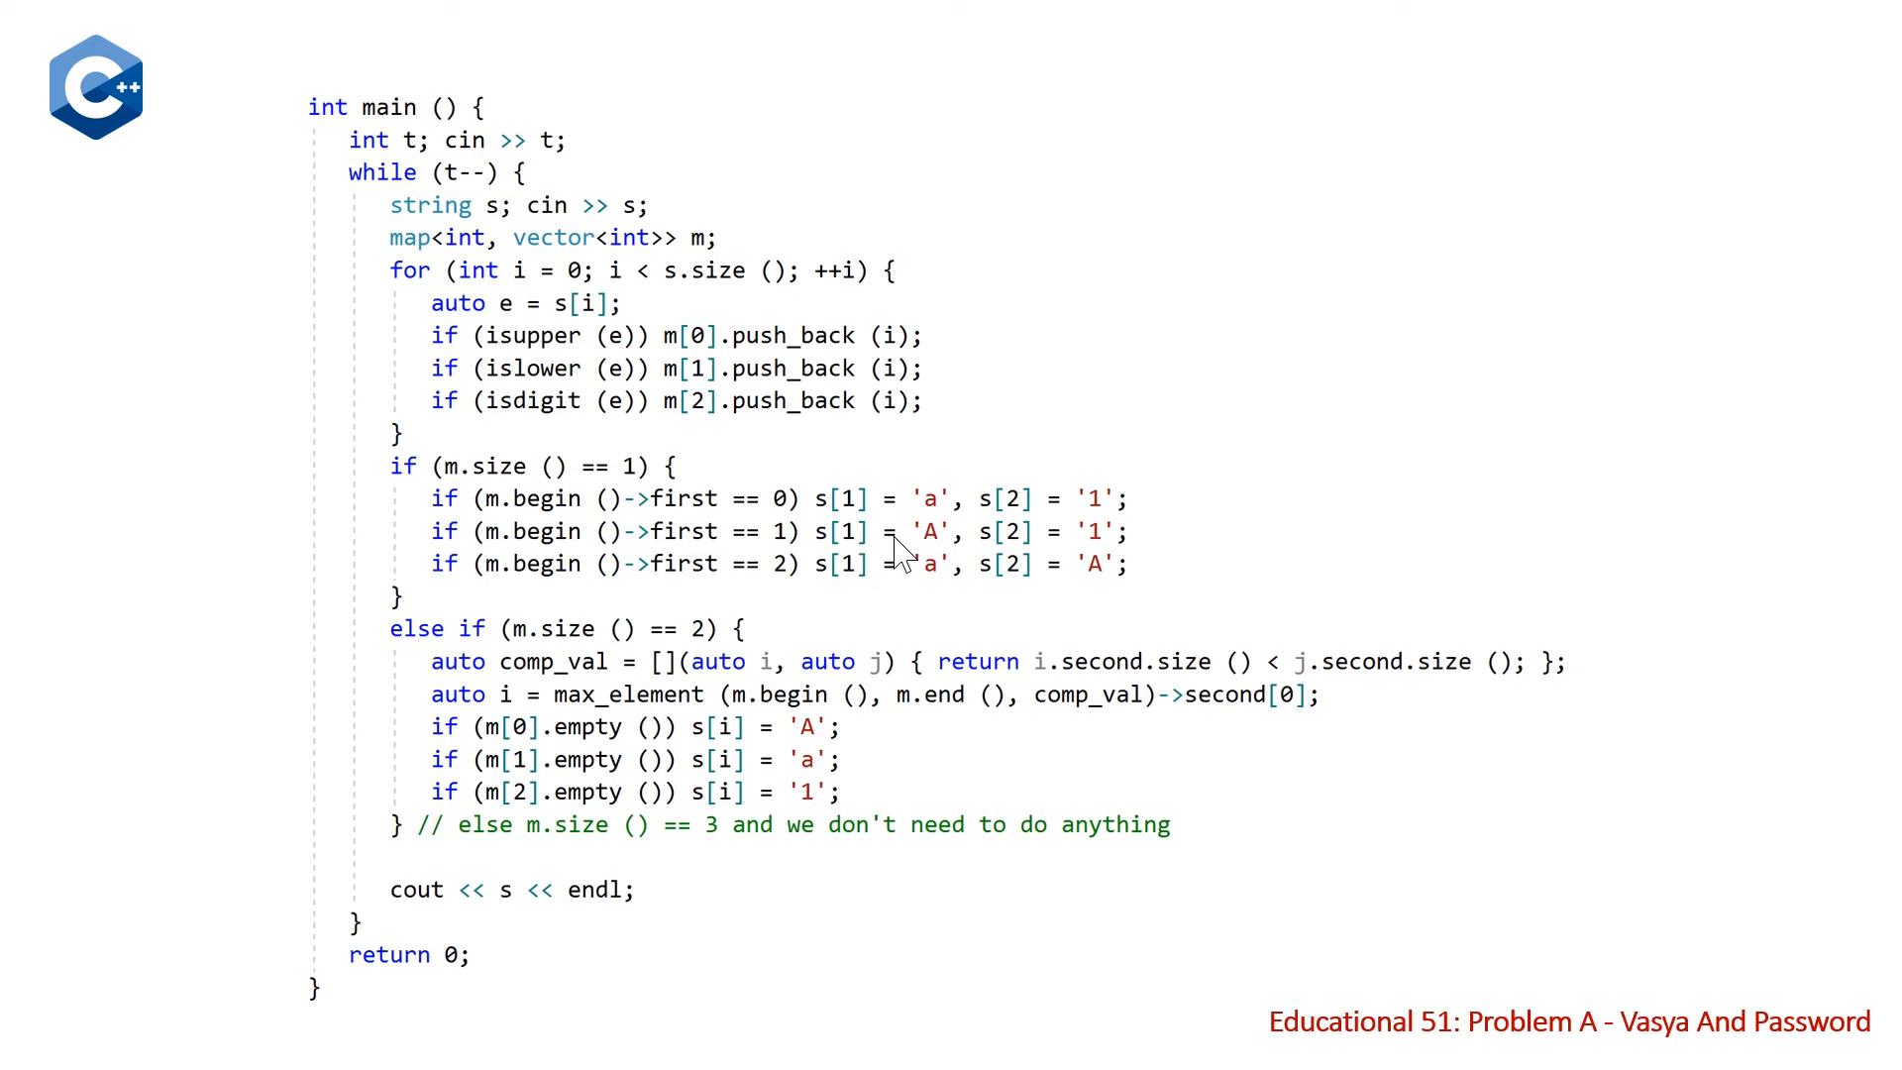
mouse_move(950, 522)
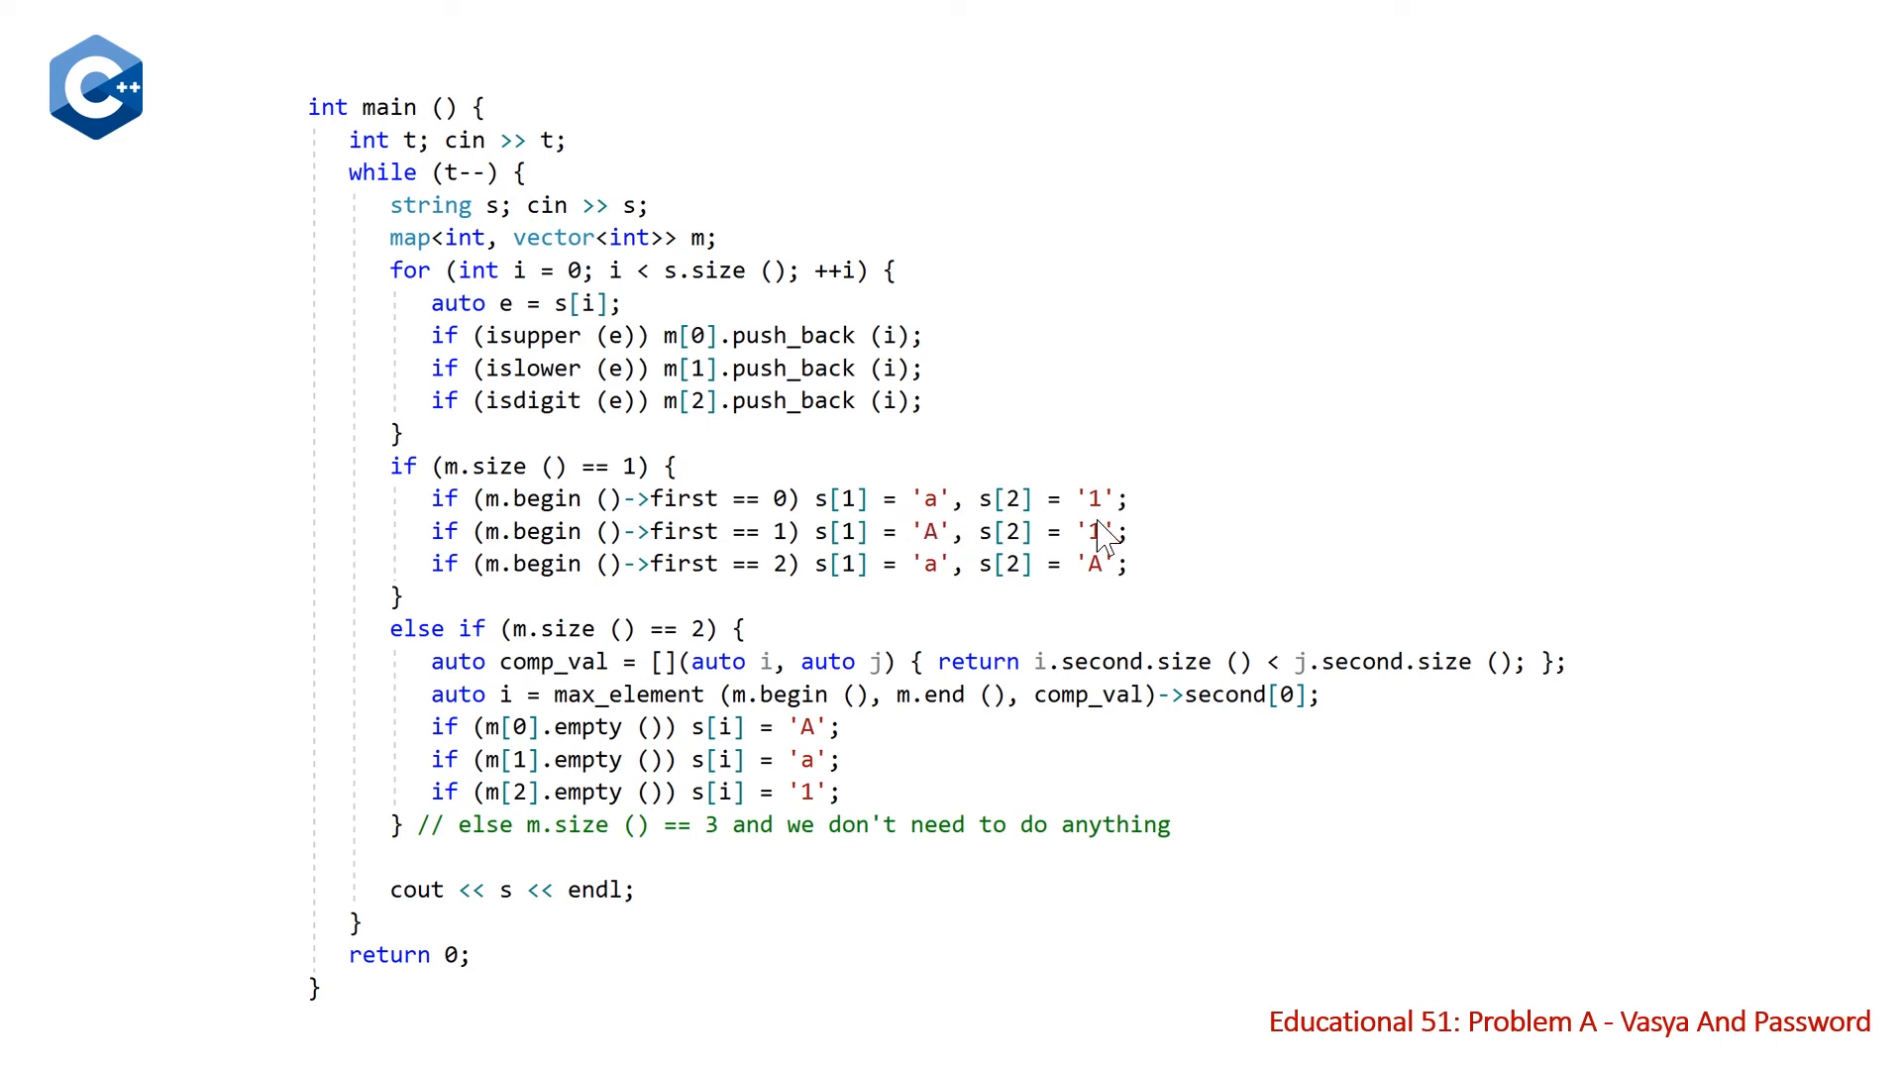
mouse_move(1106, 626)
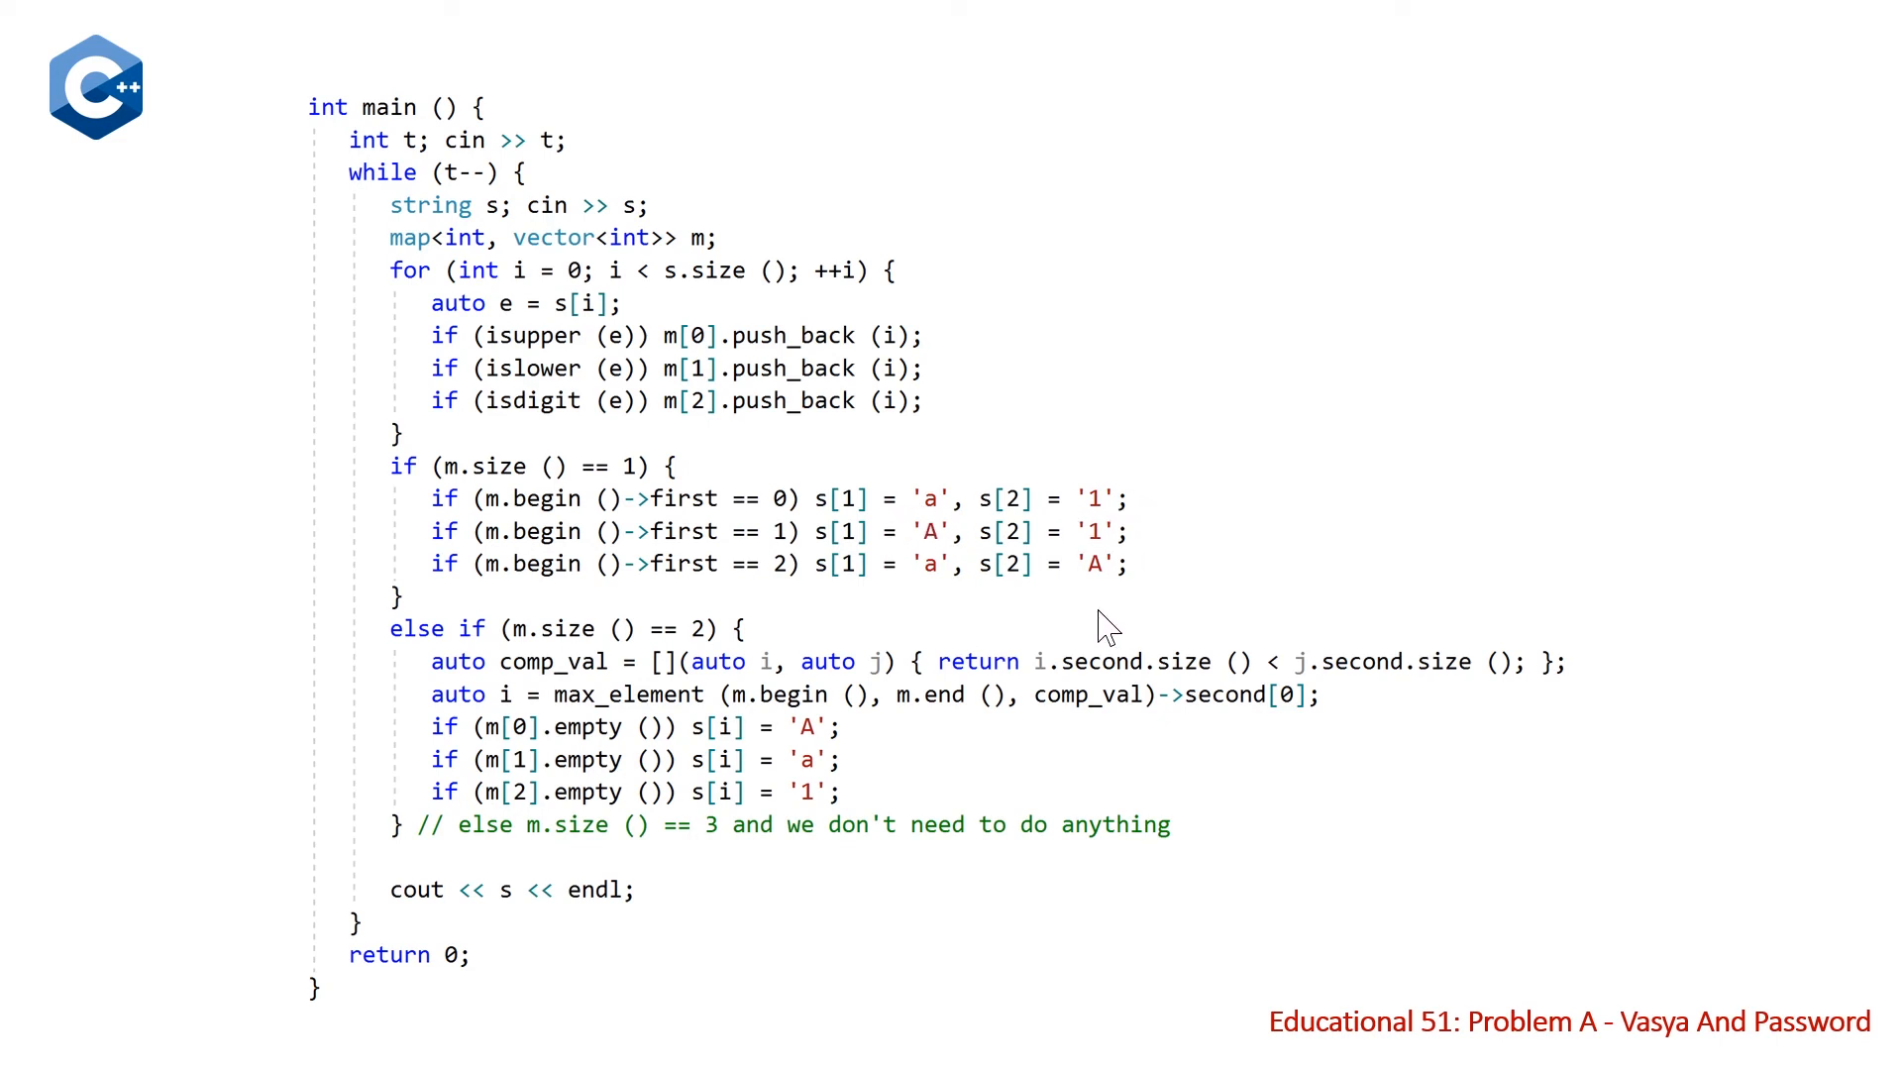
mouse_move(600, 655)
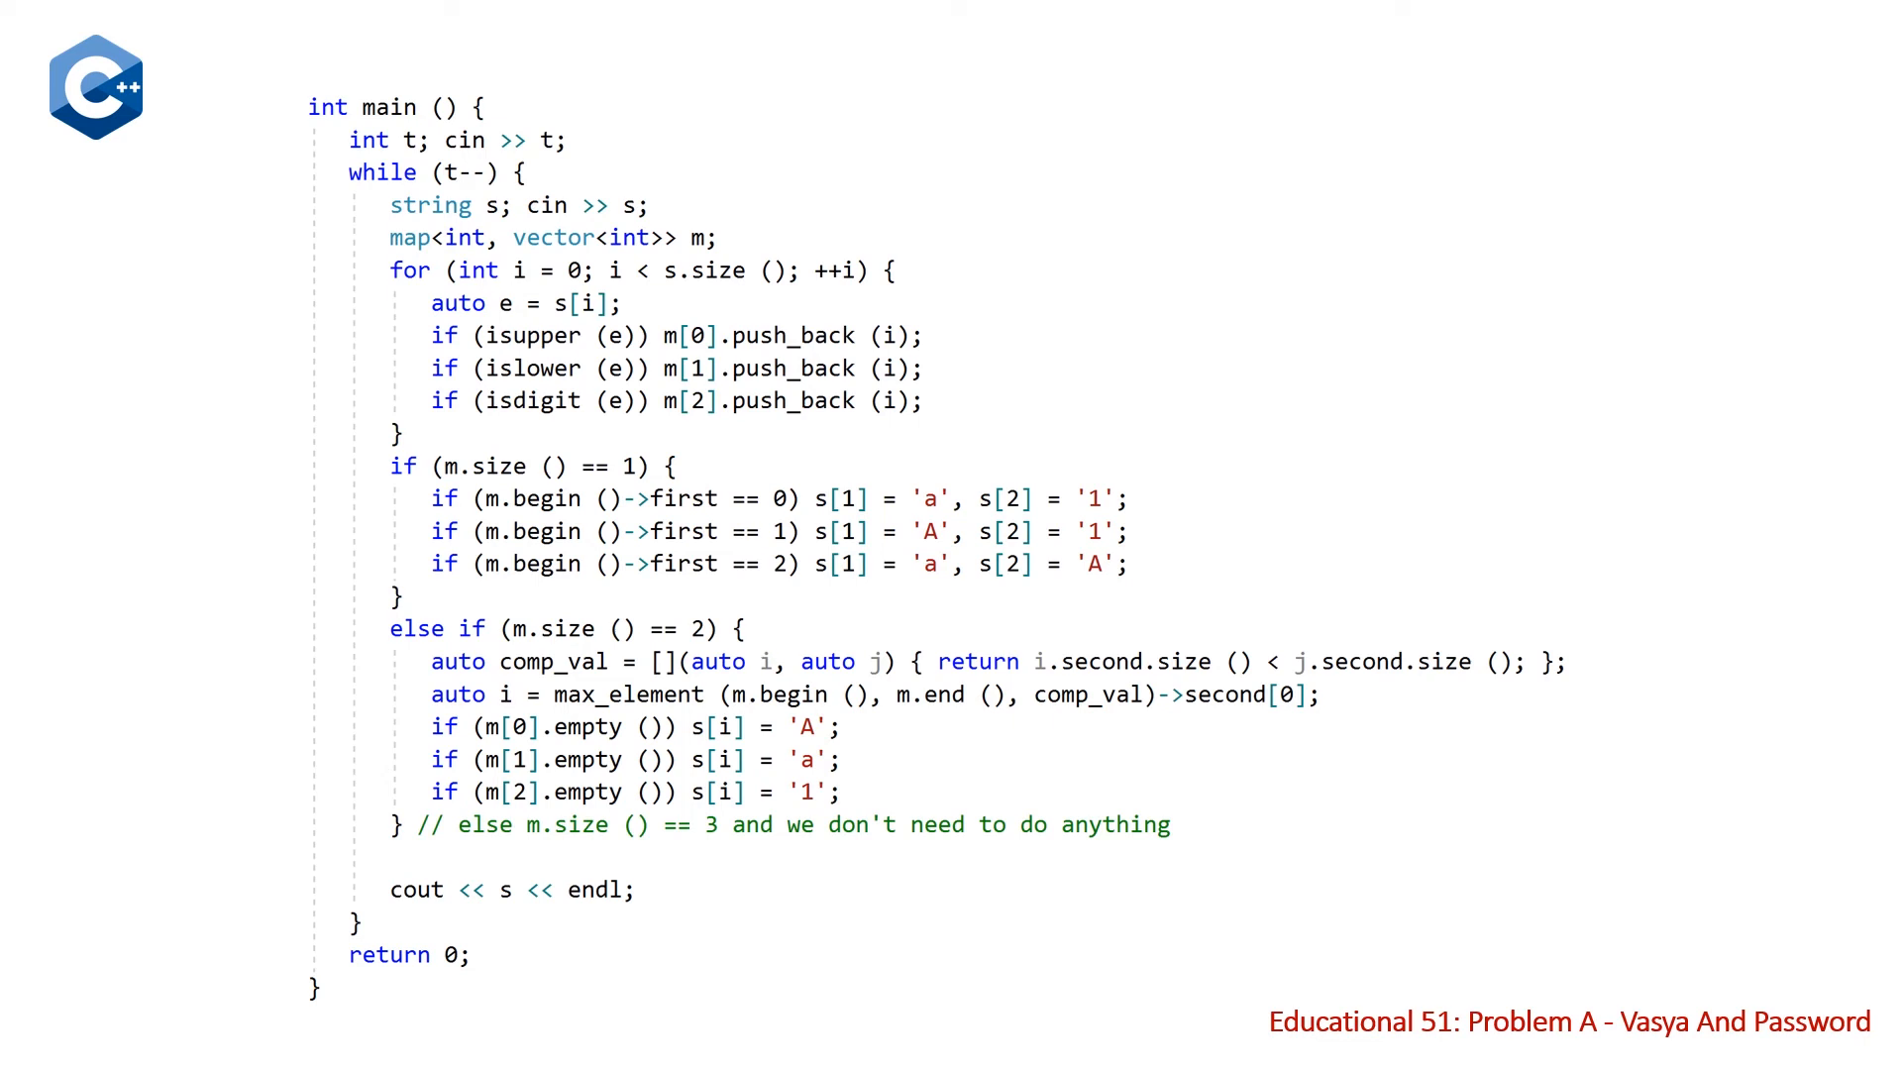
mouse_move(580, 690)
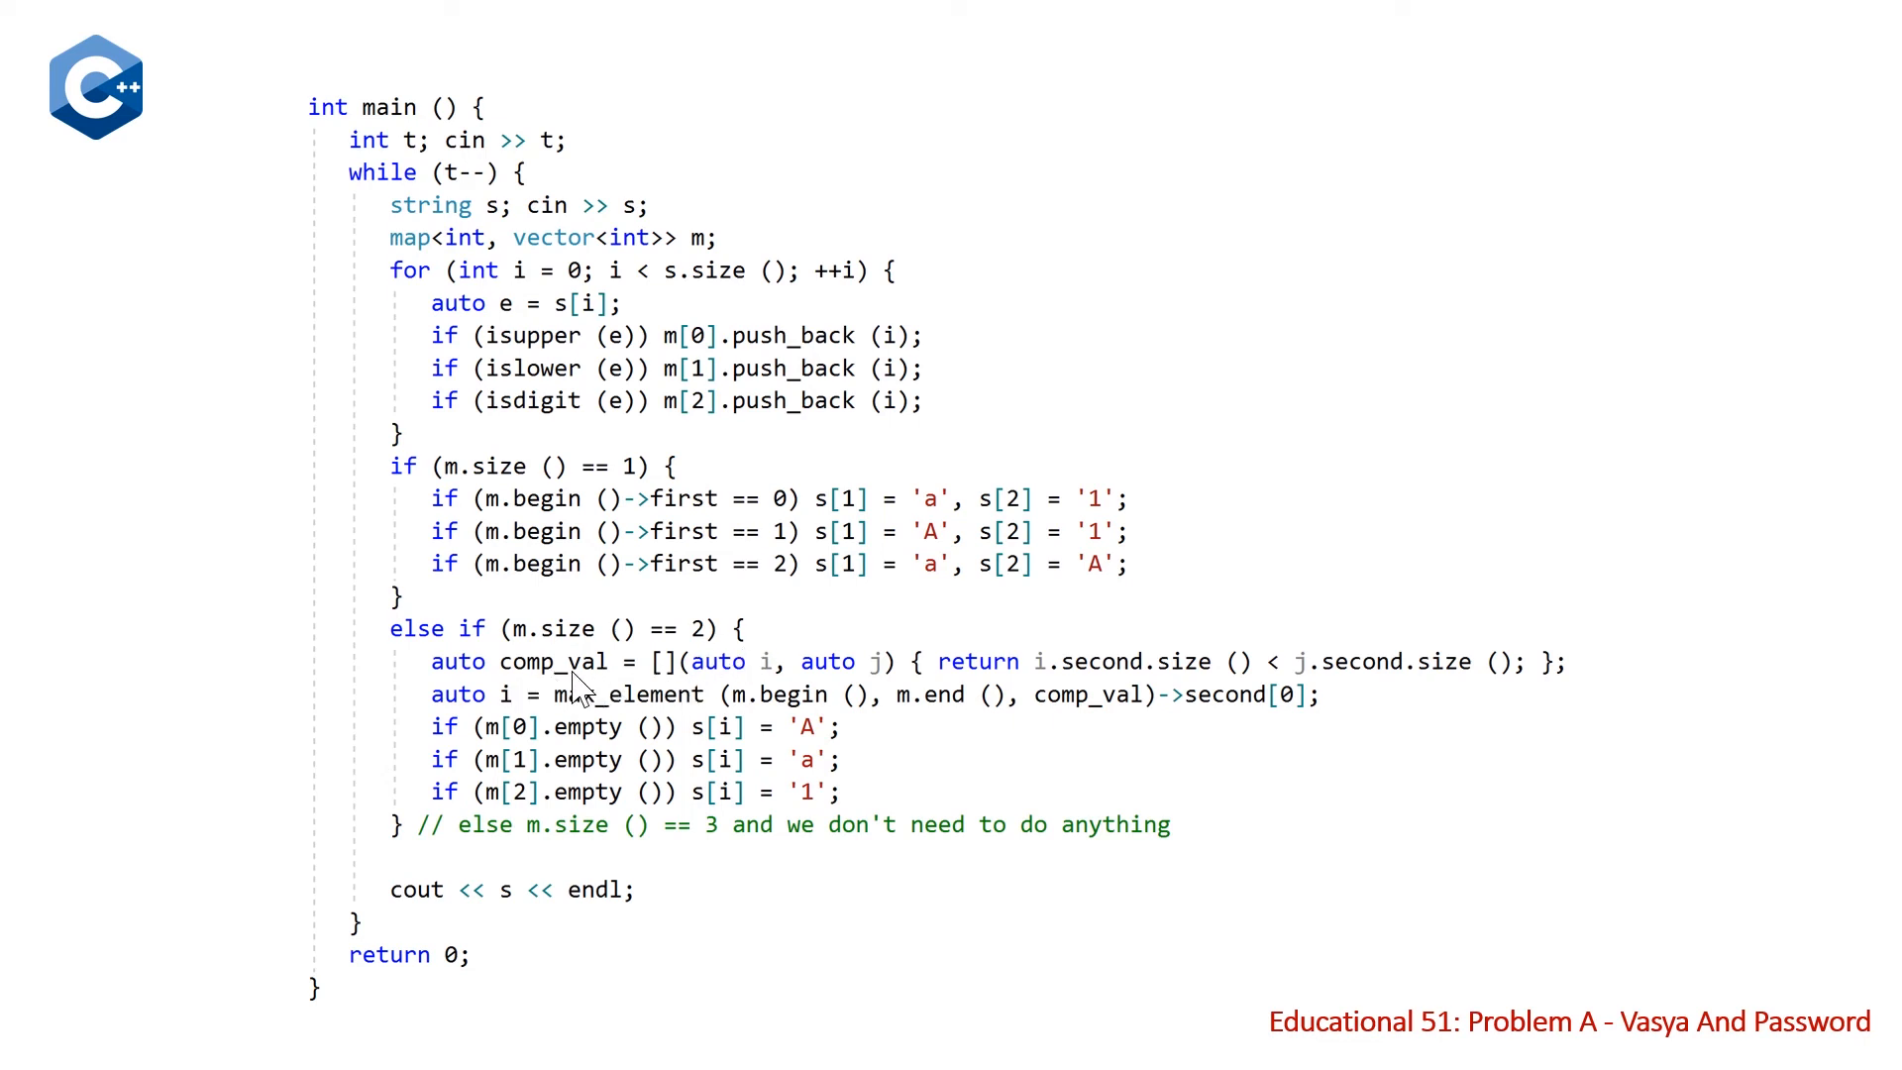
mouse_move(1086, 685)
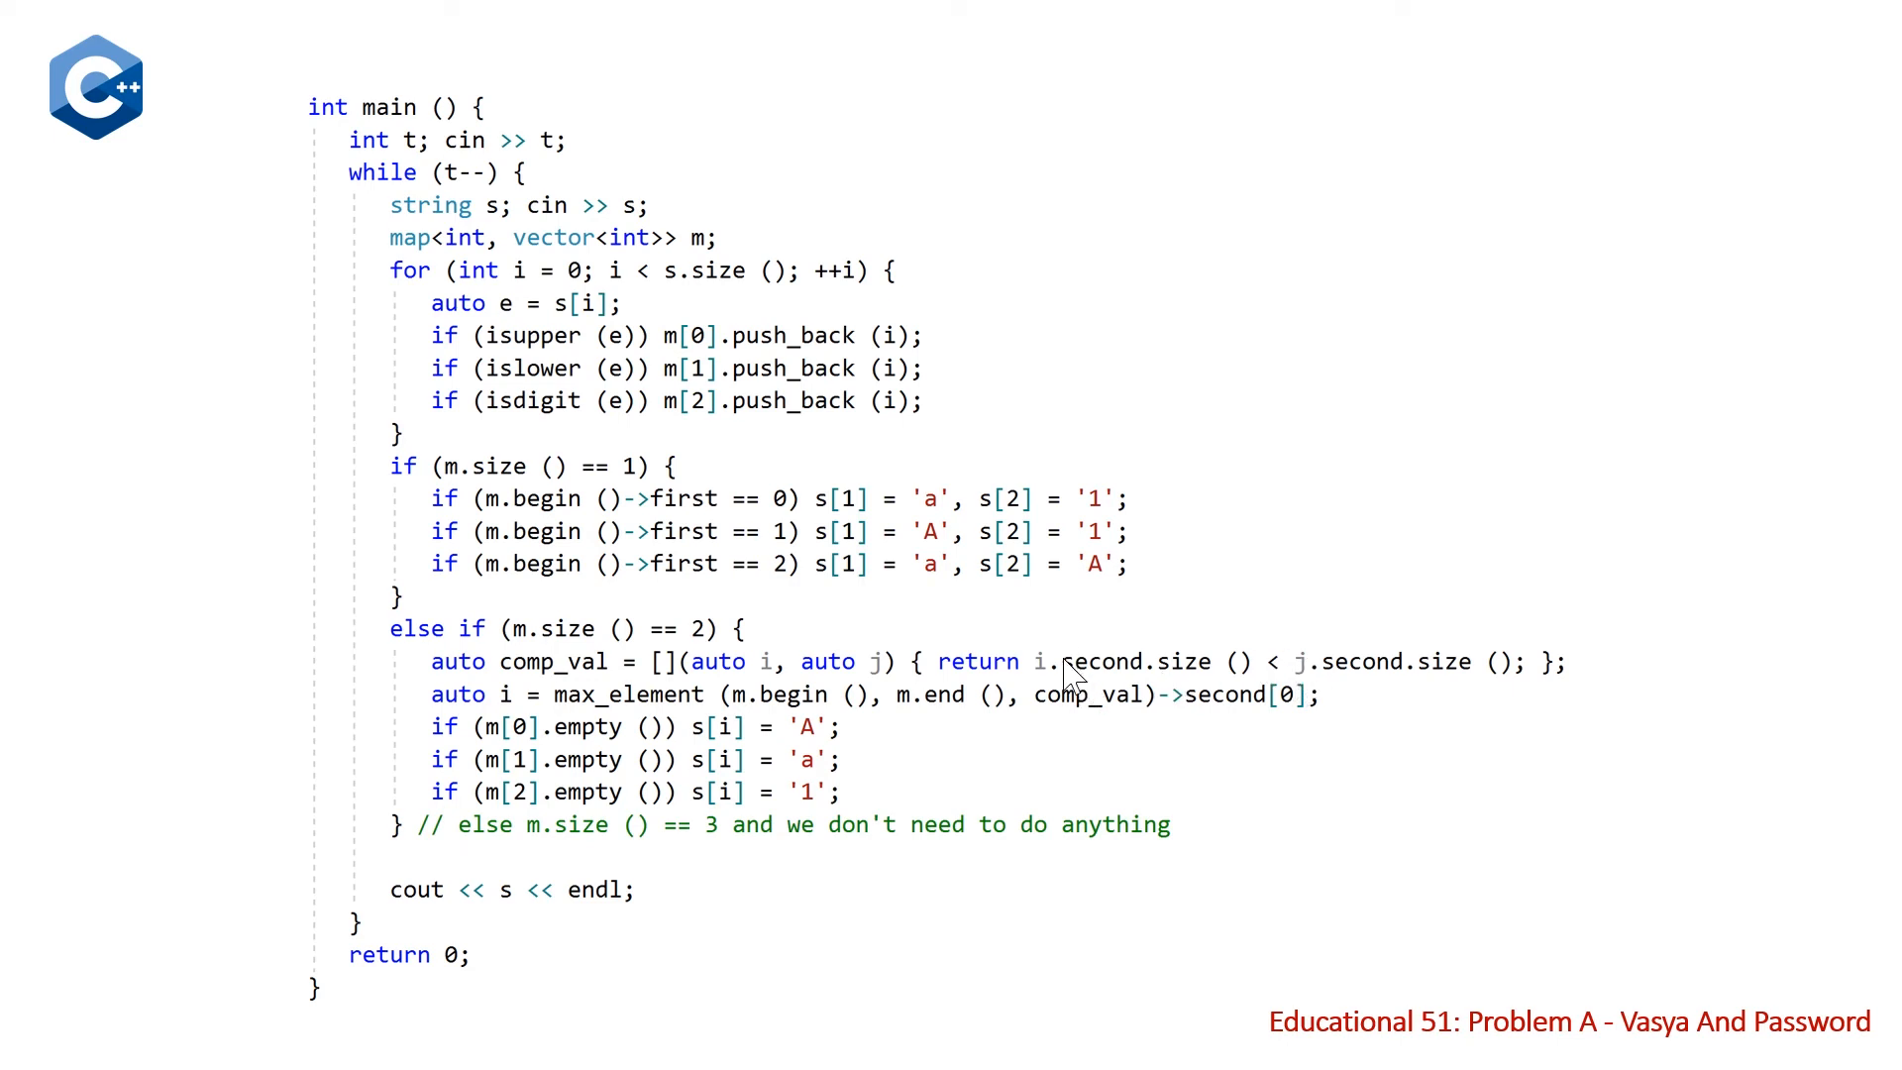
mouse_move(1110, 703)
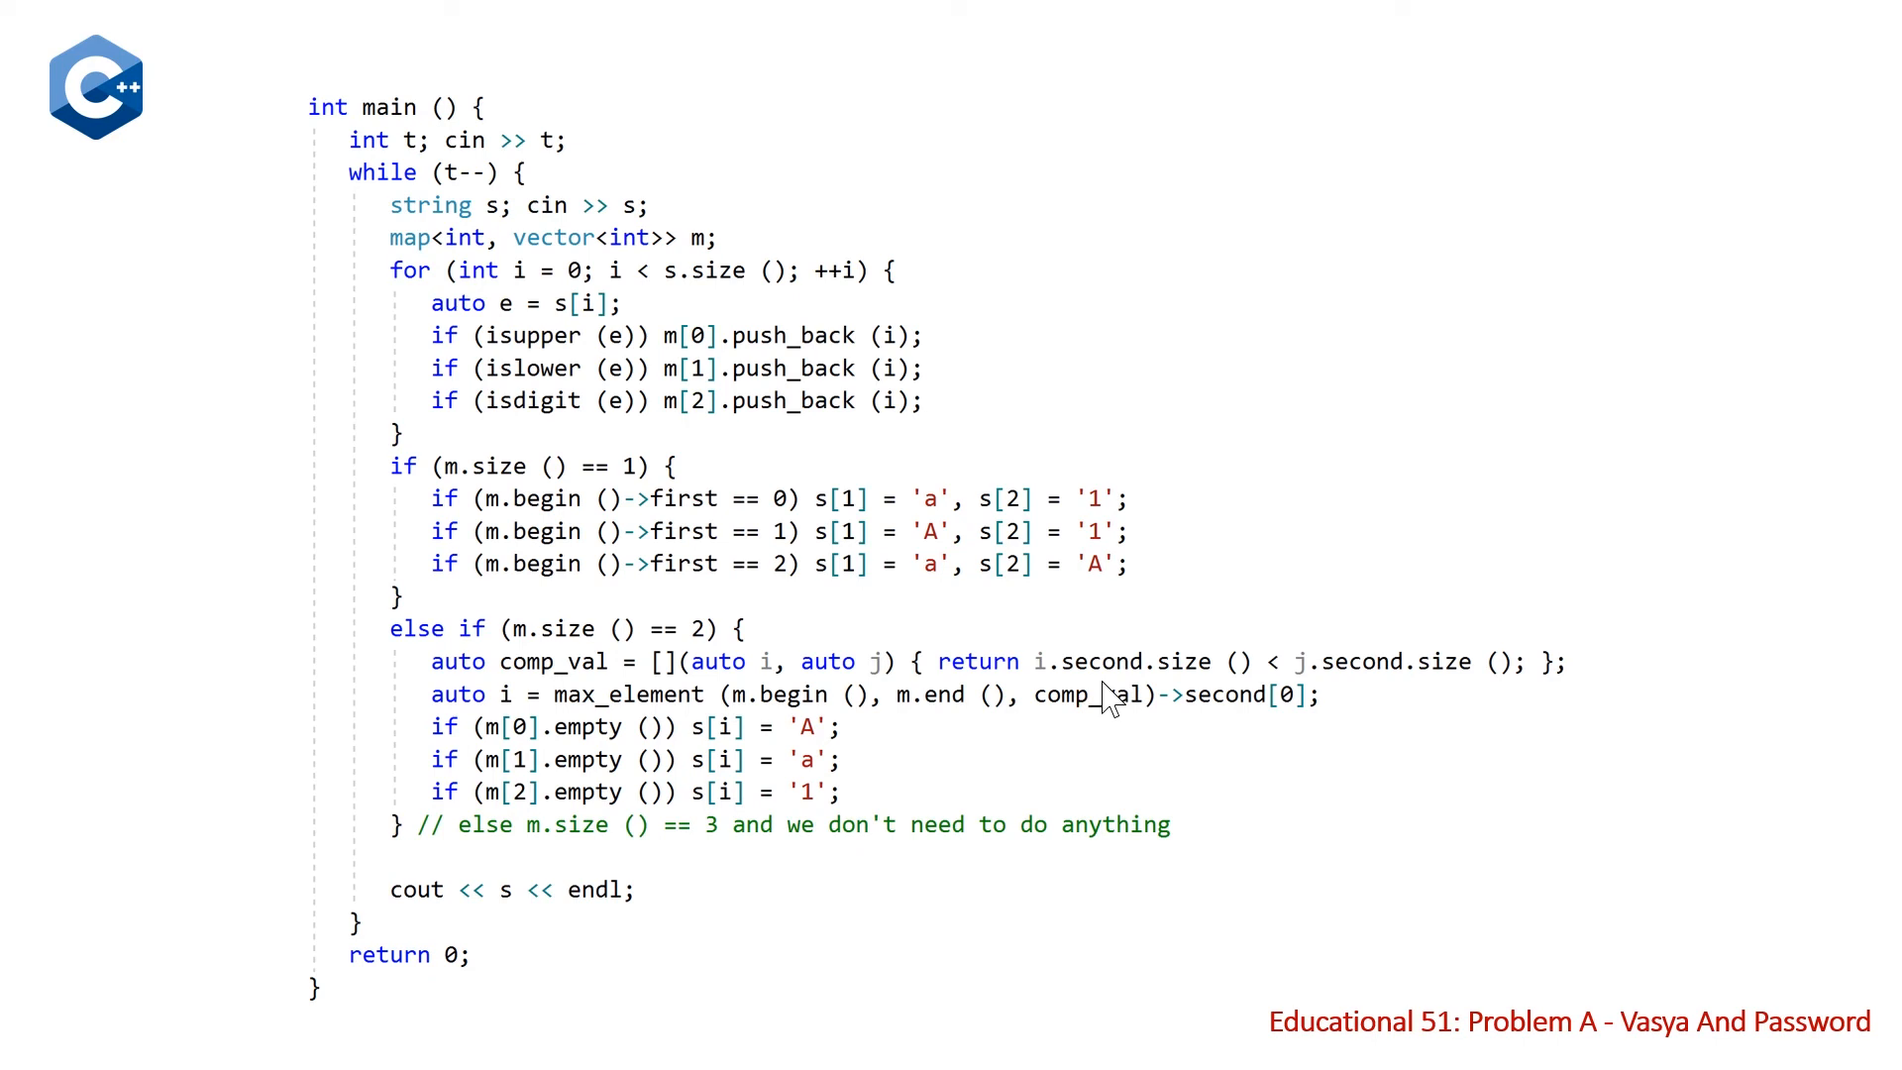
mouse_move(1123, 701)
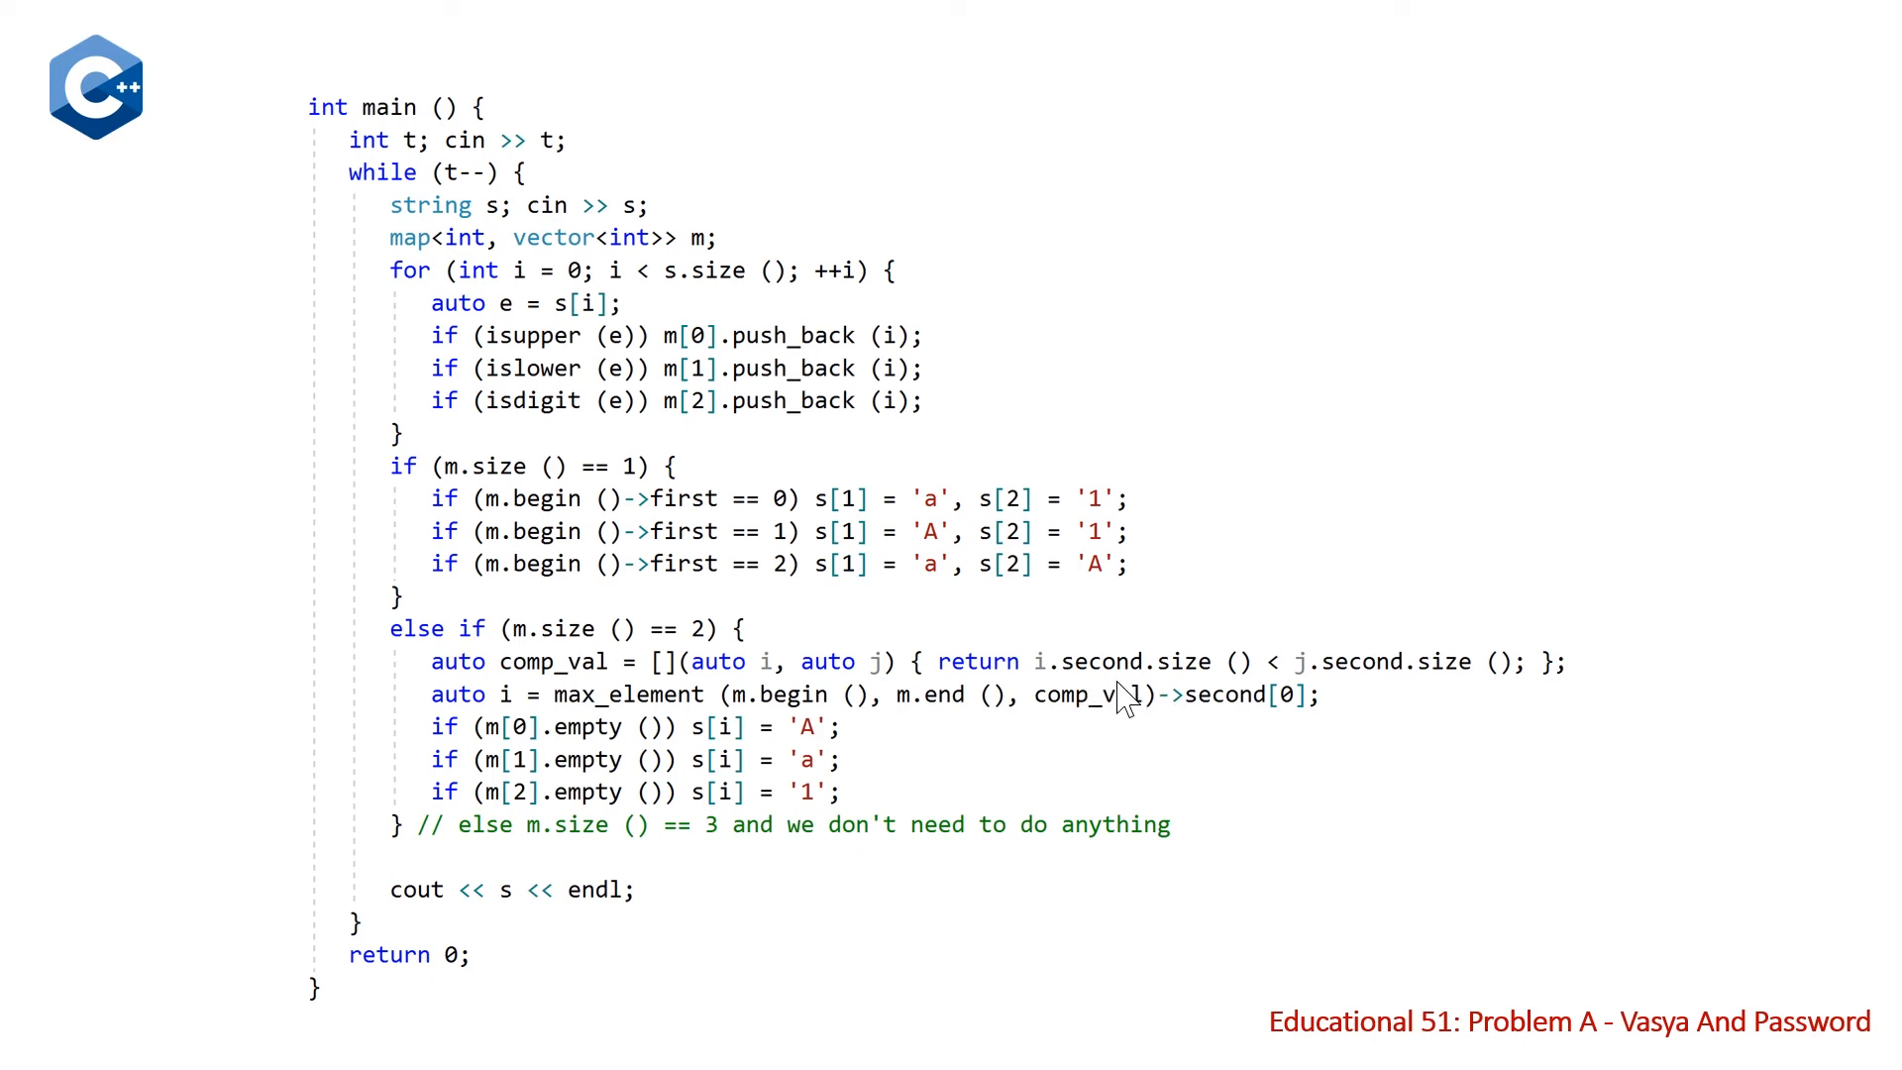
mouse_move(1134, 701)
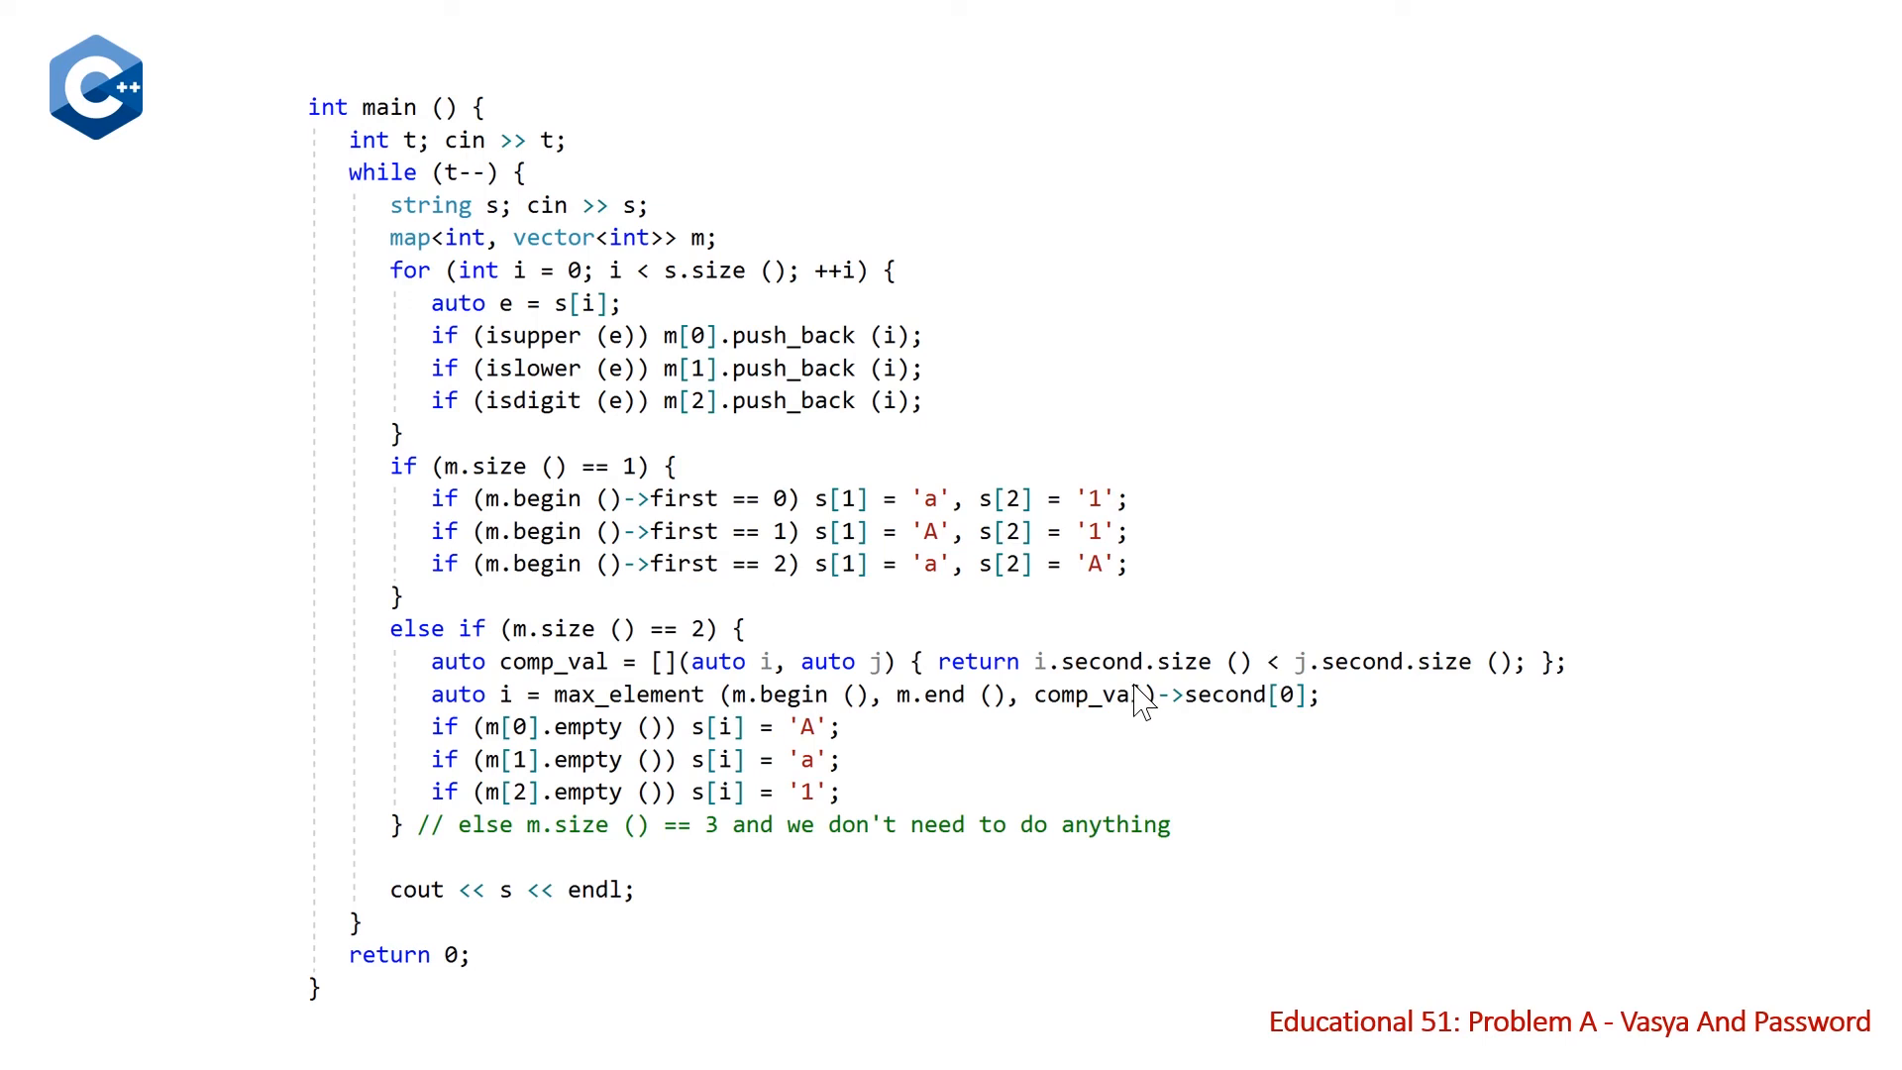
mouse_move(680, 707)
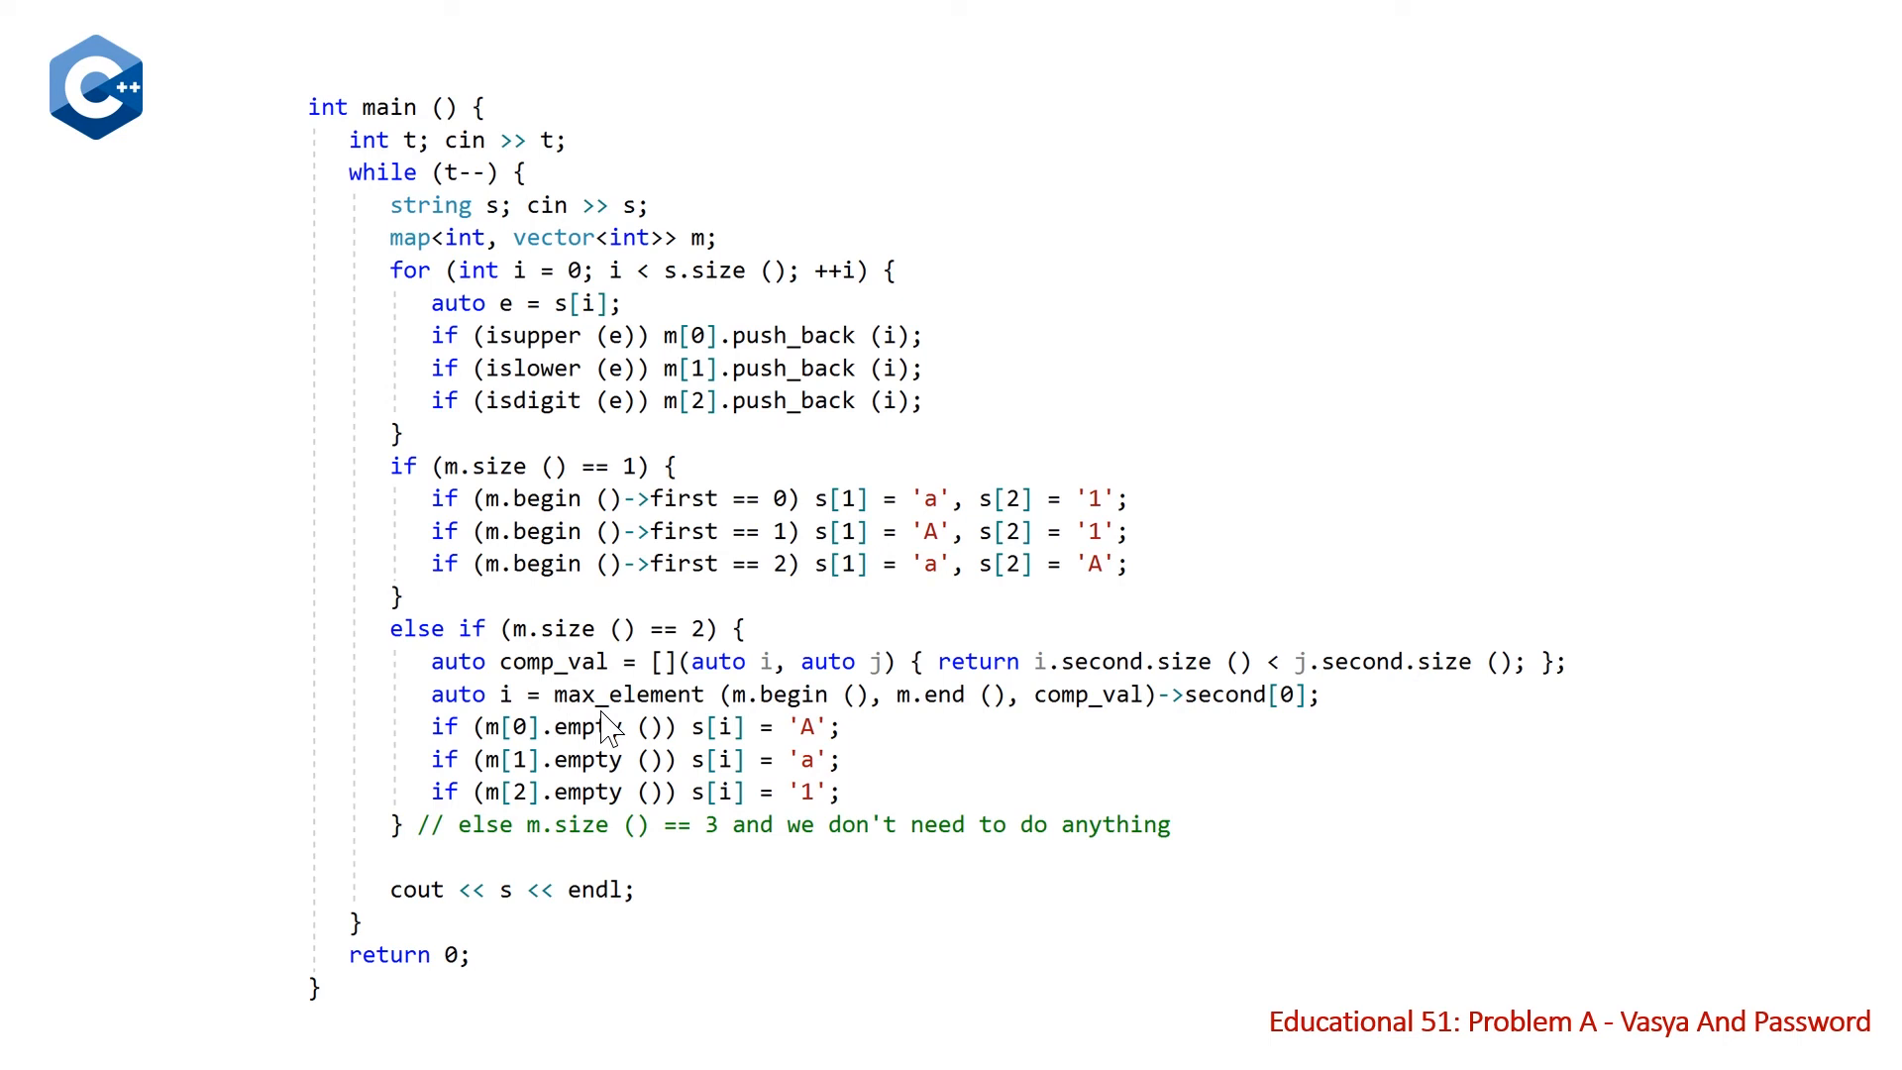
mouse_move(1352, 612)
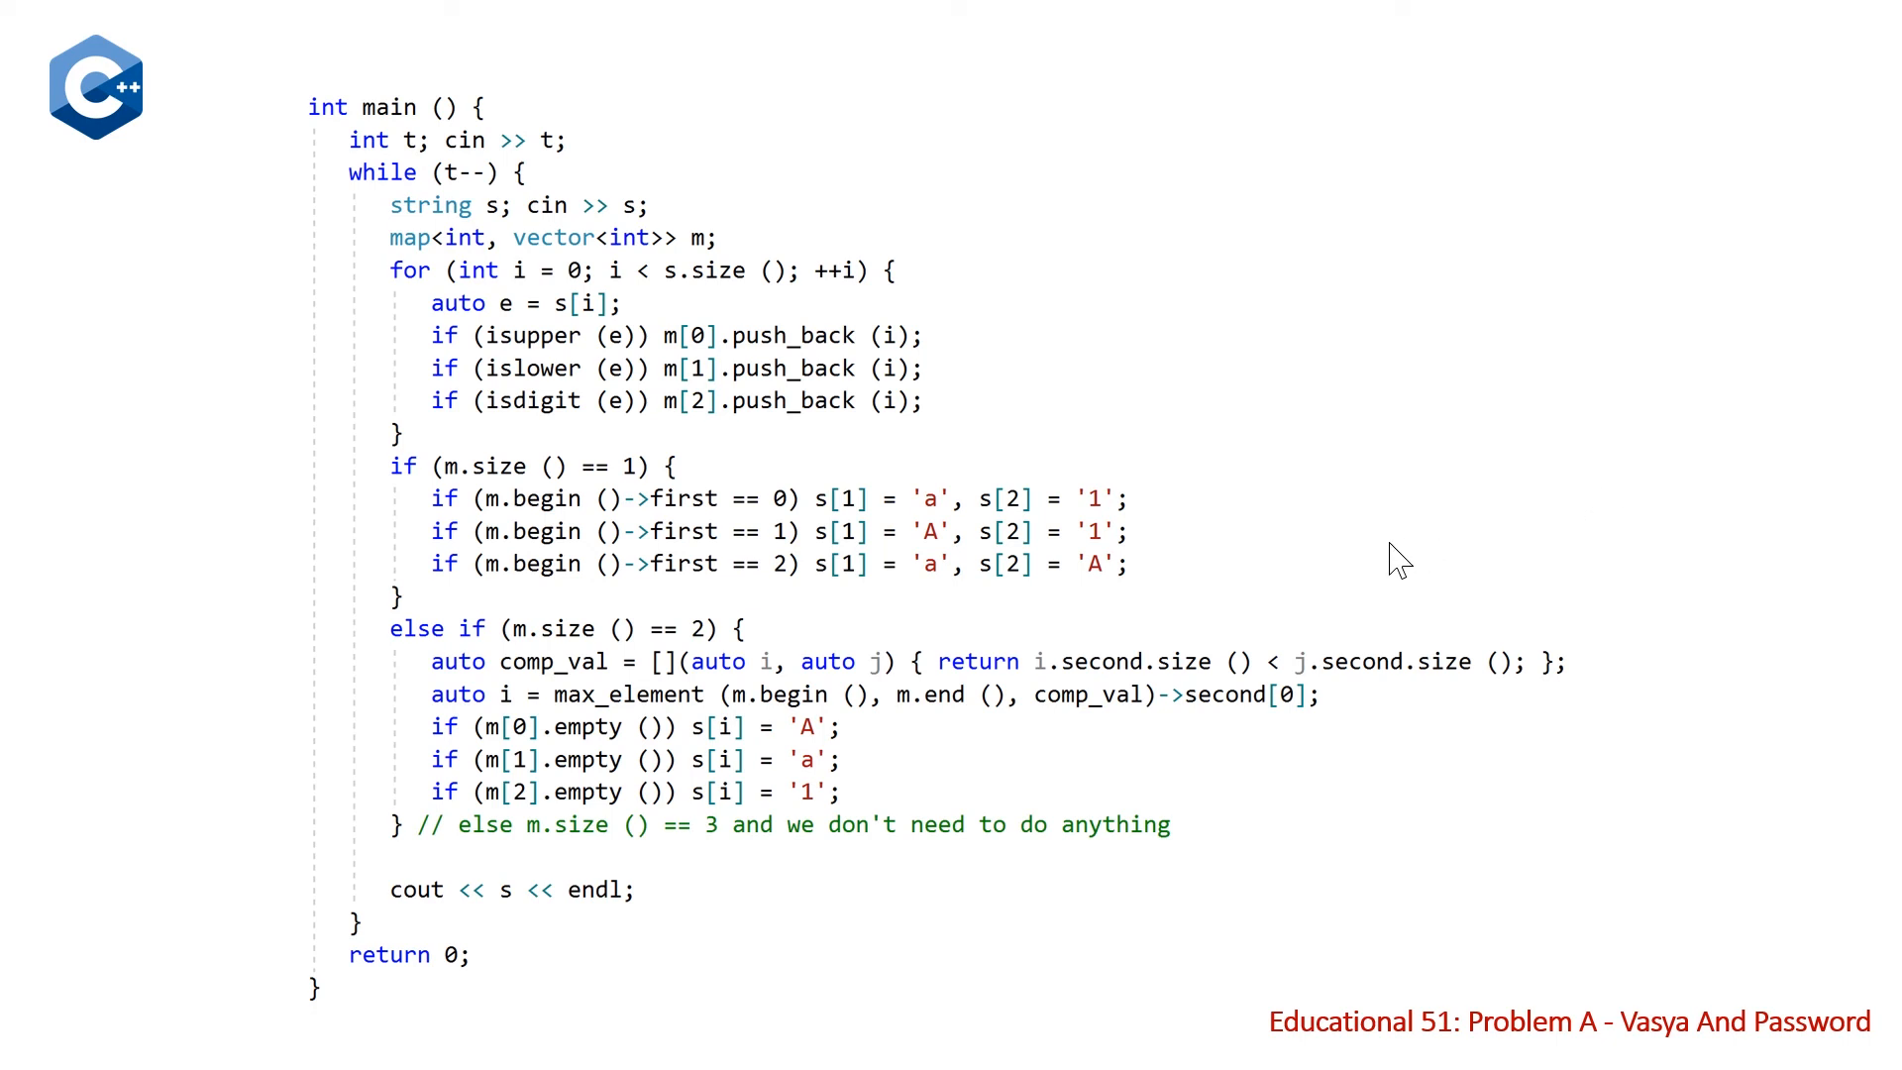
mouse_move(1371, 706)
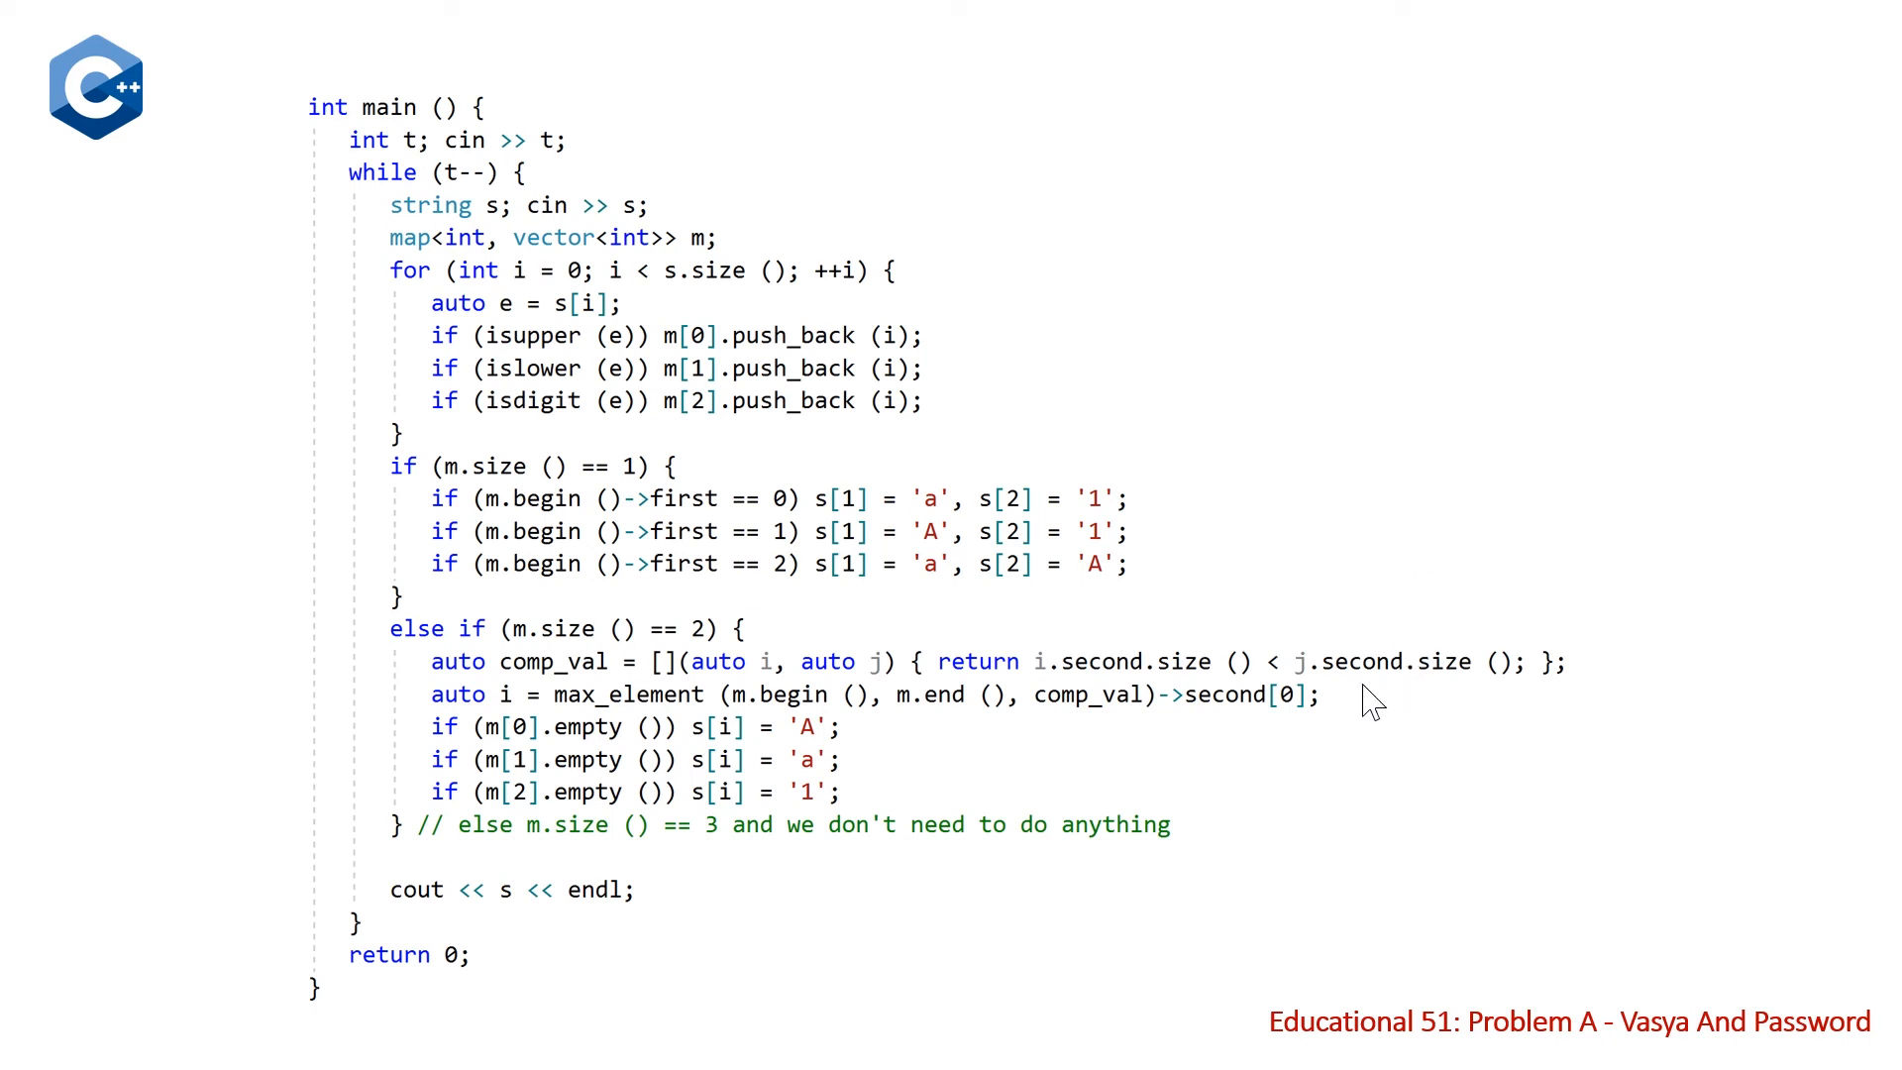
mouse_move(1394, 722)
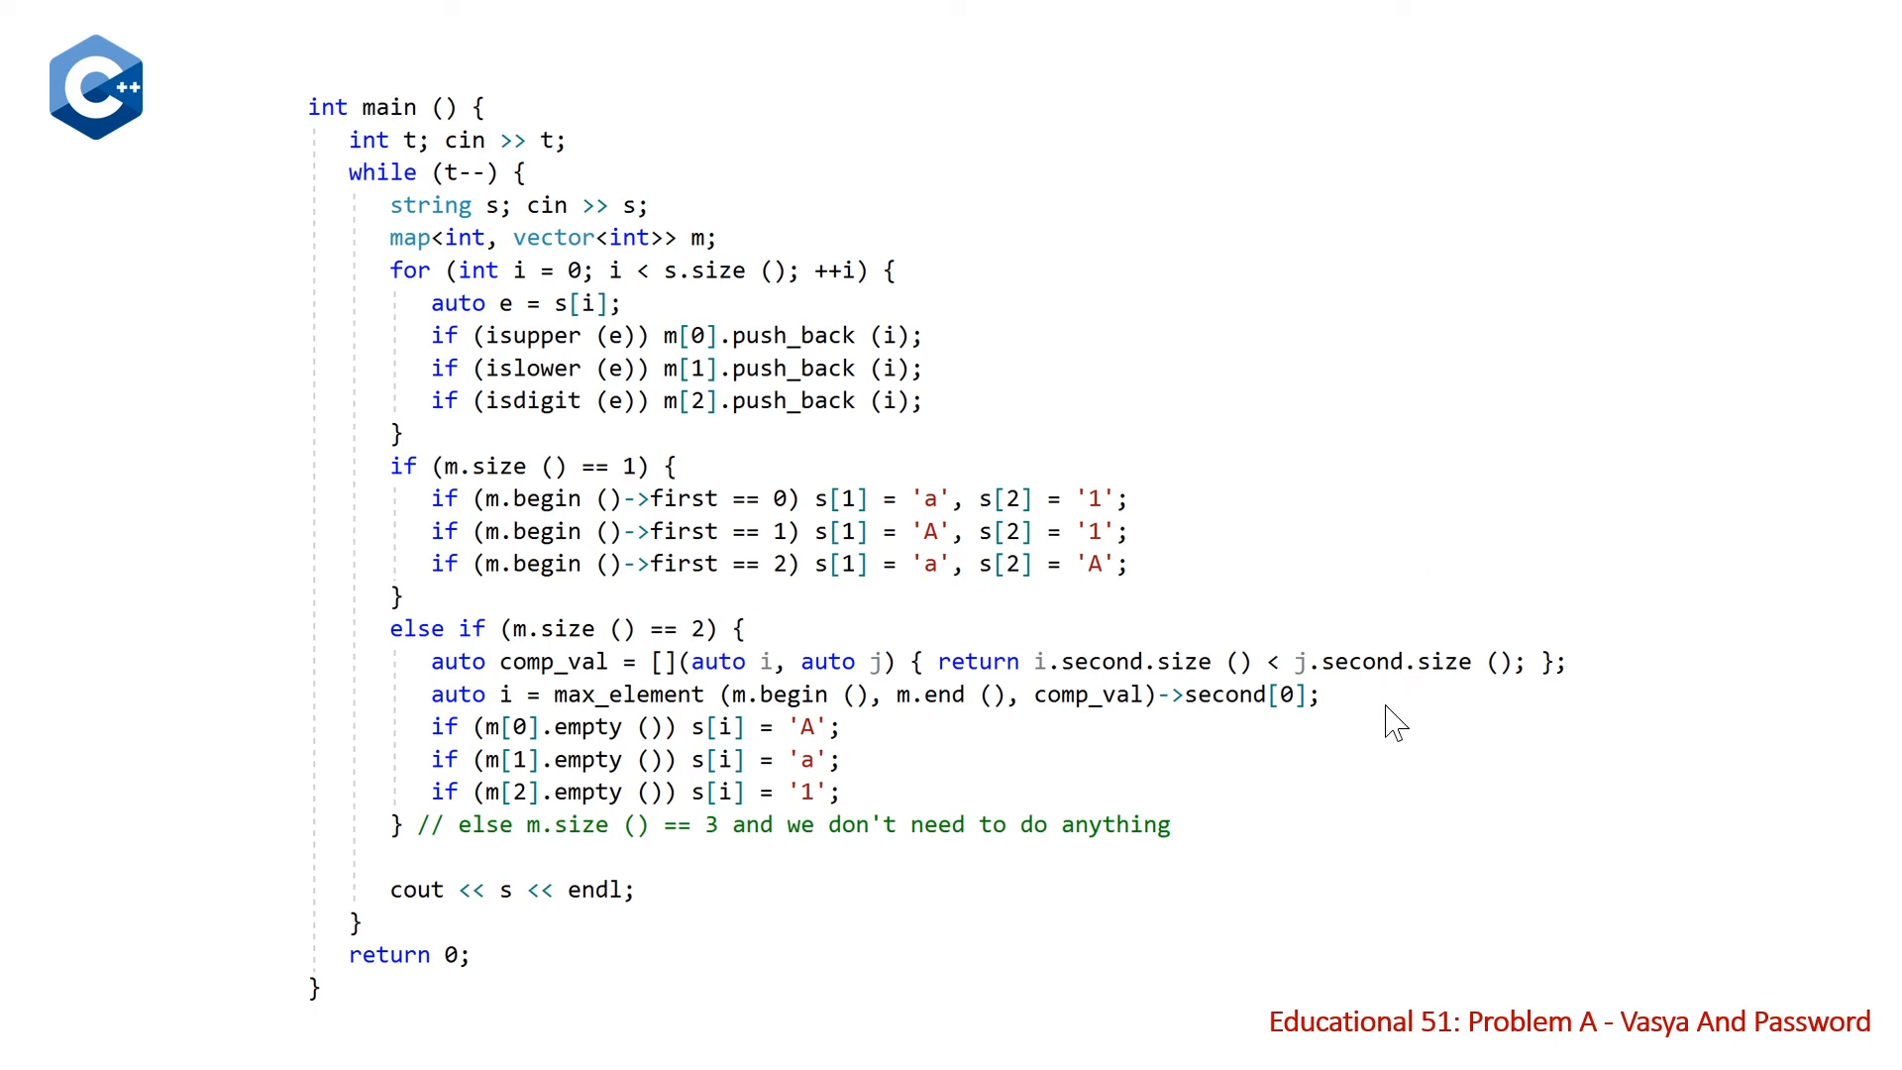
mouse_move(1176, 725)
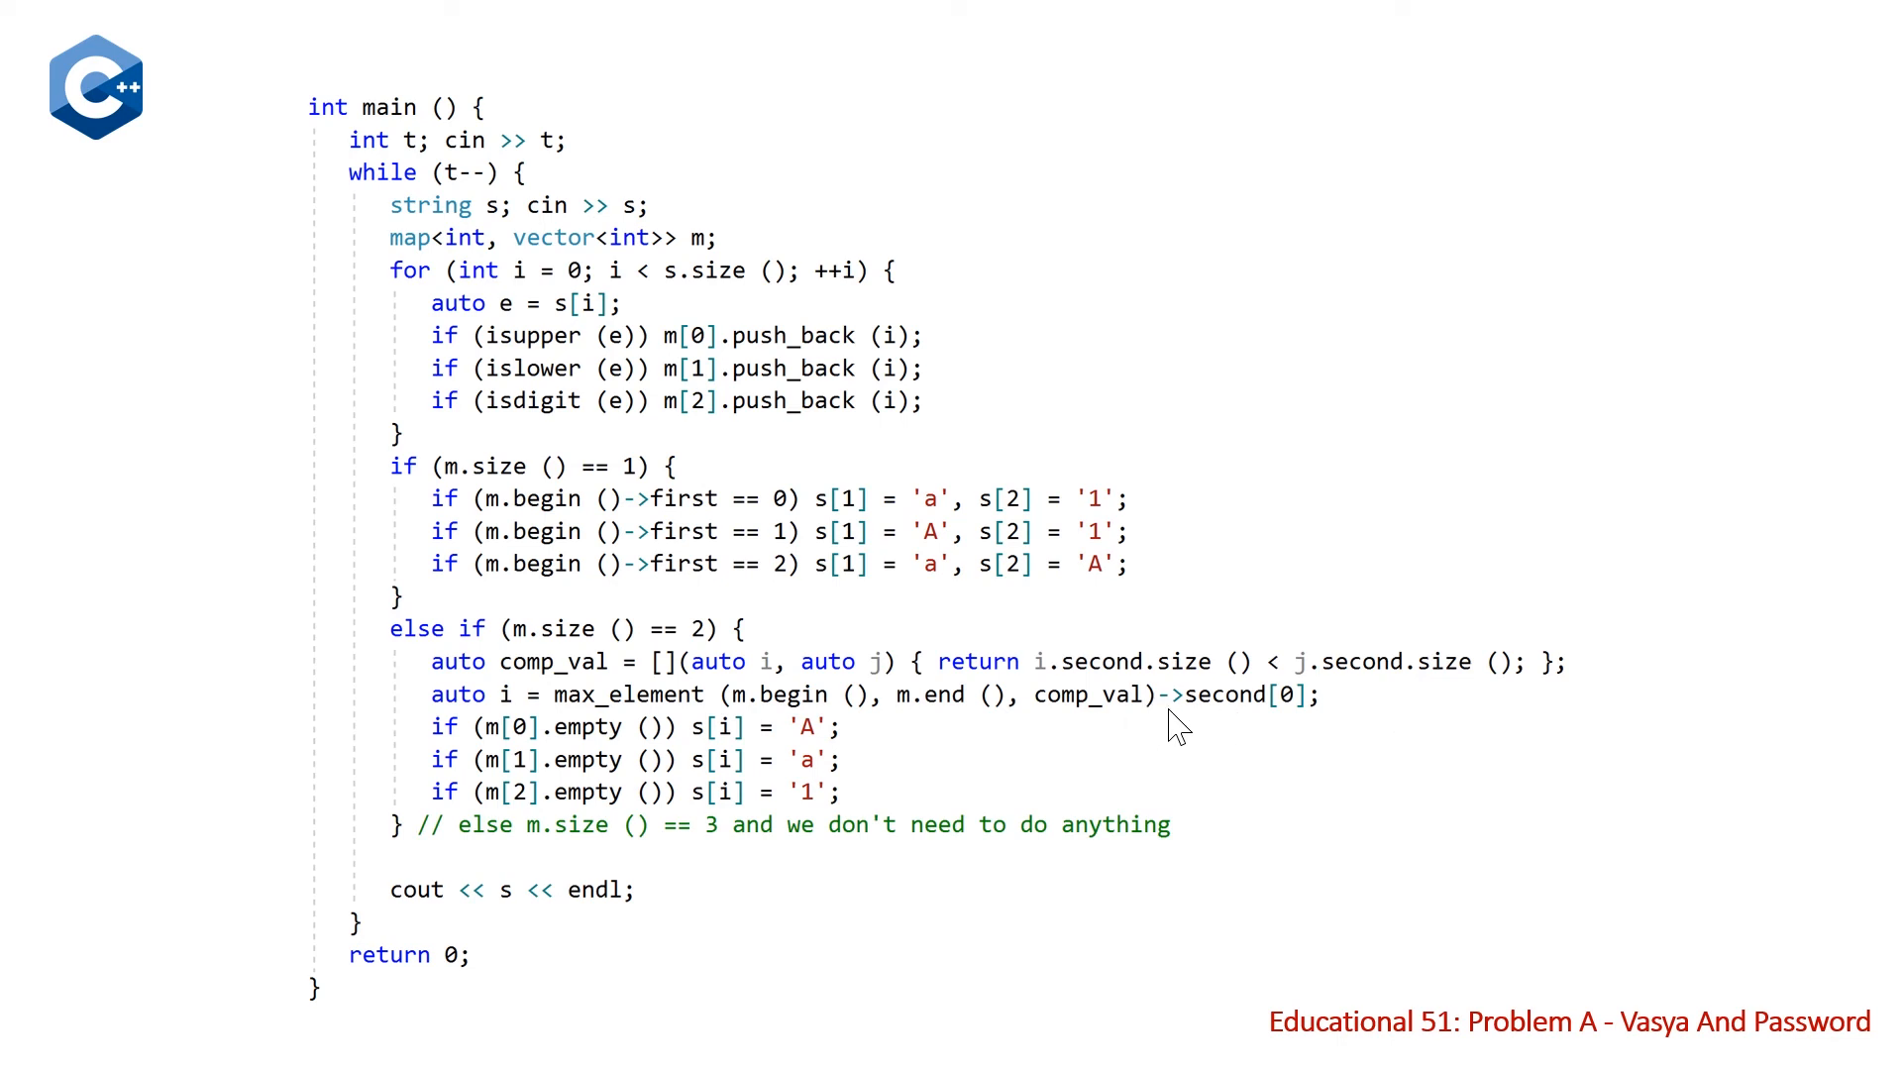
mouse_move(1270, 741)
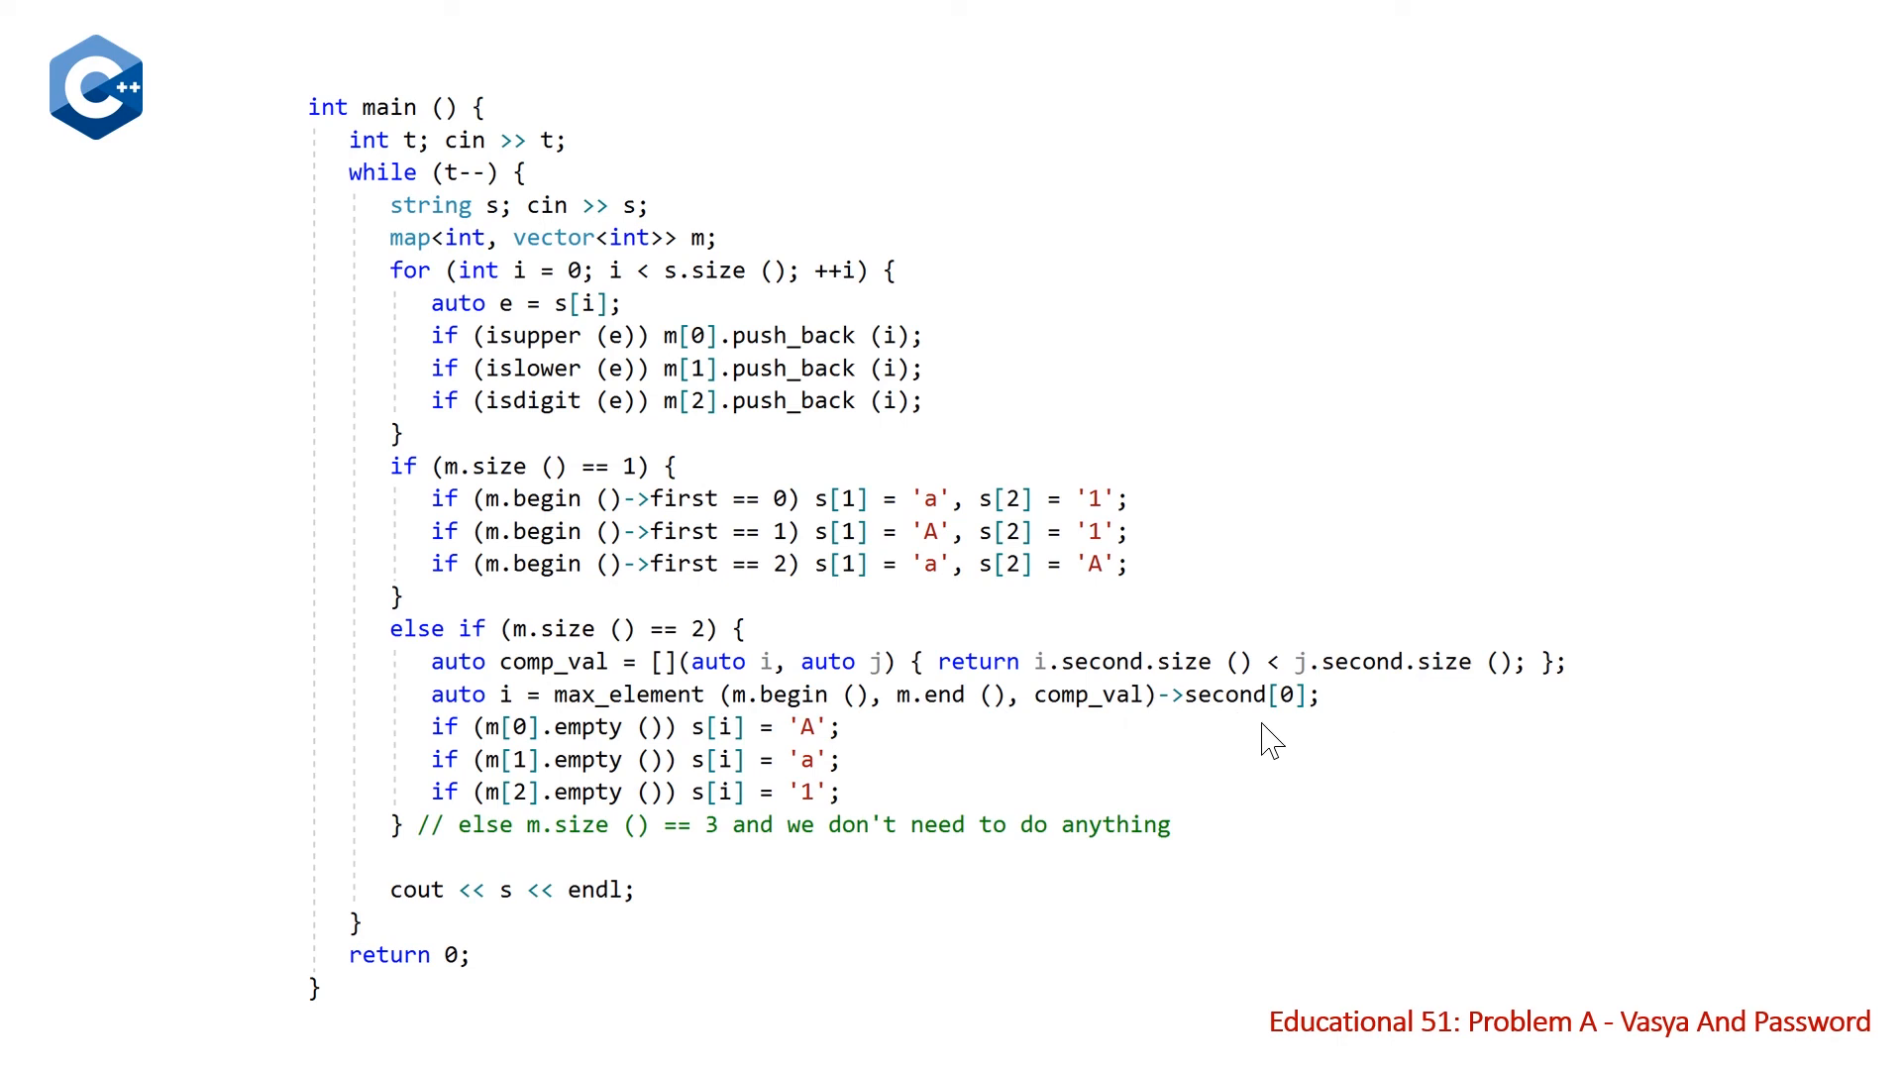
mouse_move(1310, 692)
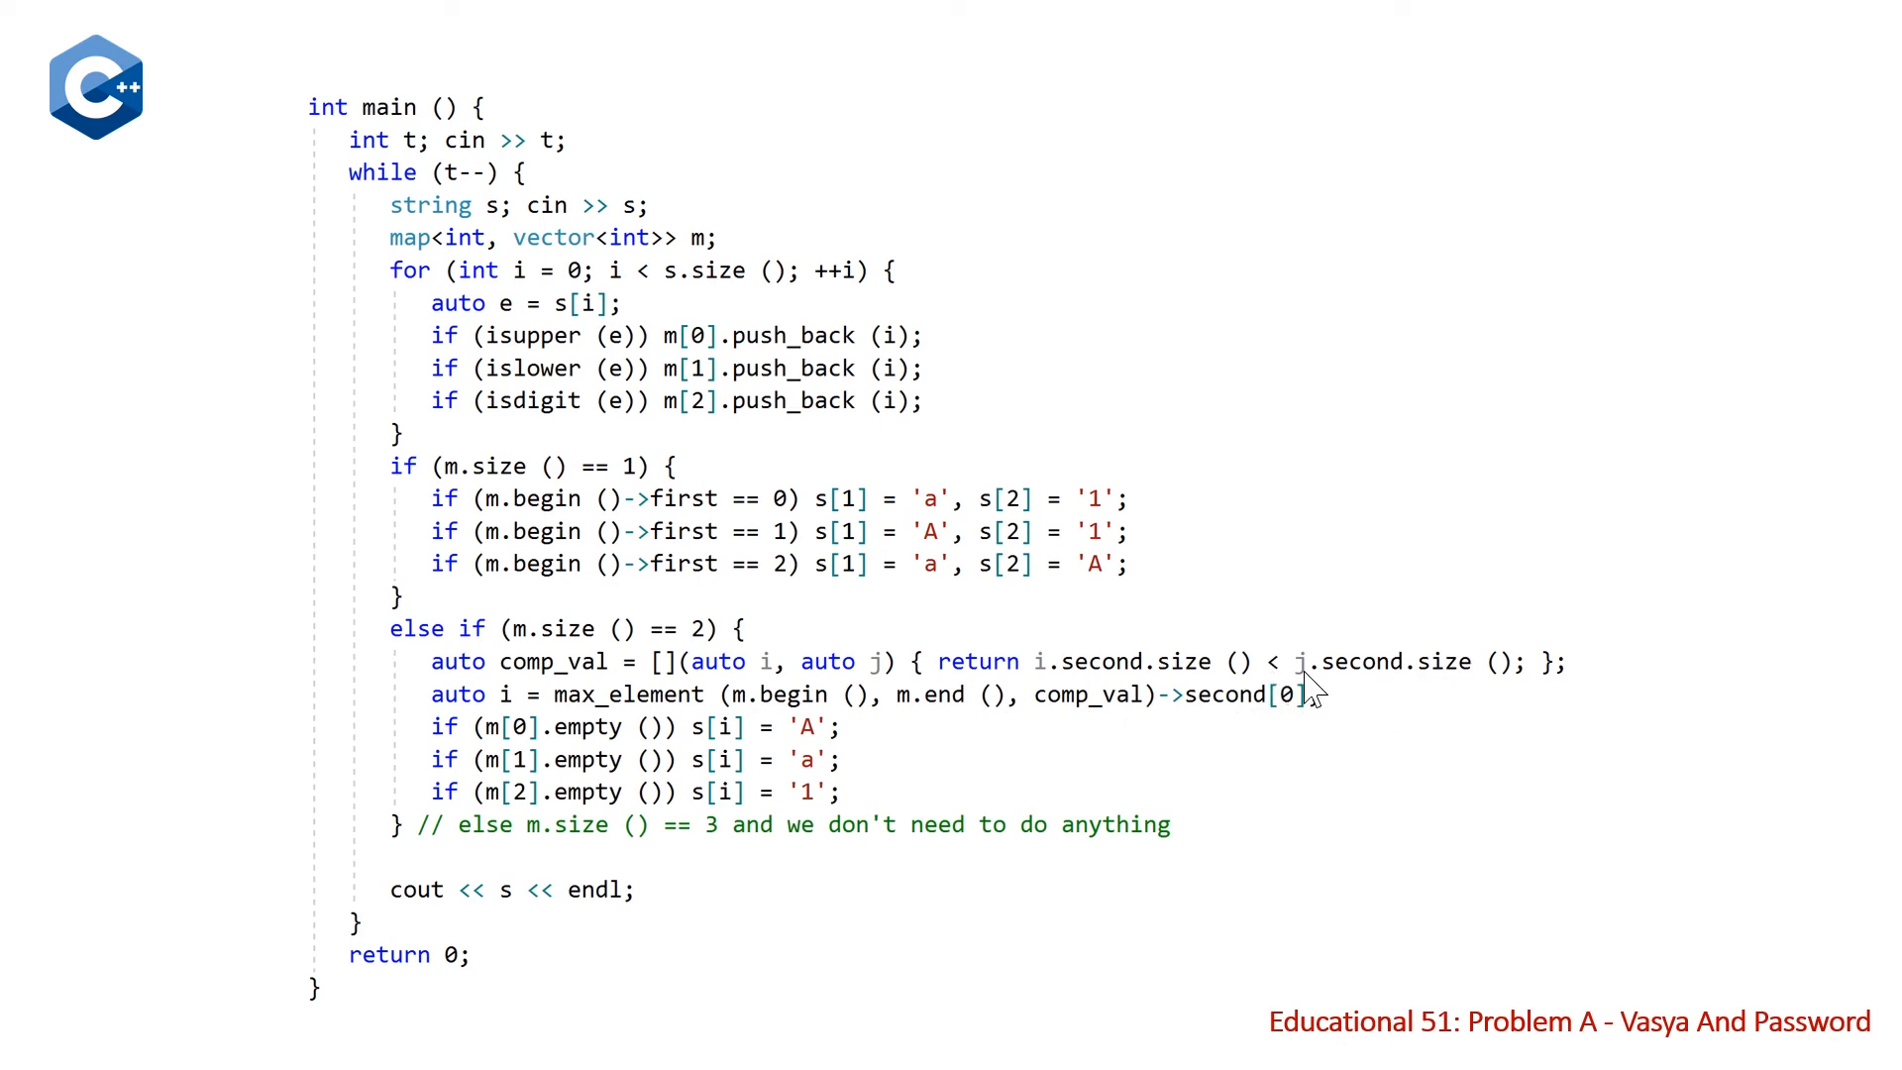
mouse_move(1303, 746)
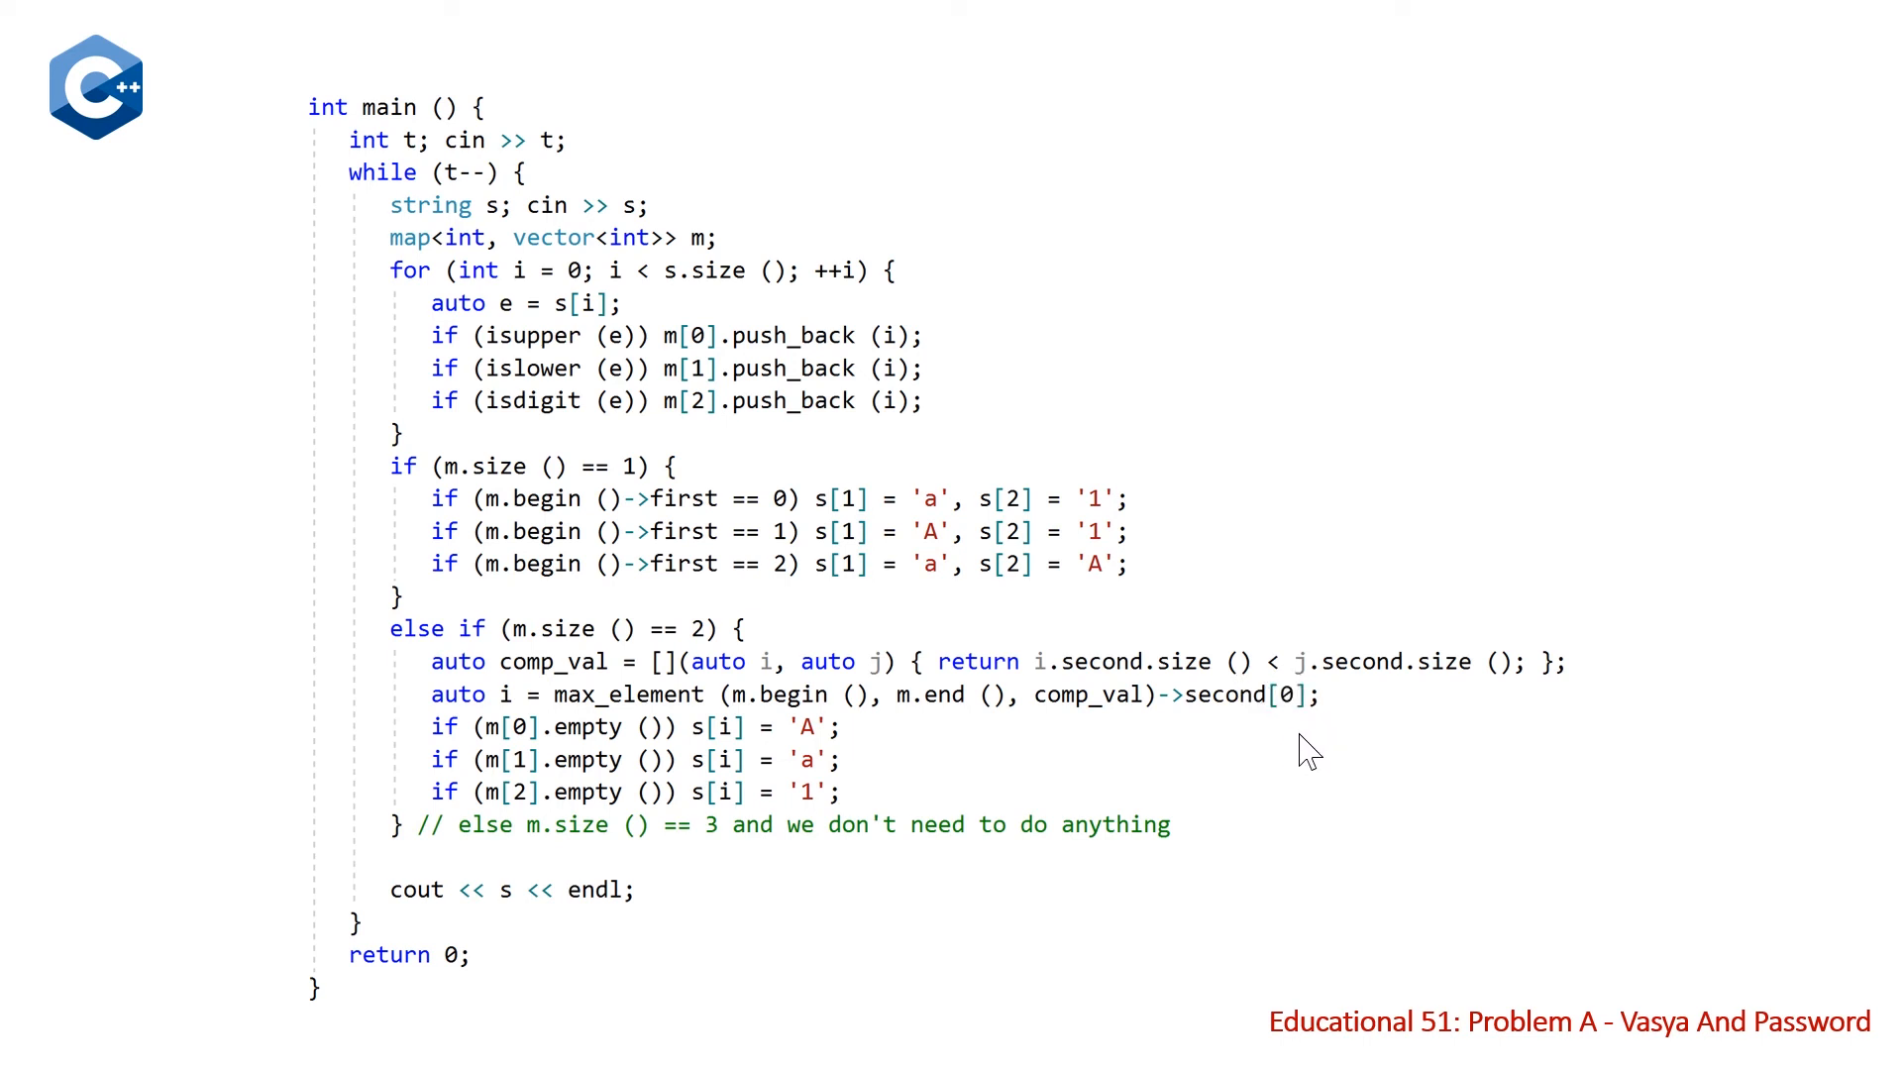
mouse_move(944, 728)
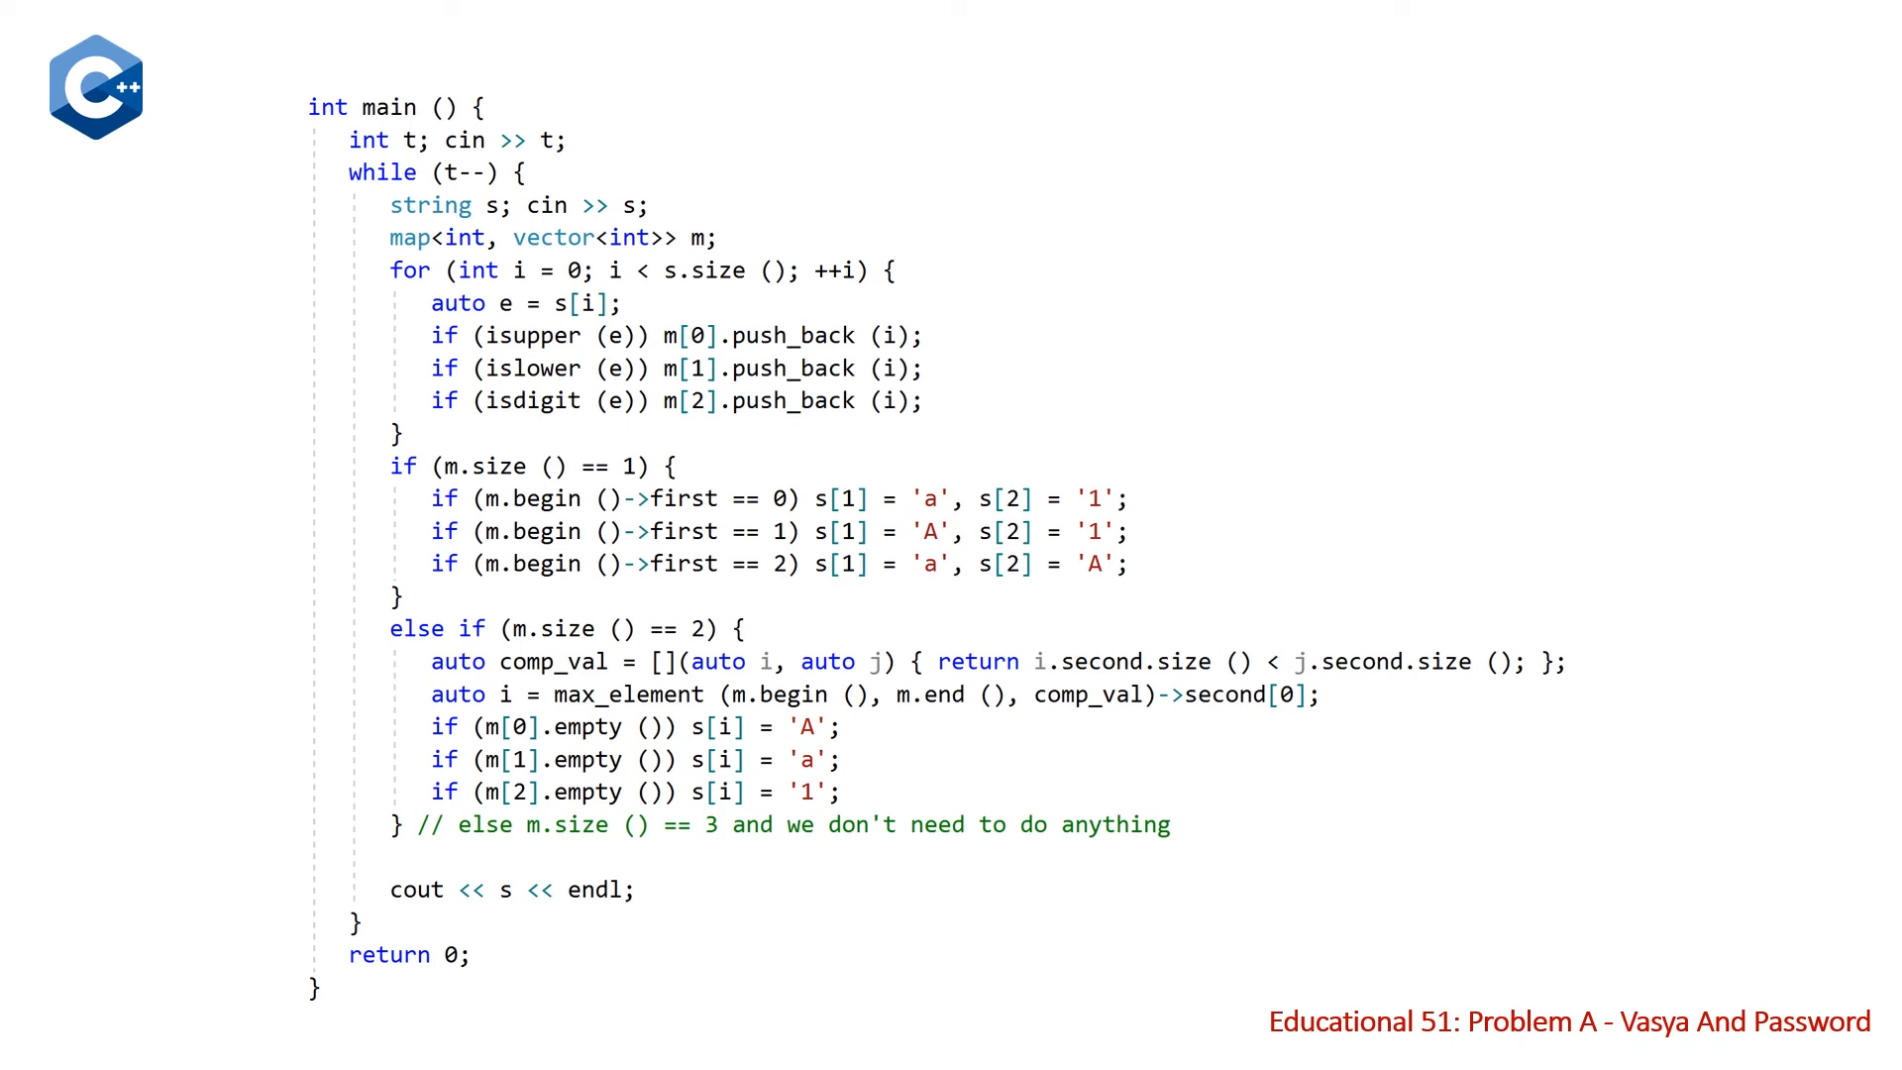
mouse_move(841, 728)
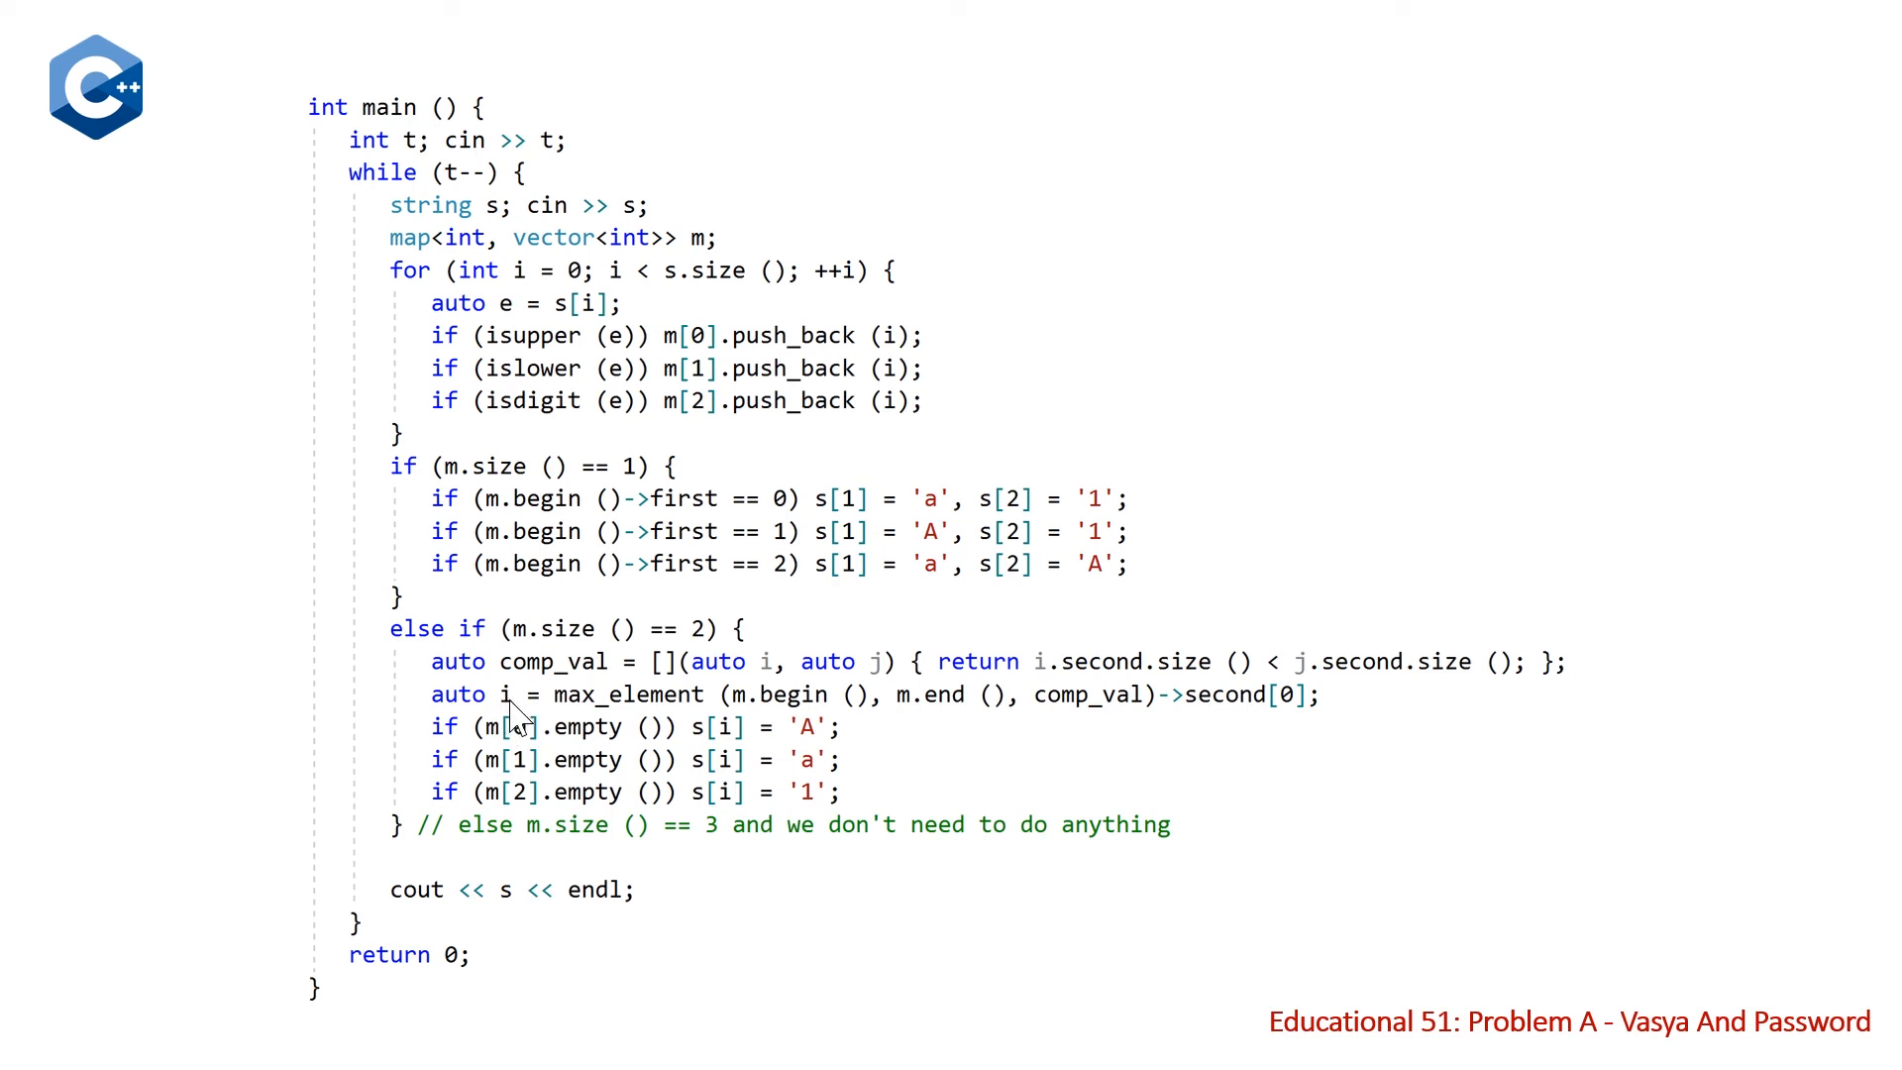
mouse_move(464, 729)
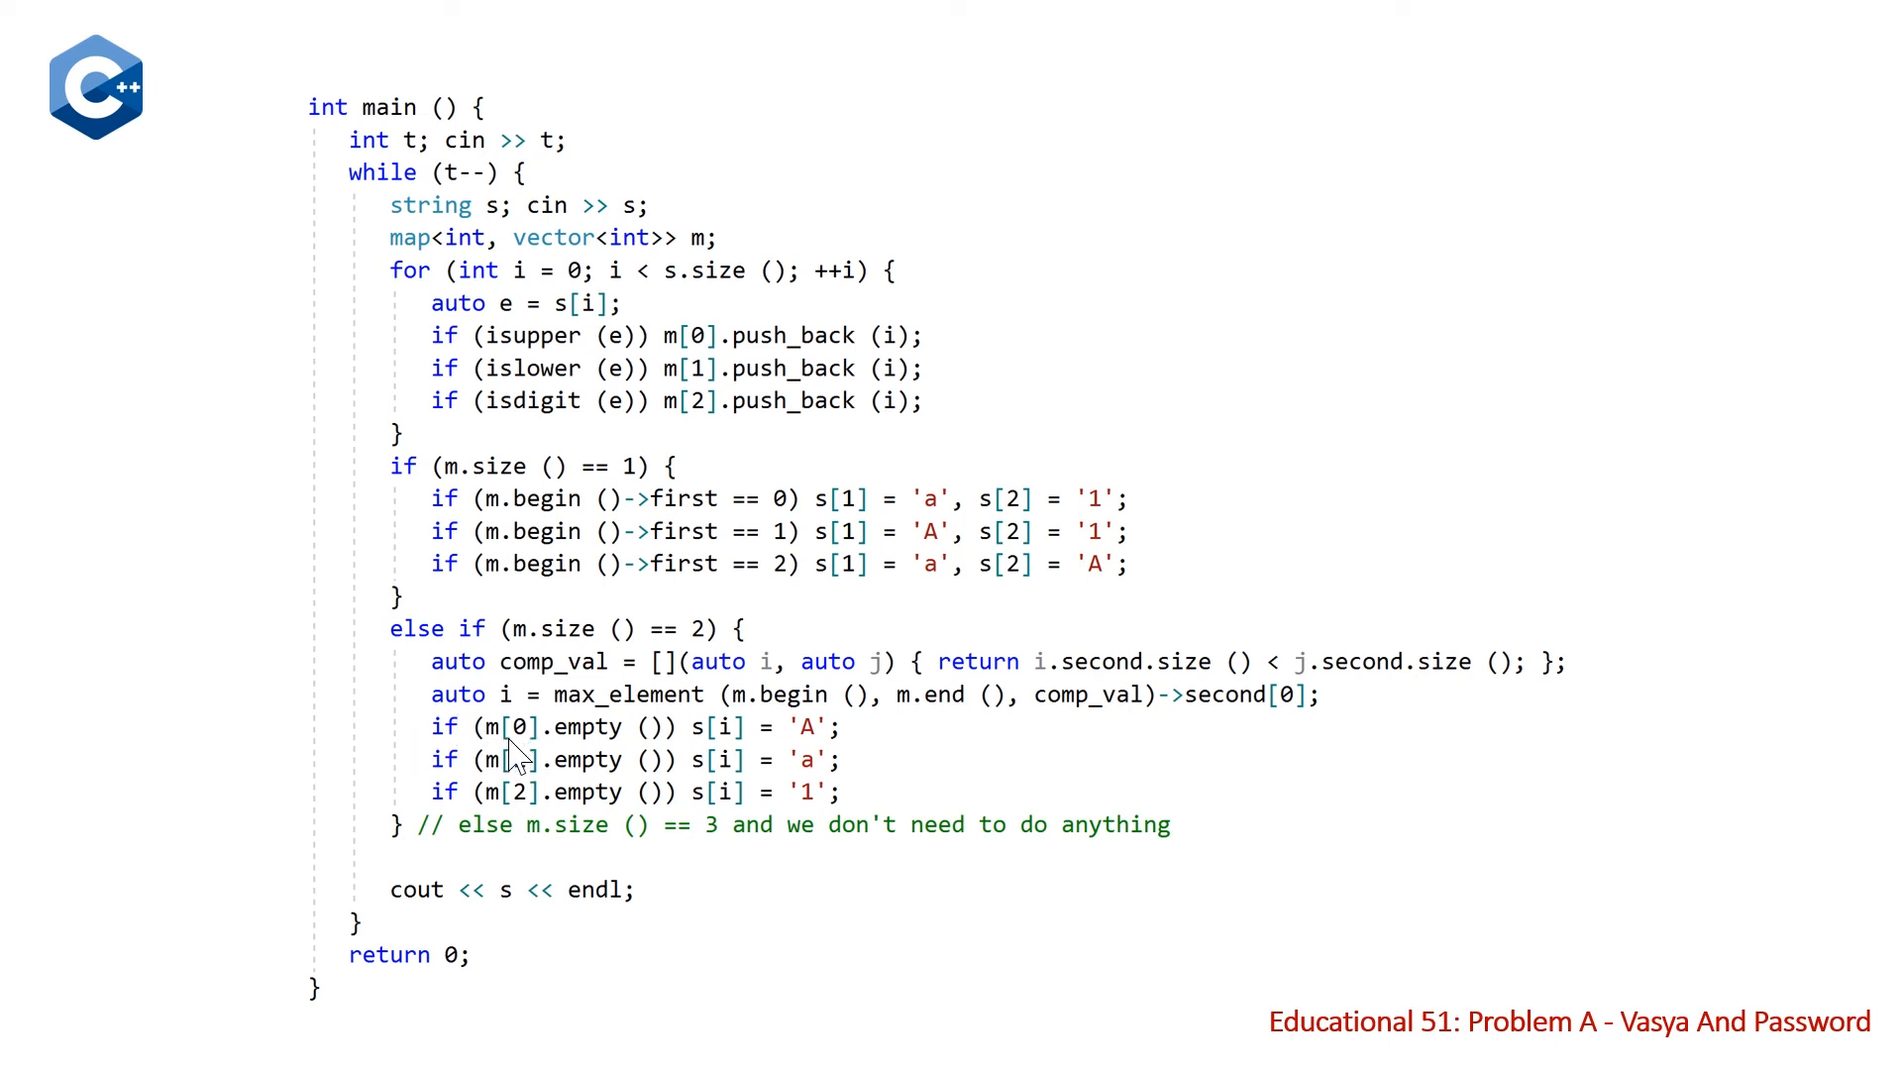
mouse_move(519, 755)
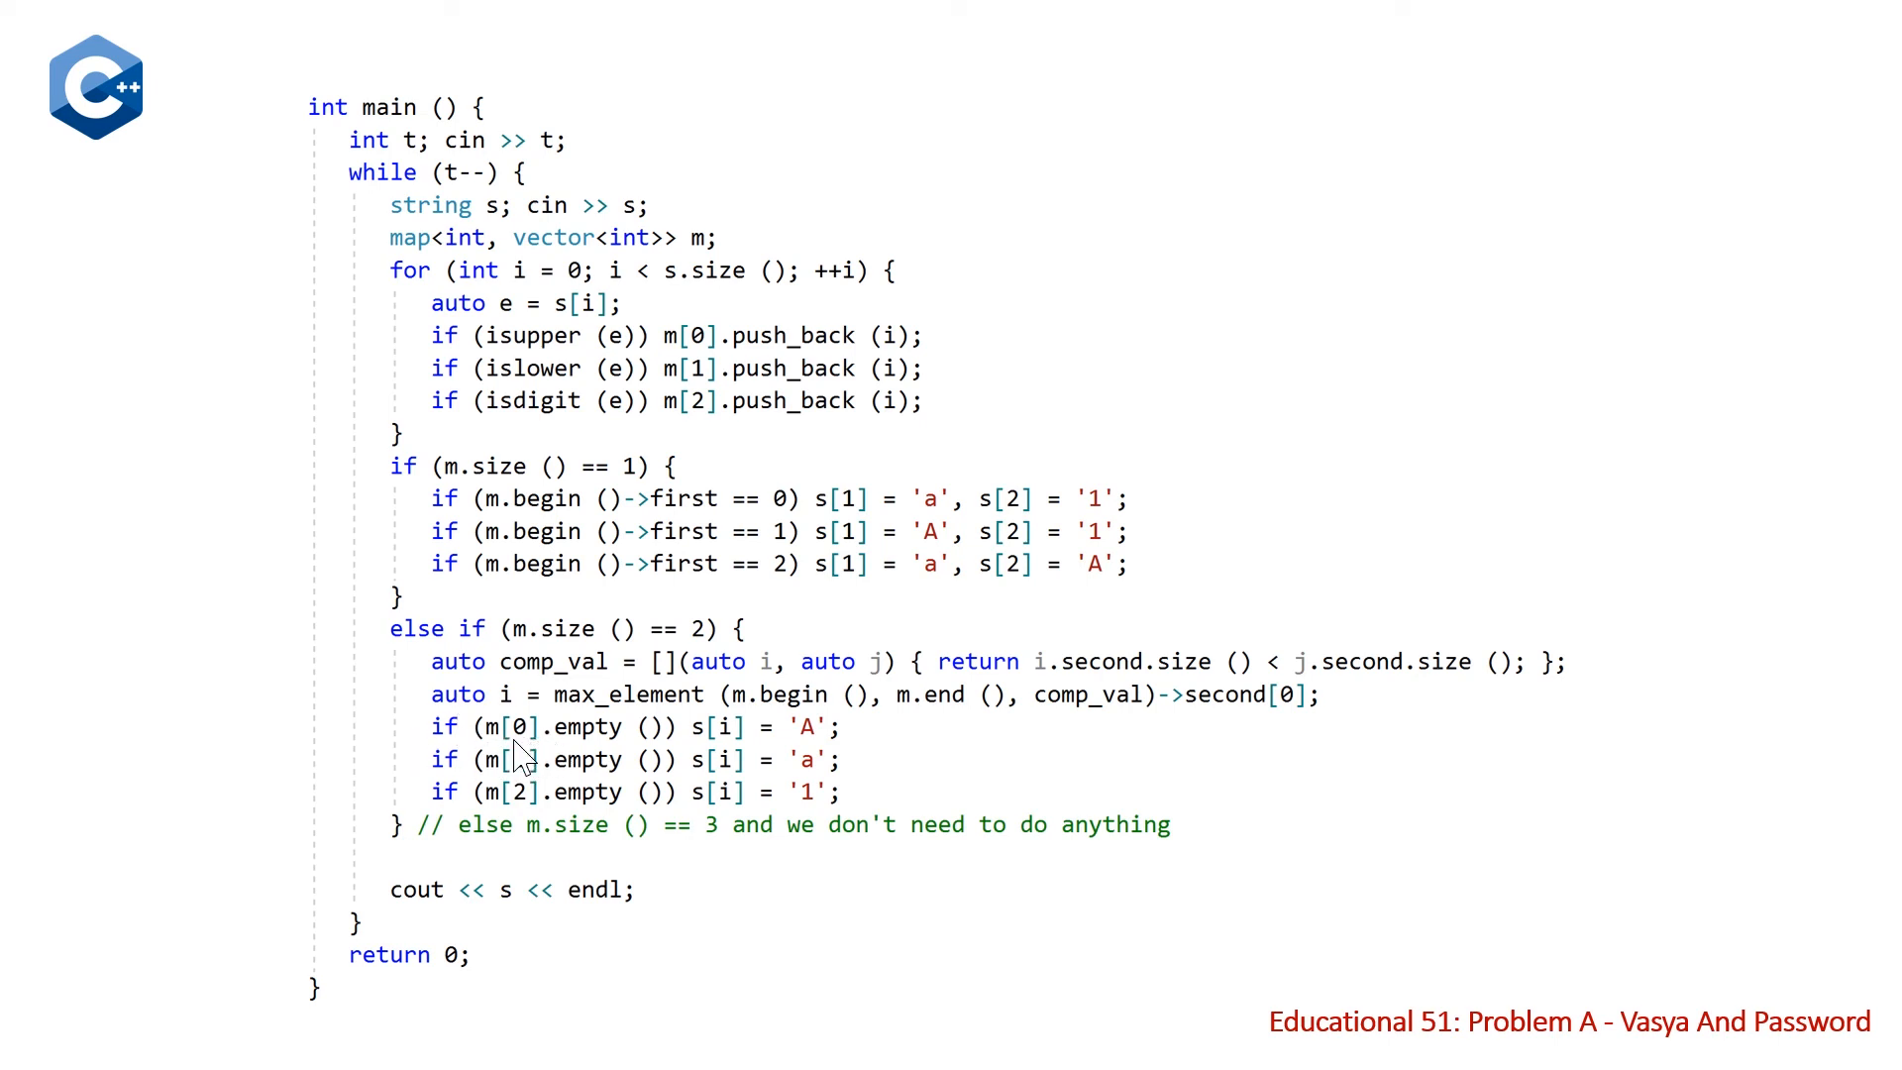
mouse_move(552, 760)
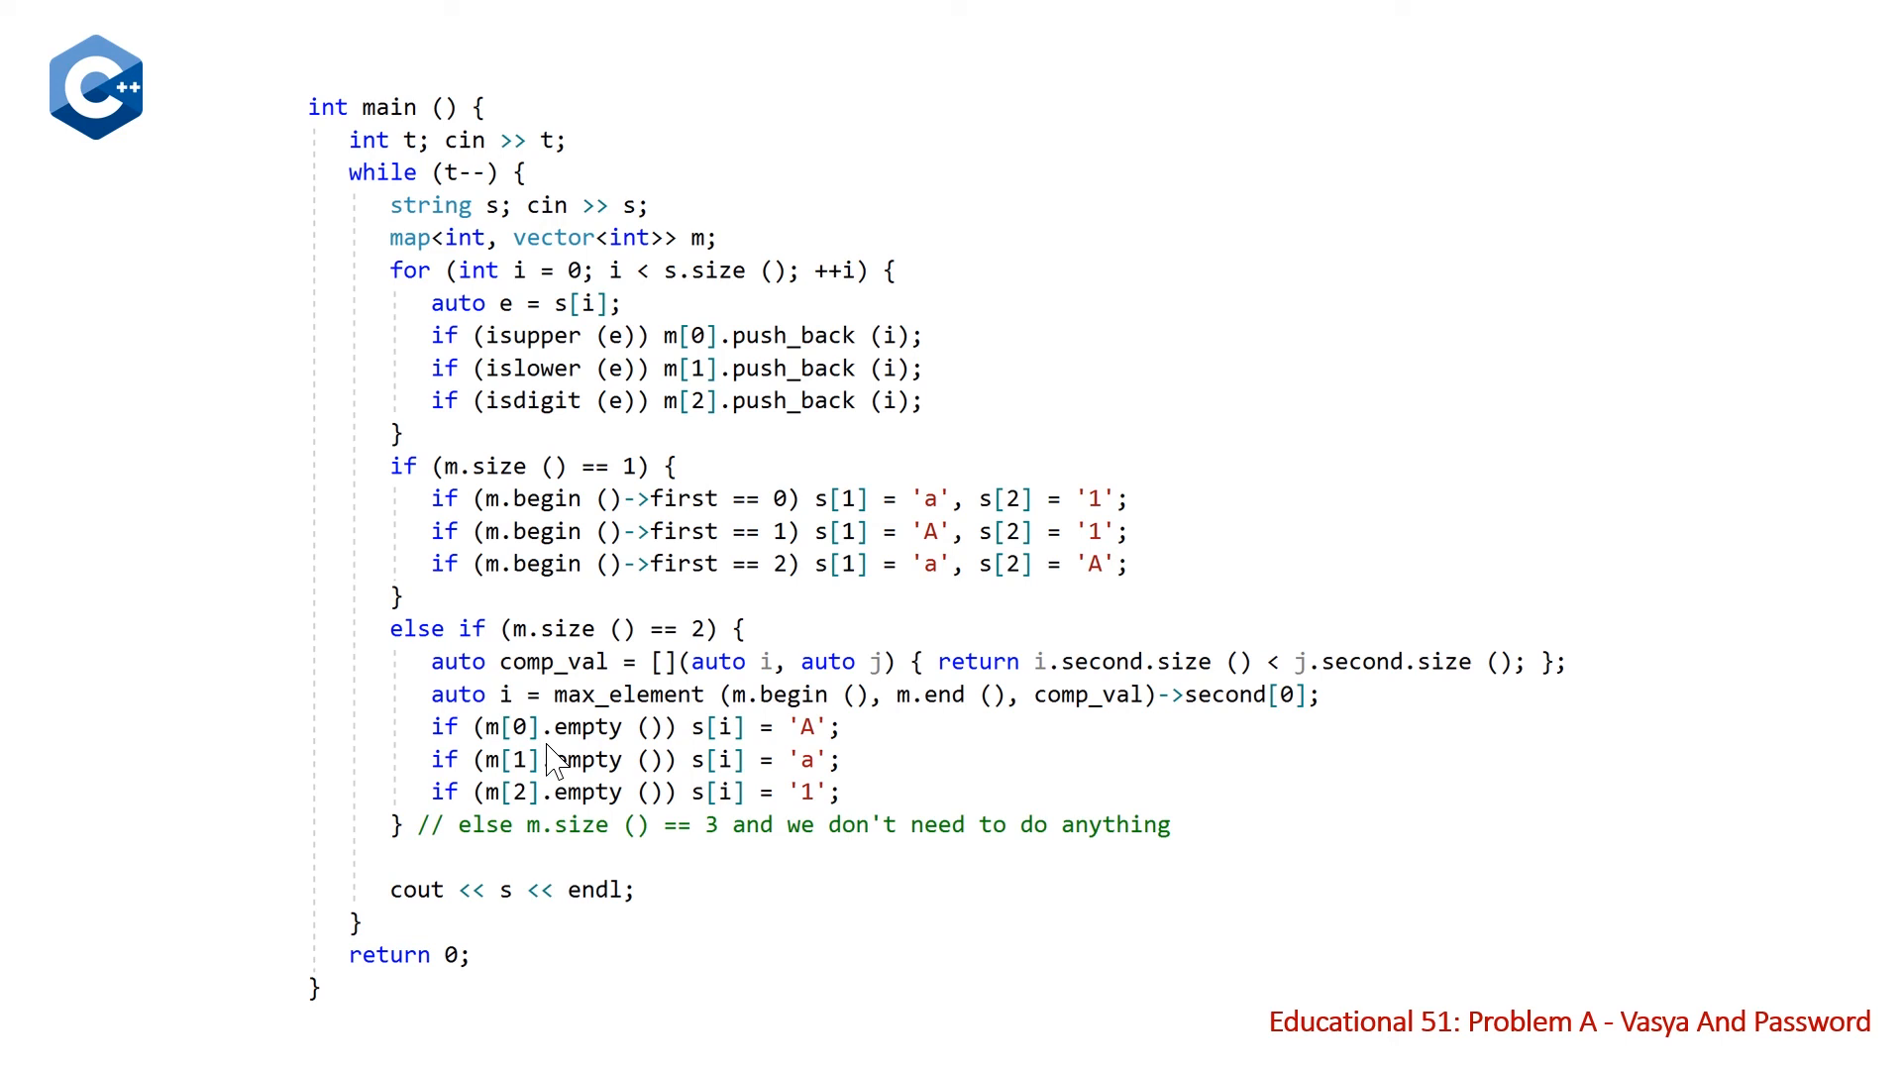
mouse_move(695, 753)
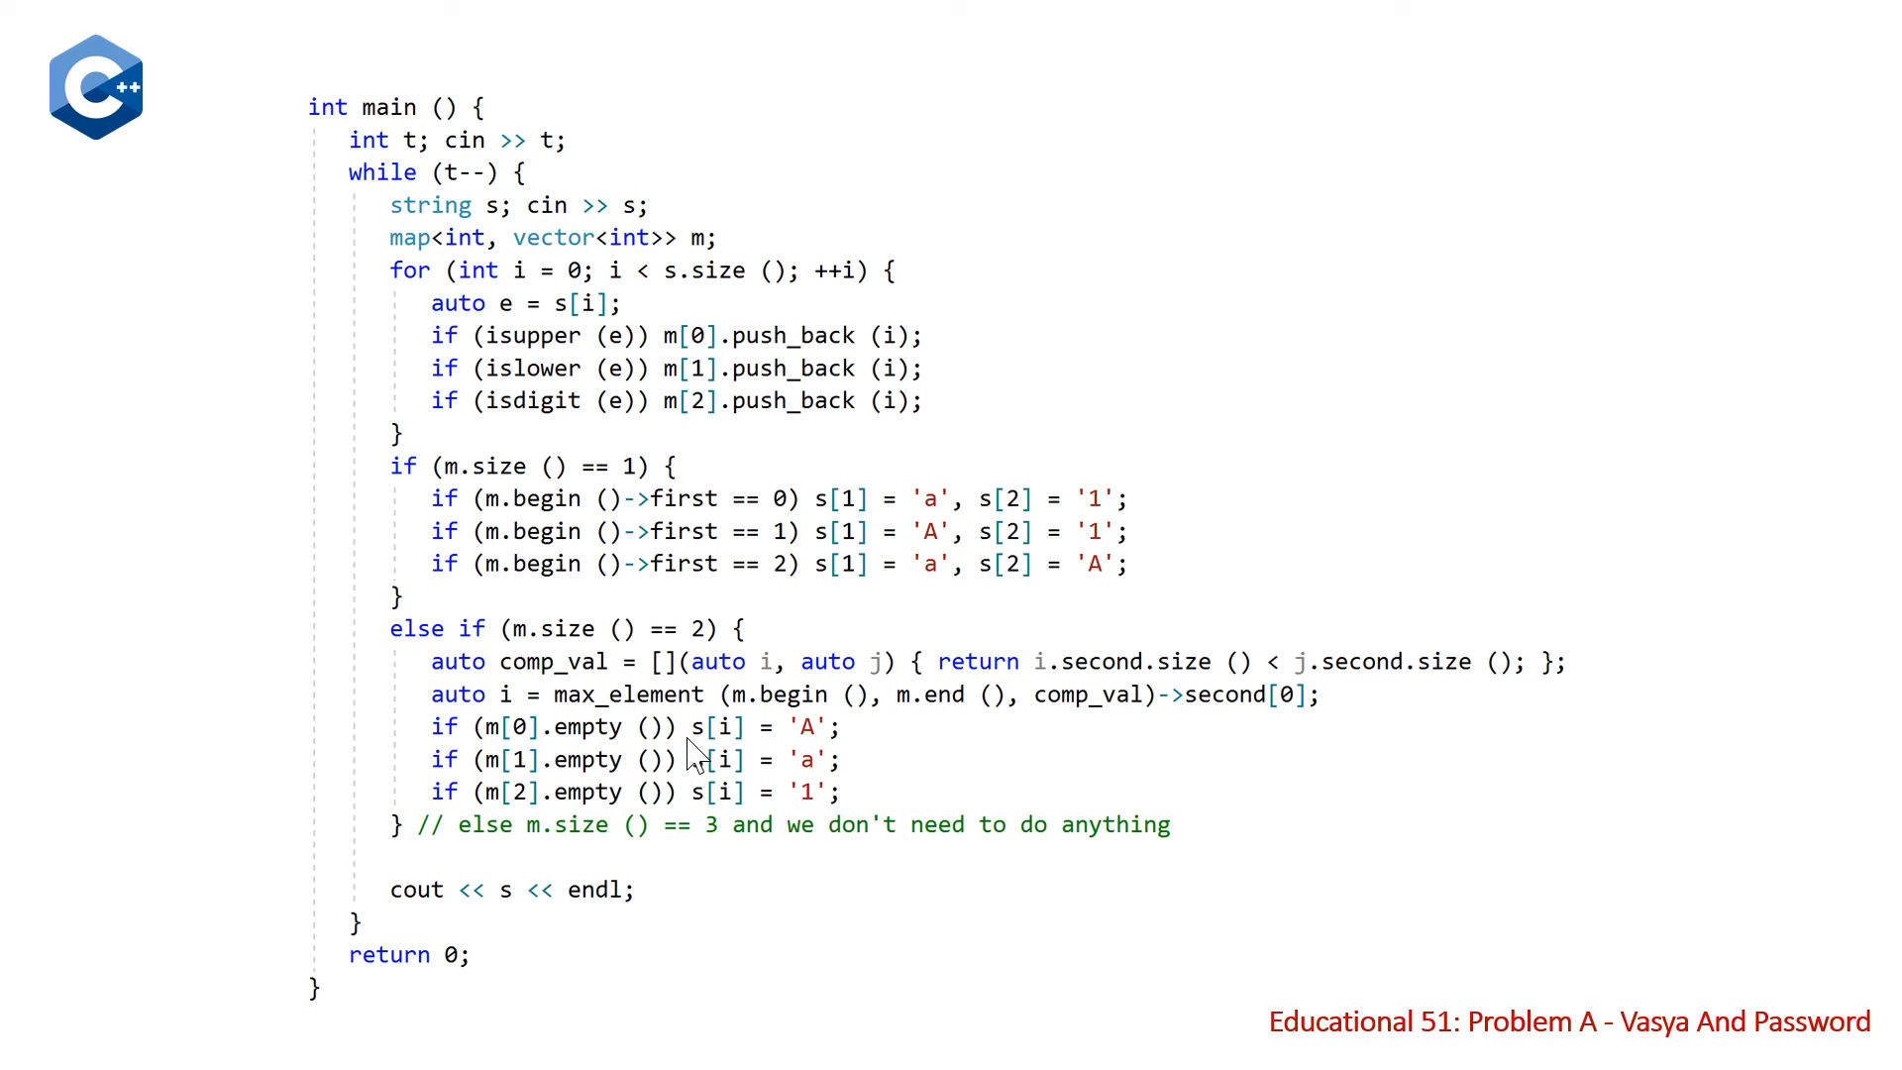
mouse_move(746, 752)
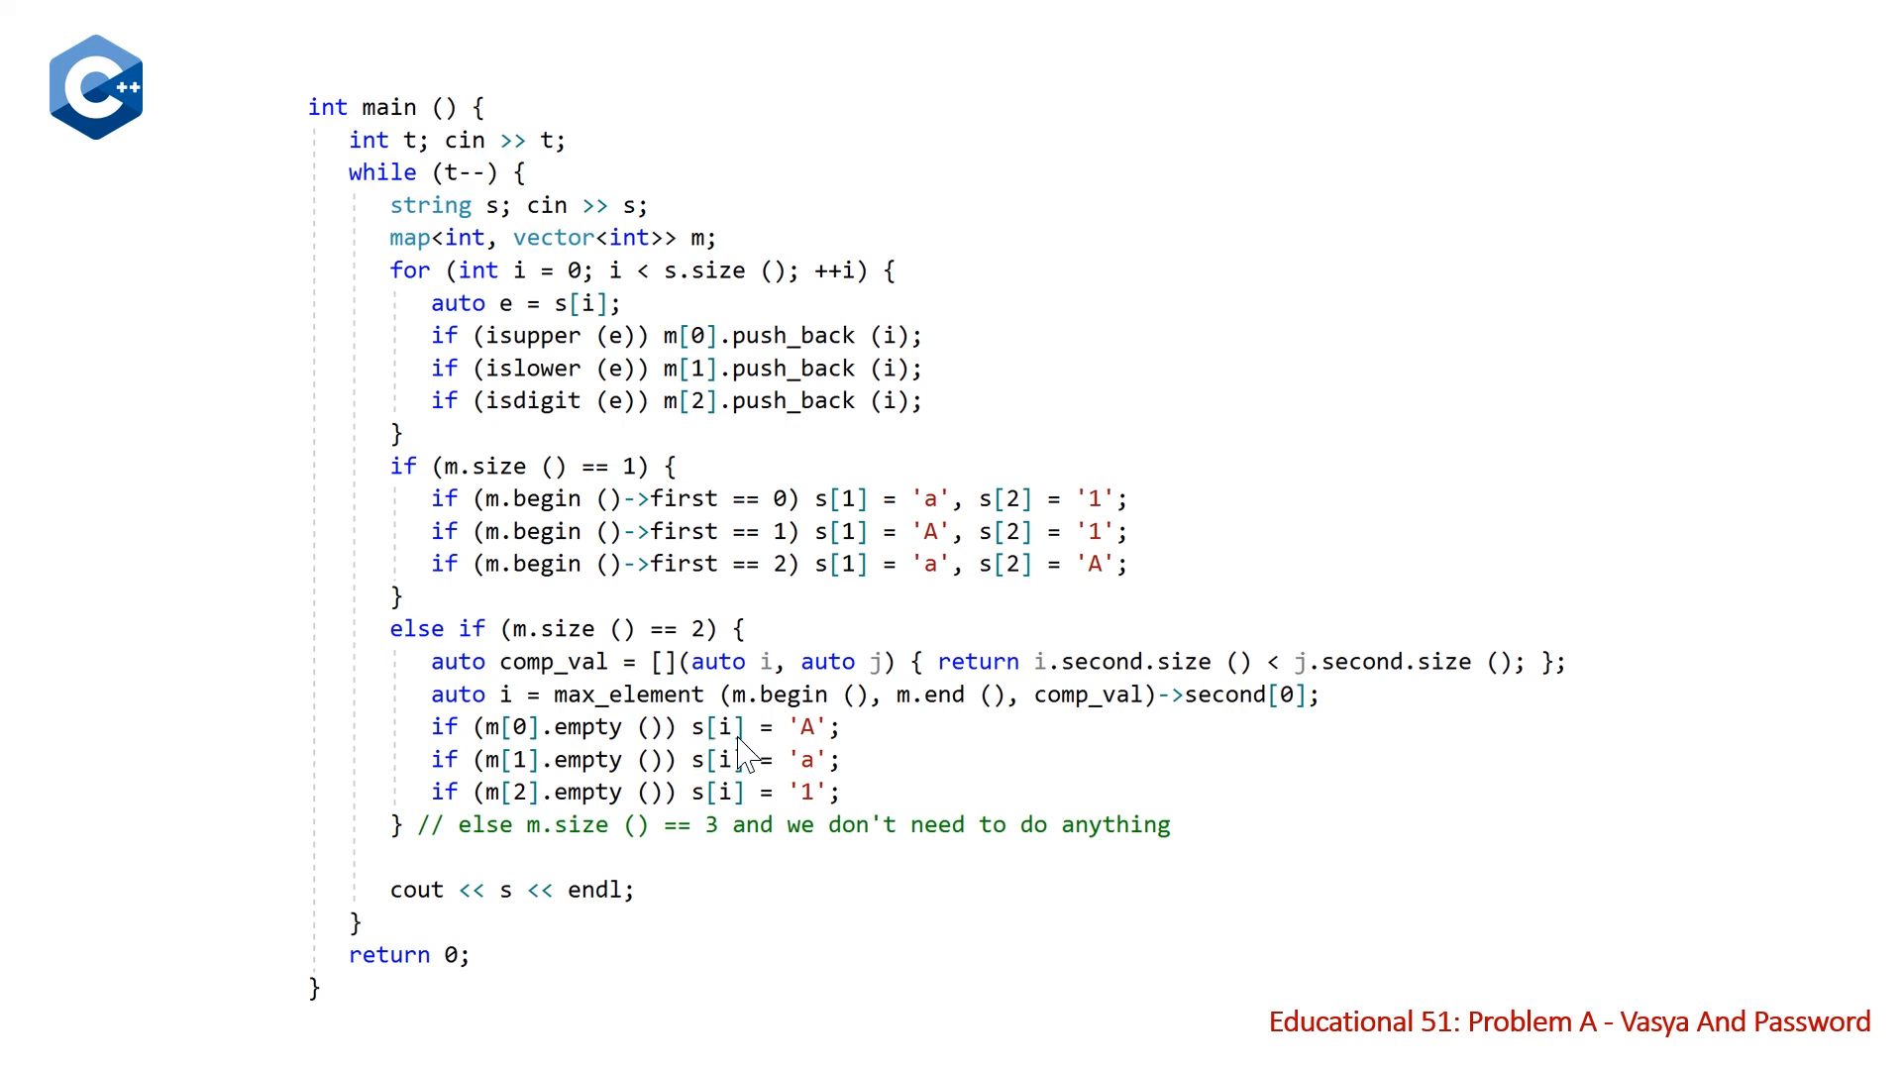
mouse_move(874, 781)
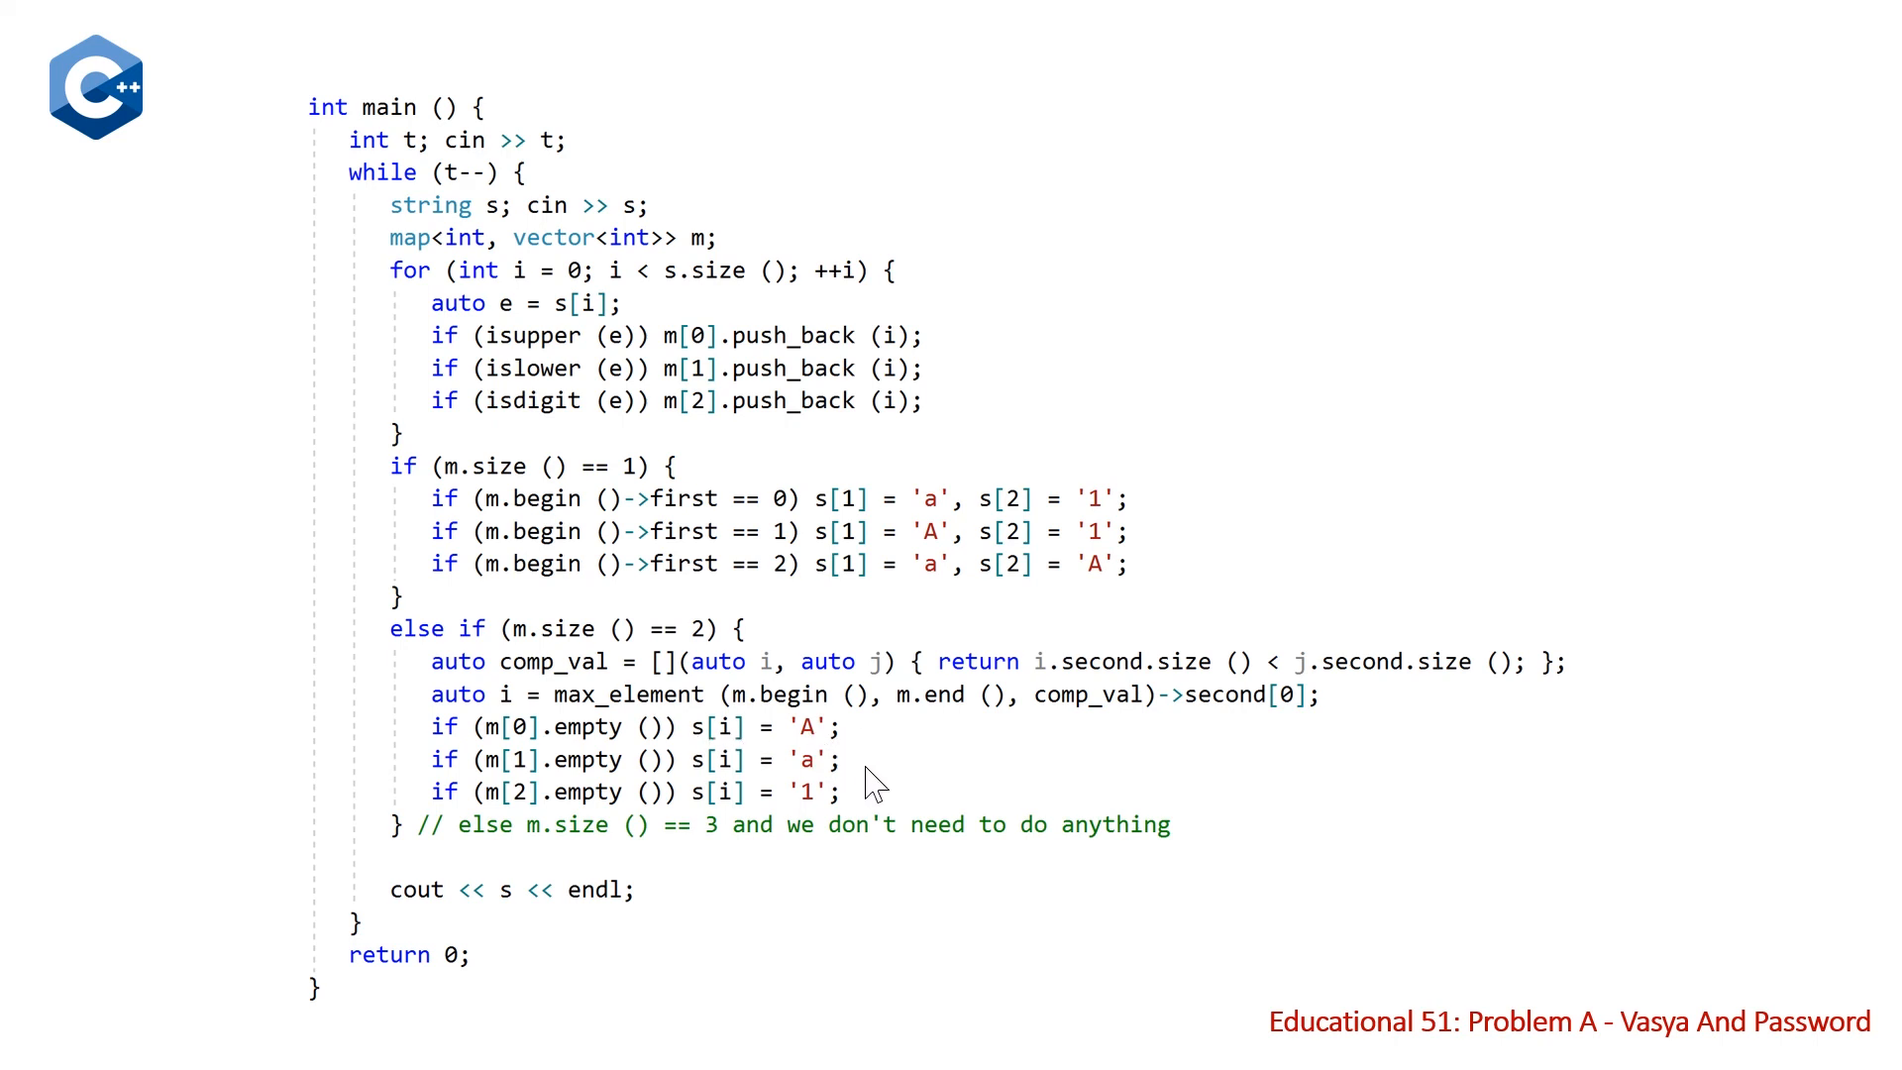
mouse_move(490, 881)
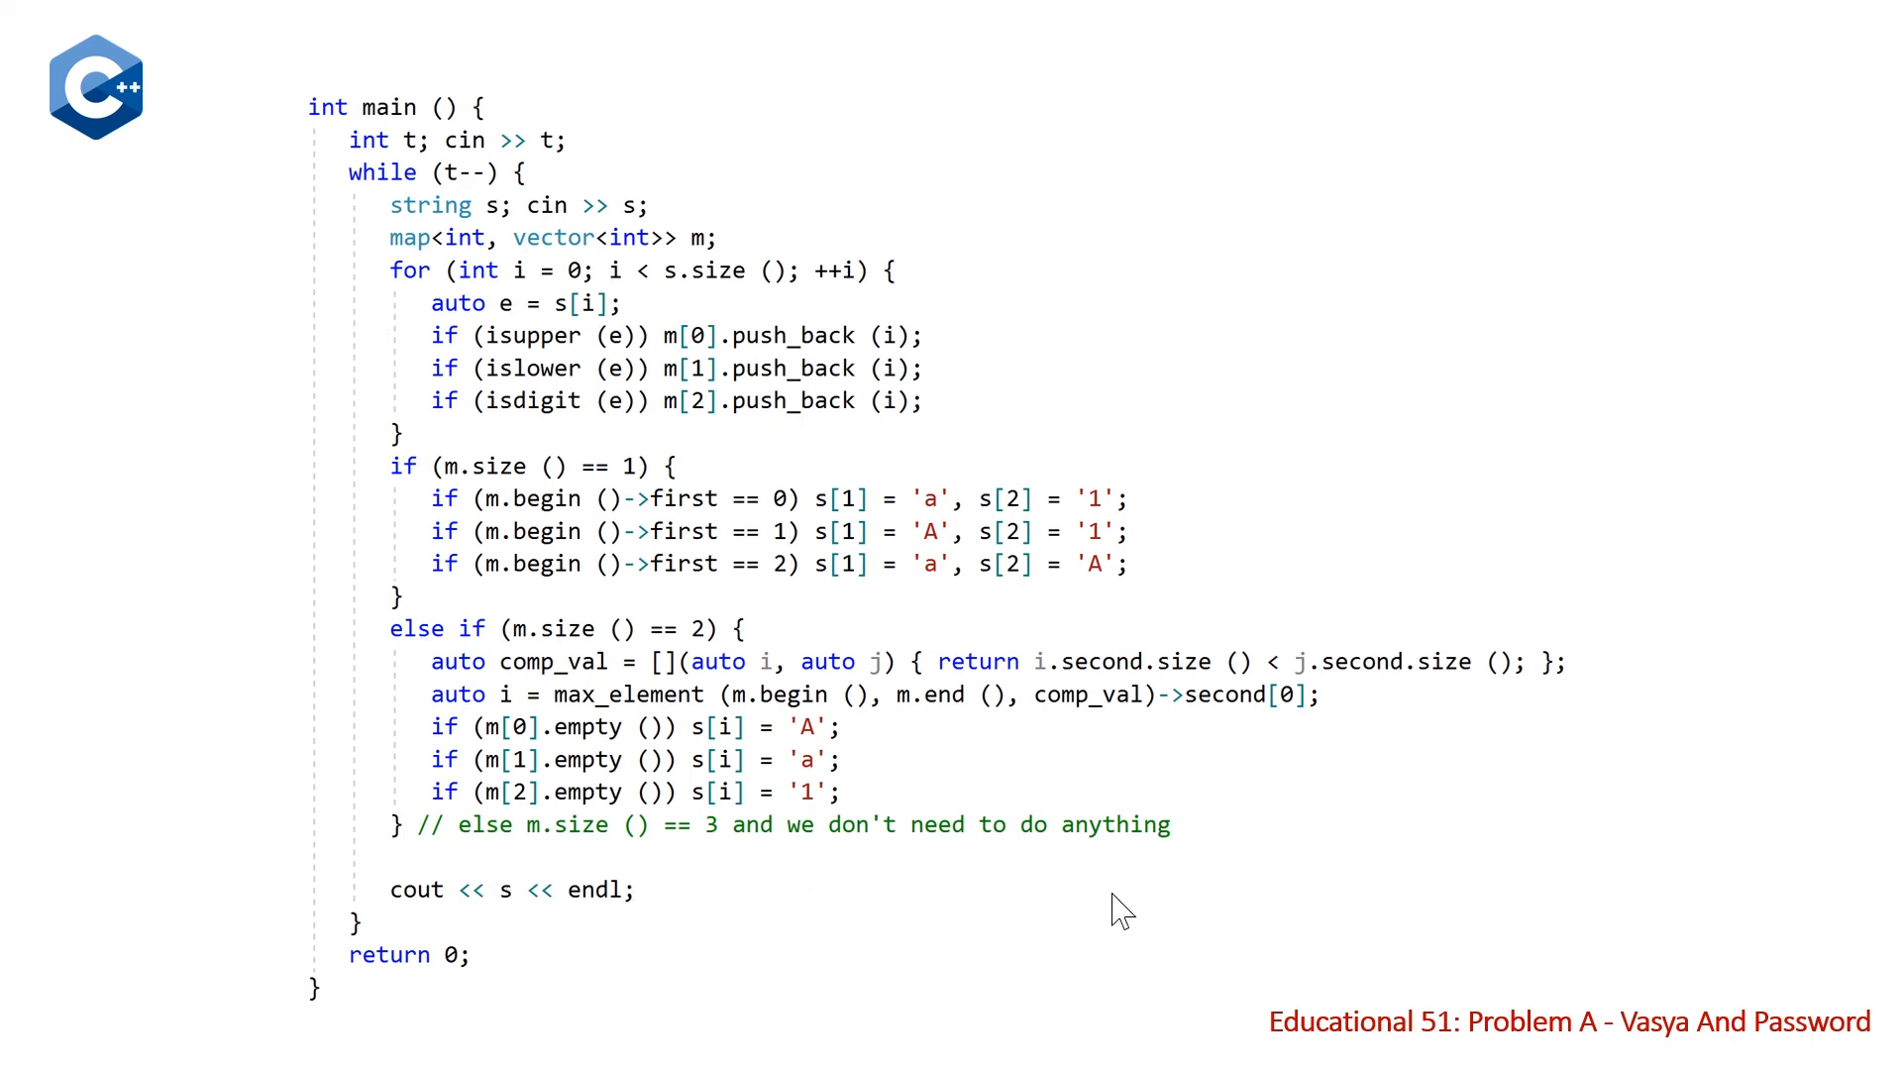
mouse_move(886, 964)
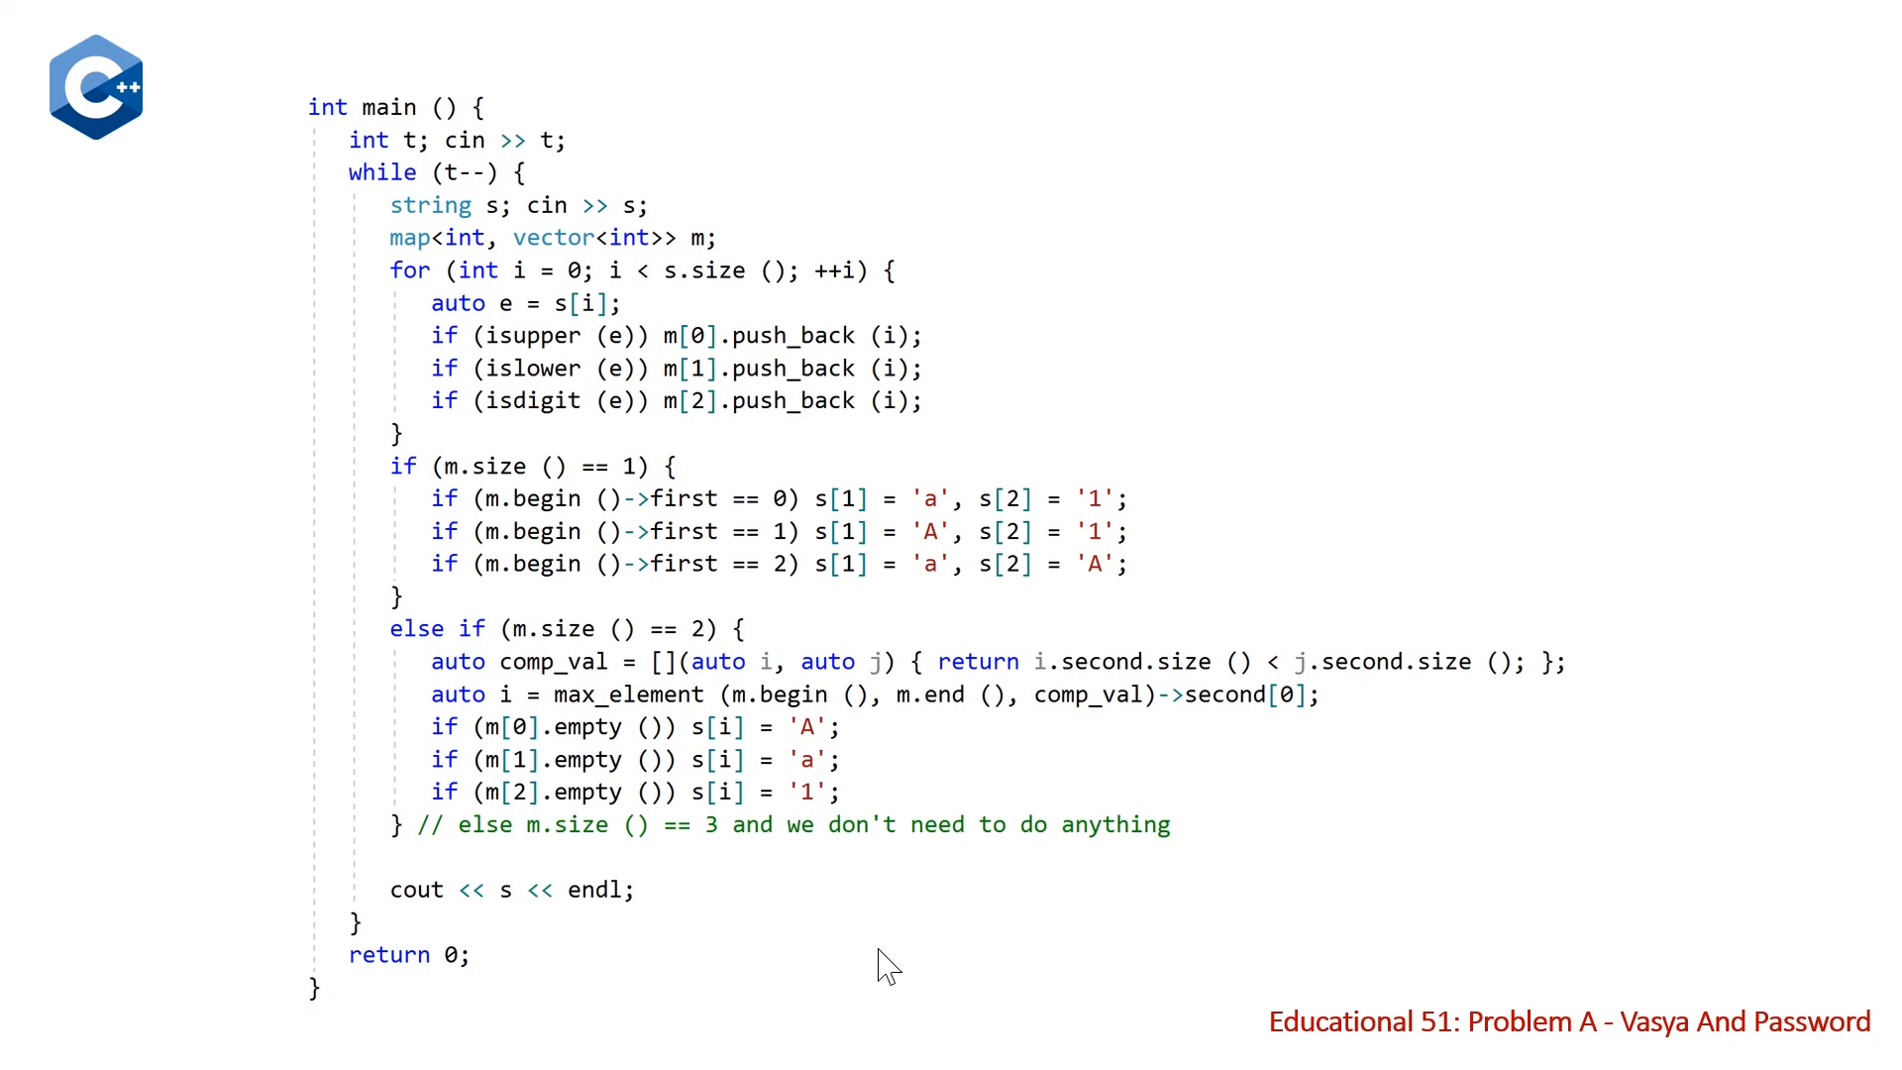
mouse_move(735, 912)
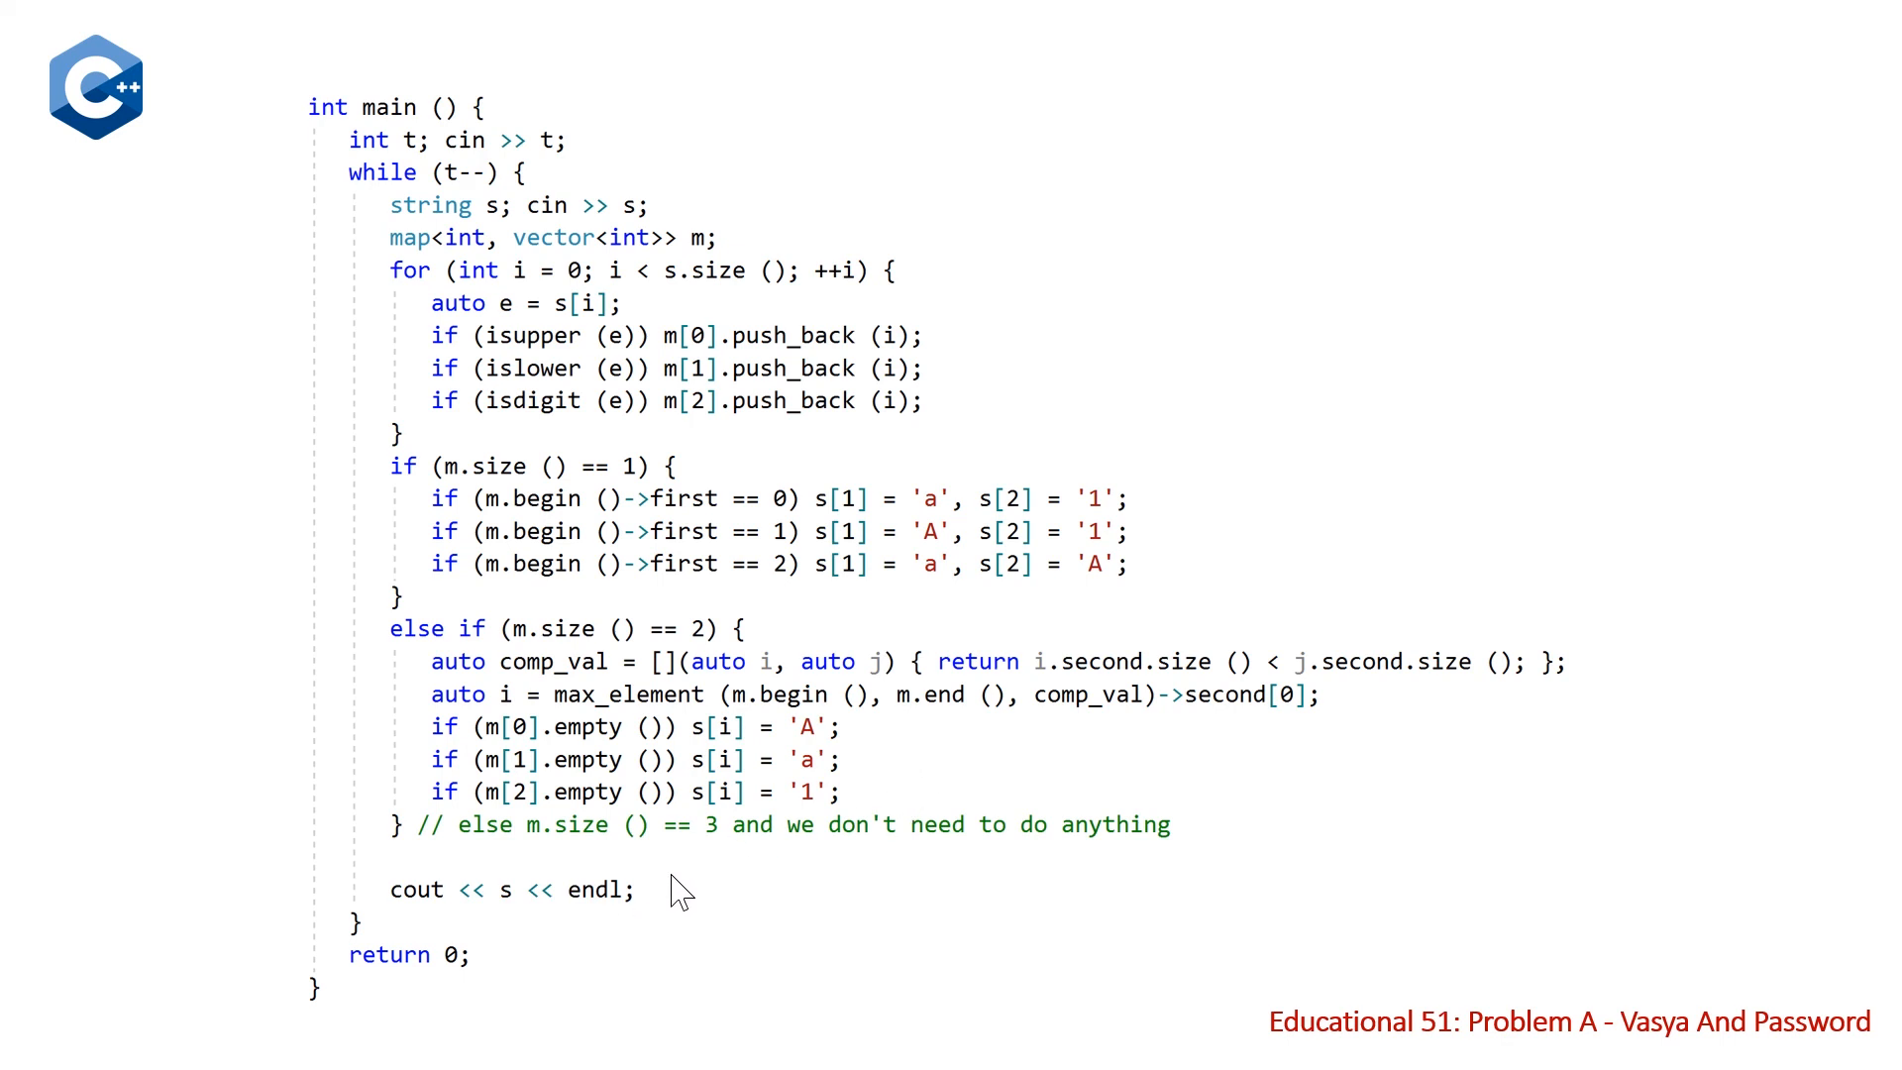
mouse_move(689, 970)
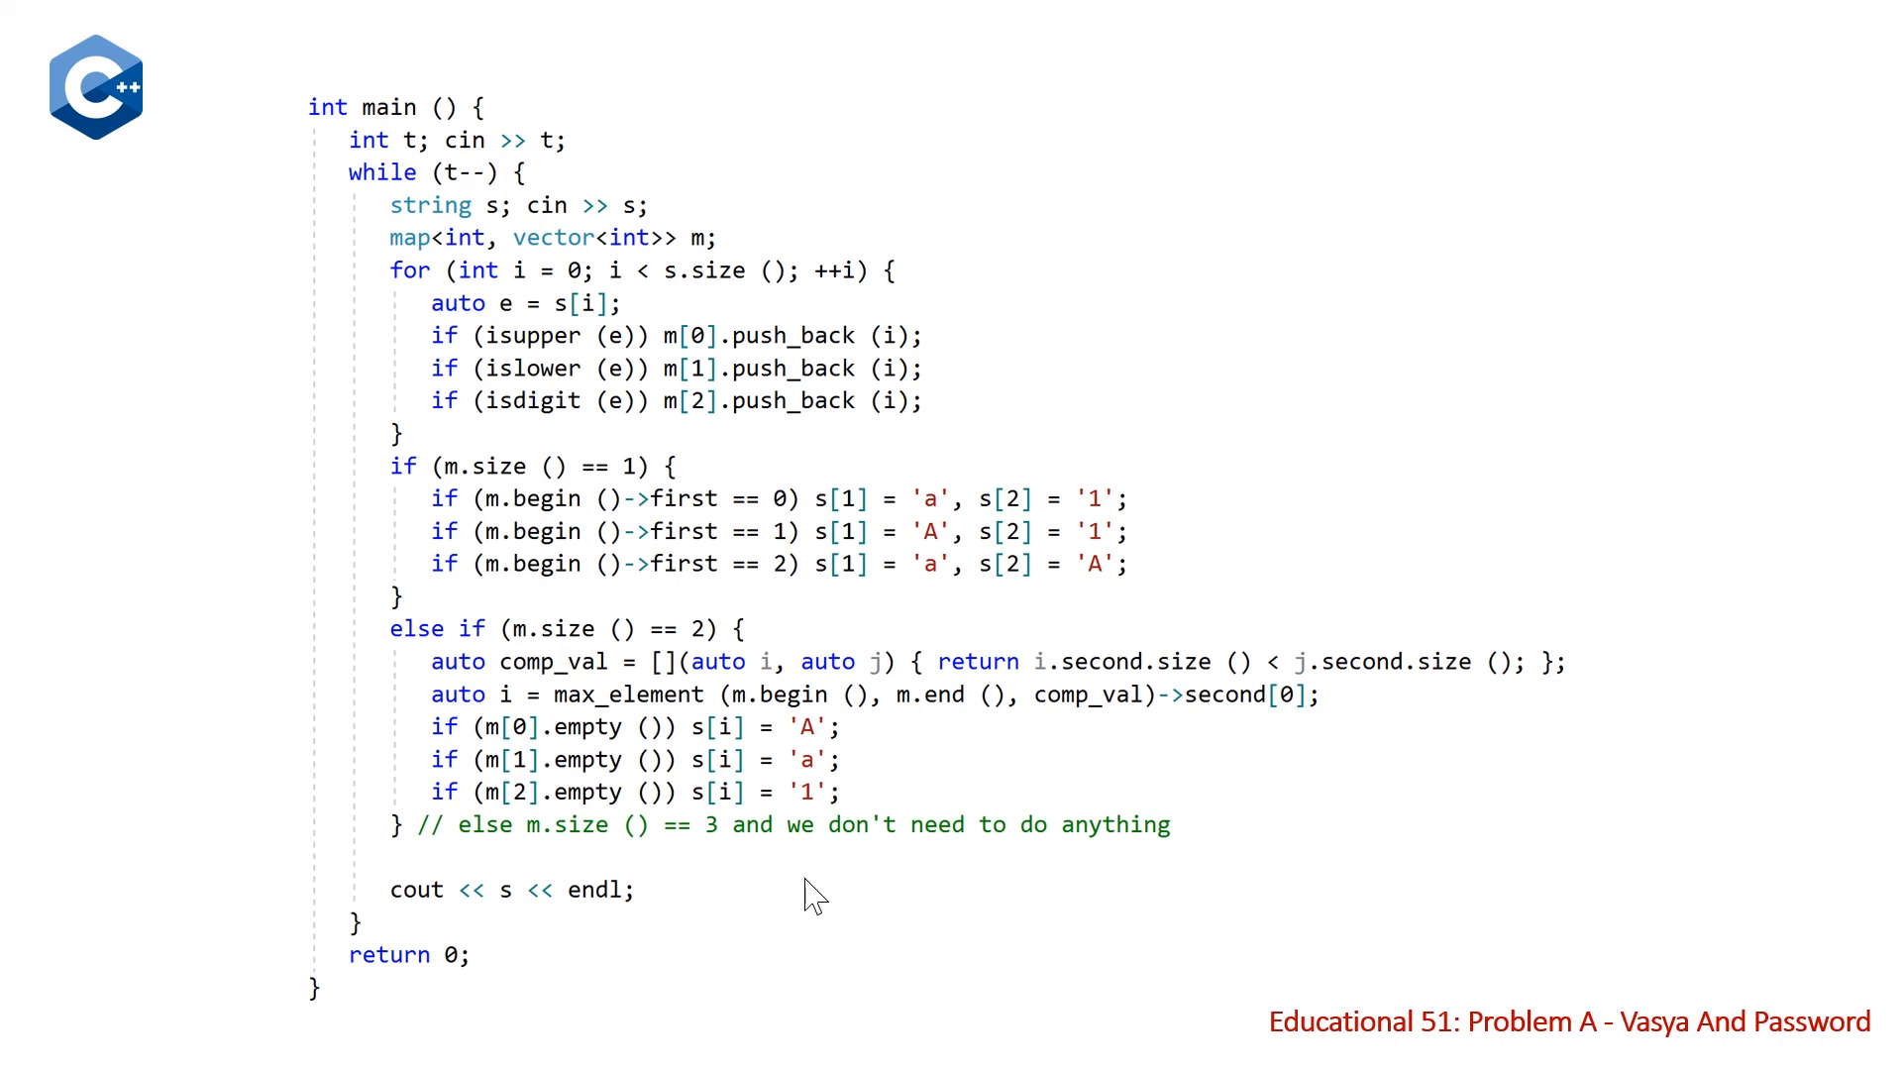
mouse_move(1069, 920)
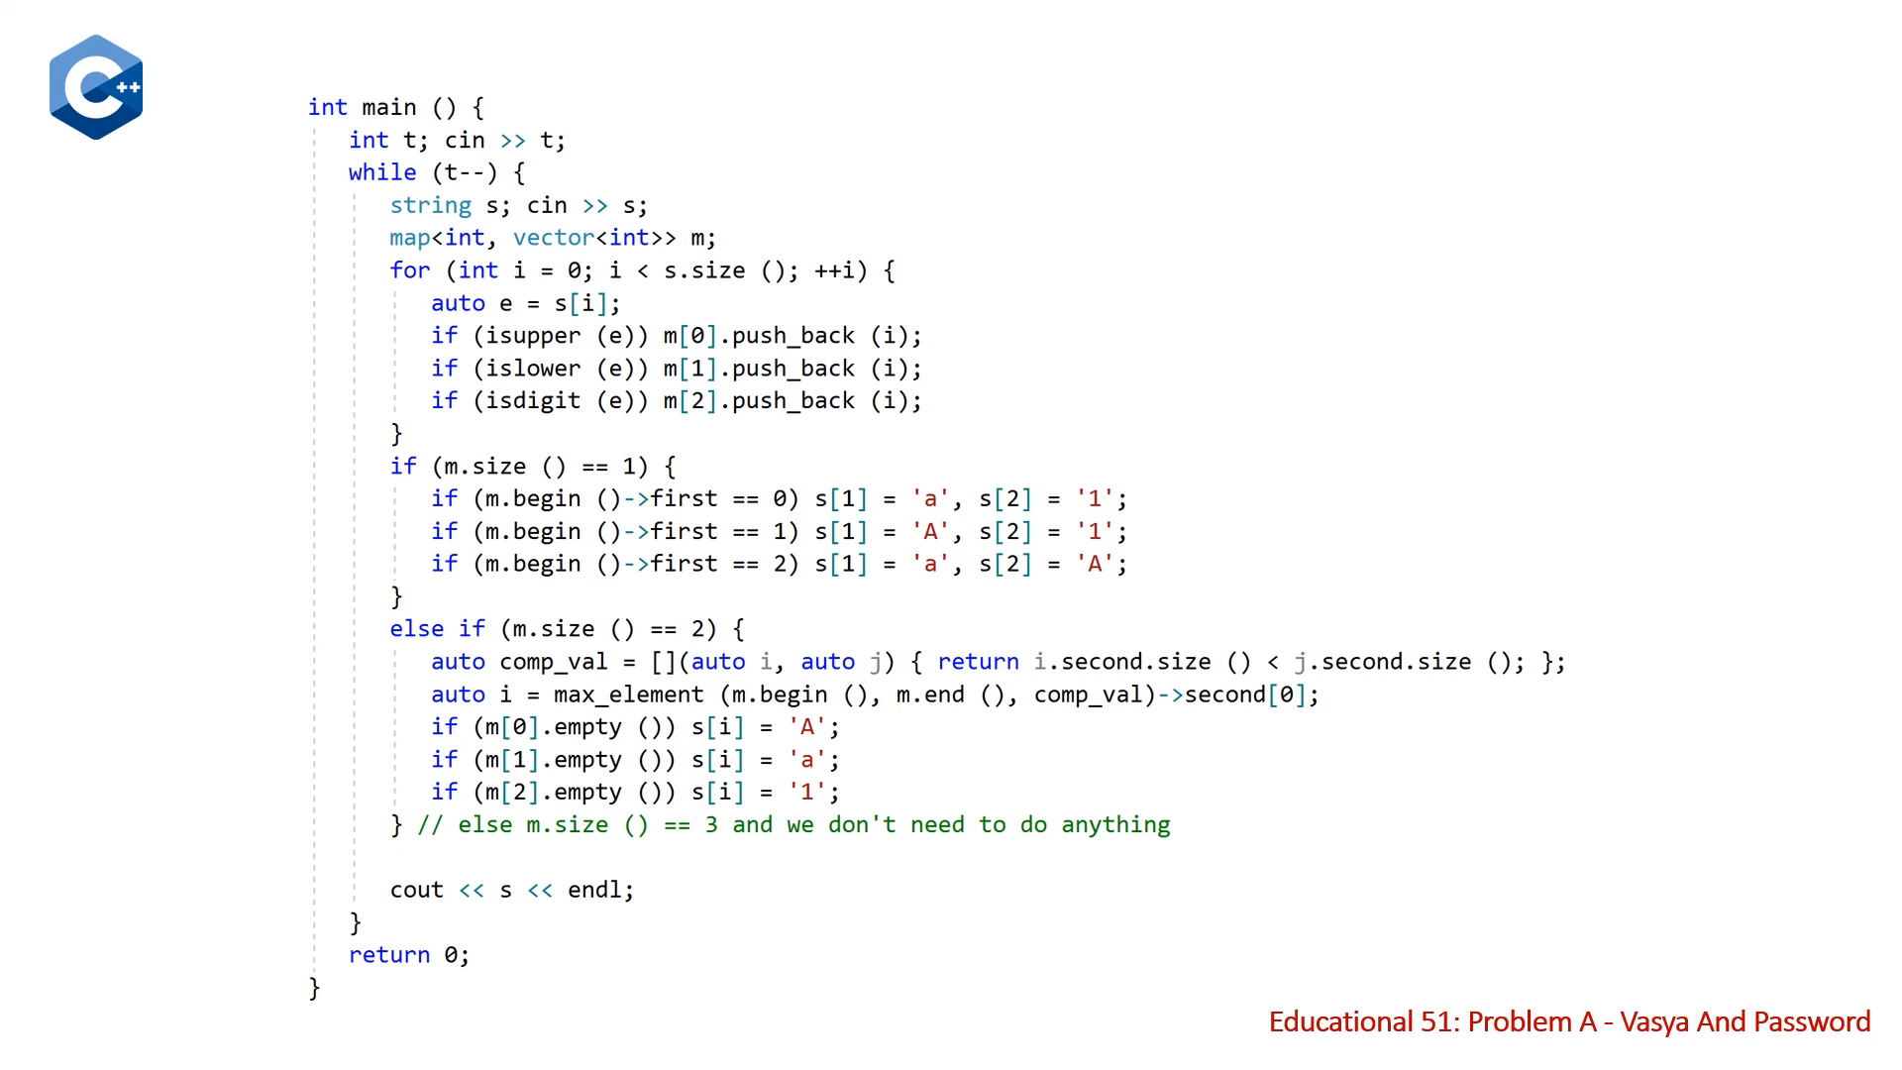
mouse_move(1220, 906)
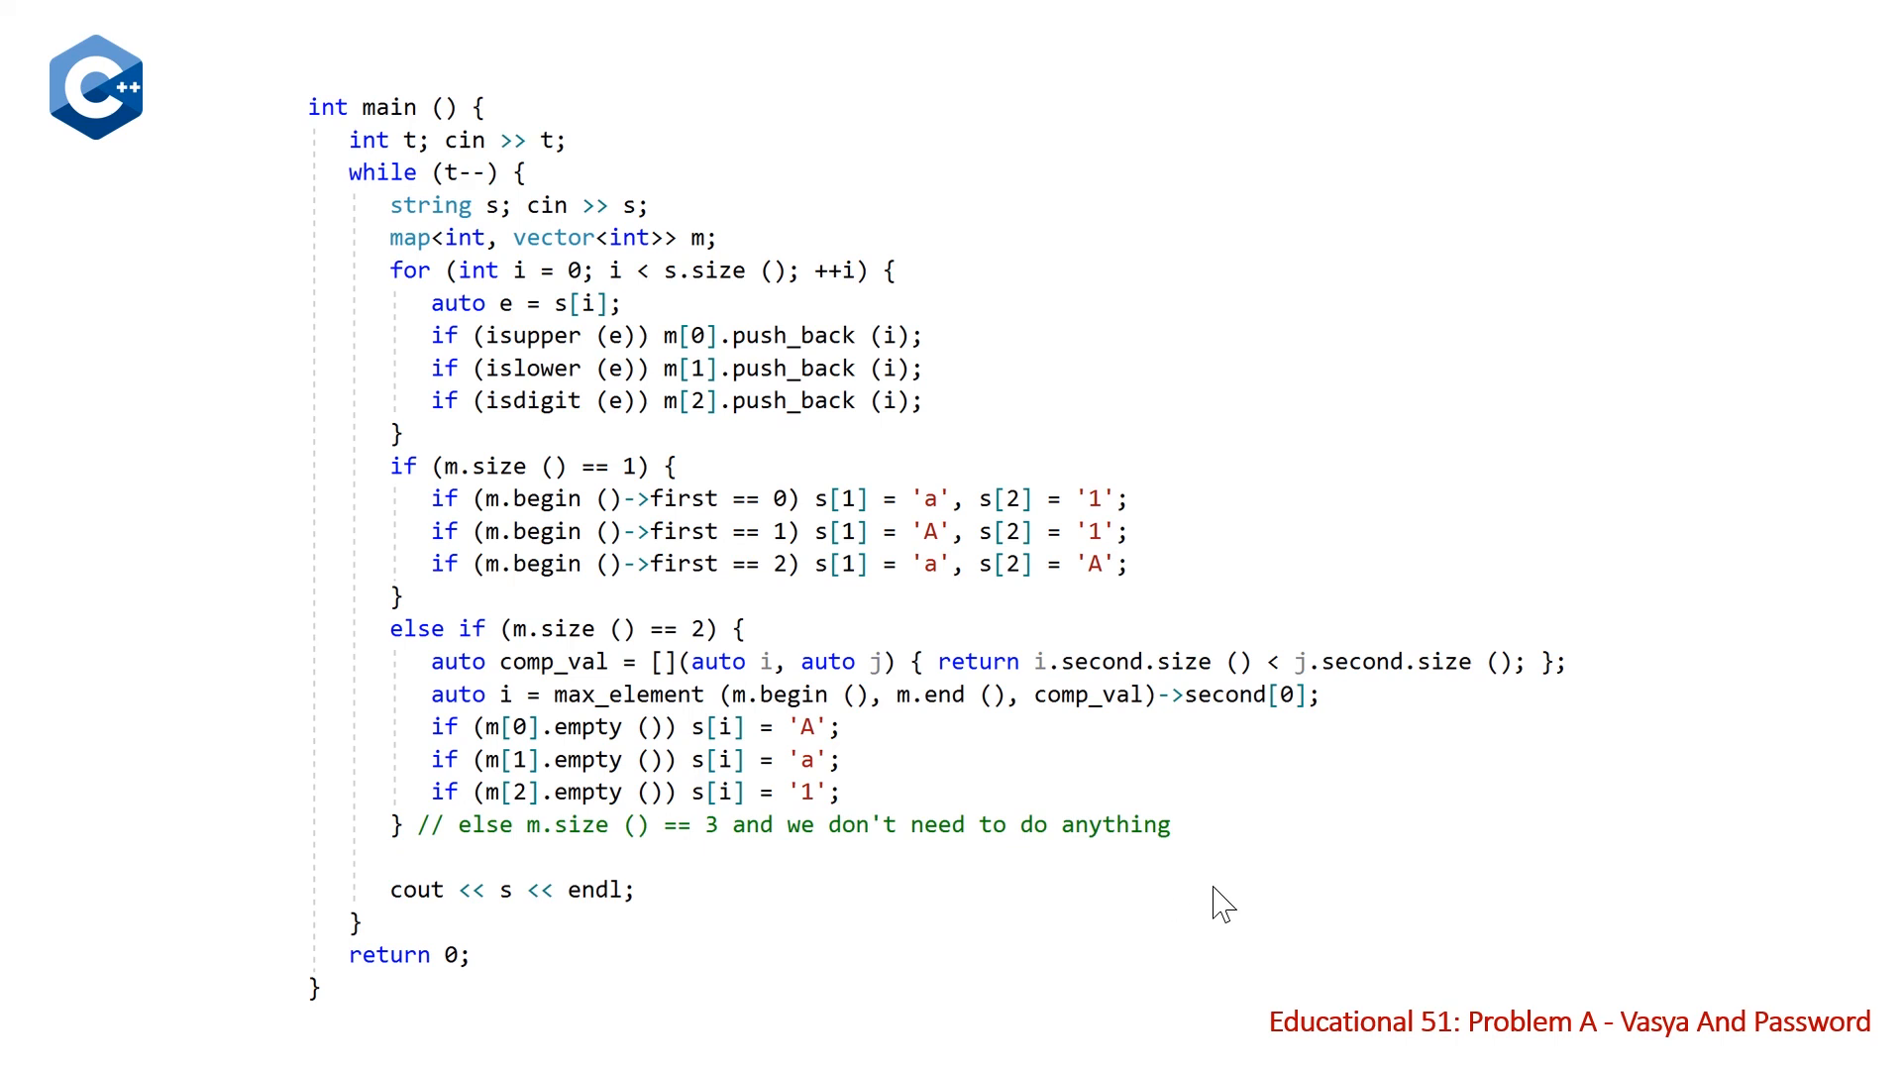
mouse_move(1362, 925)
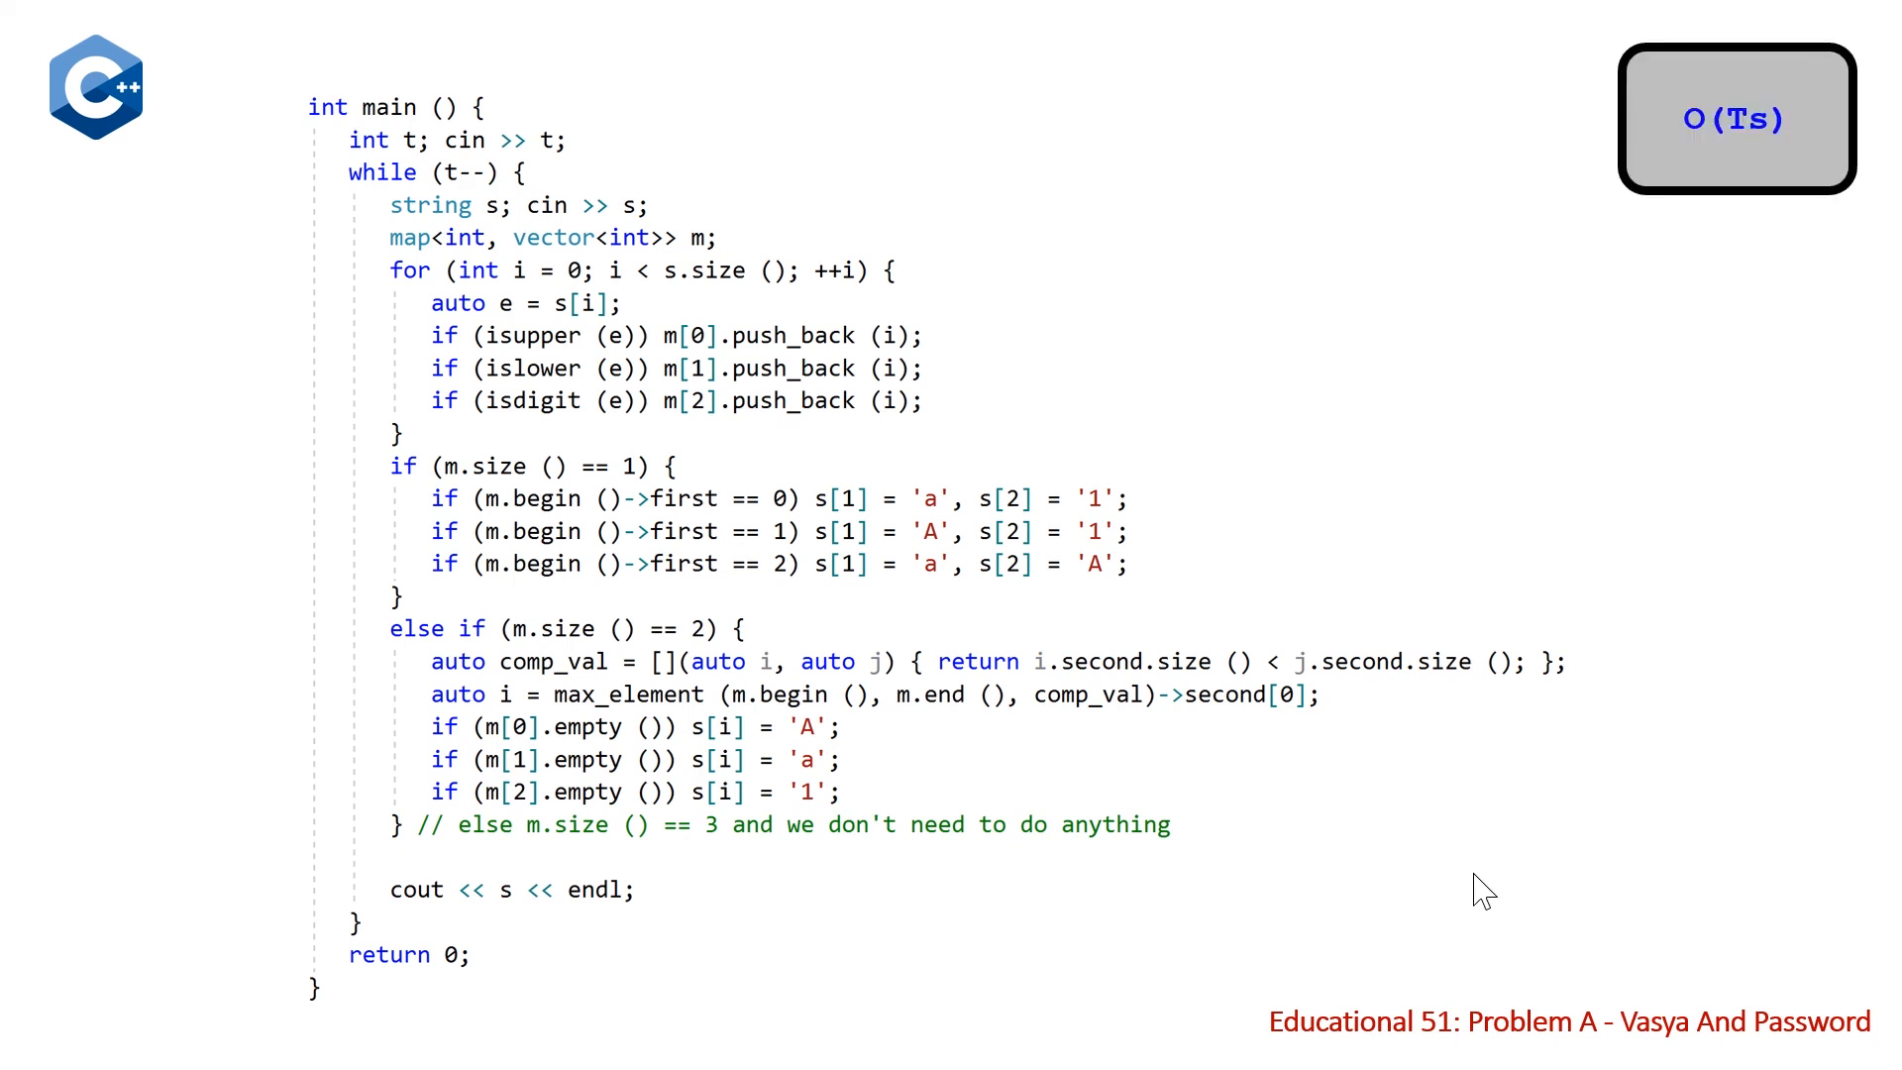
mouse_move(1592, 861)
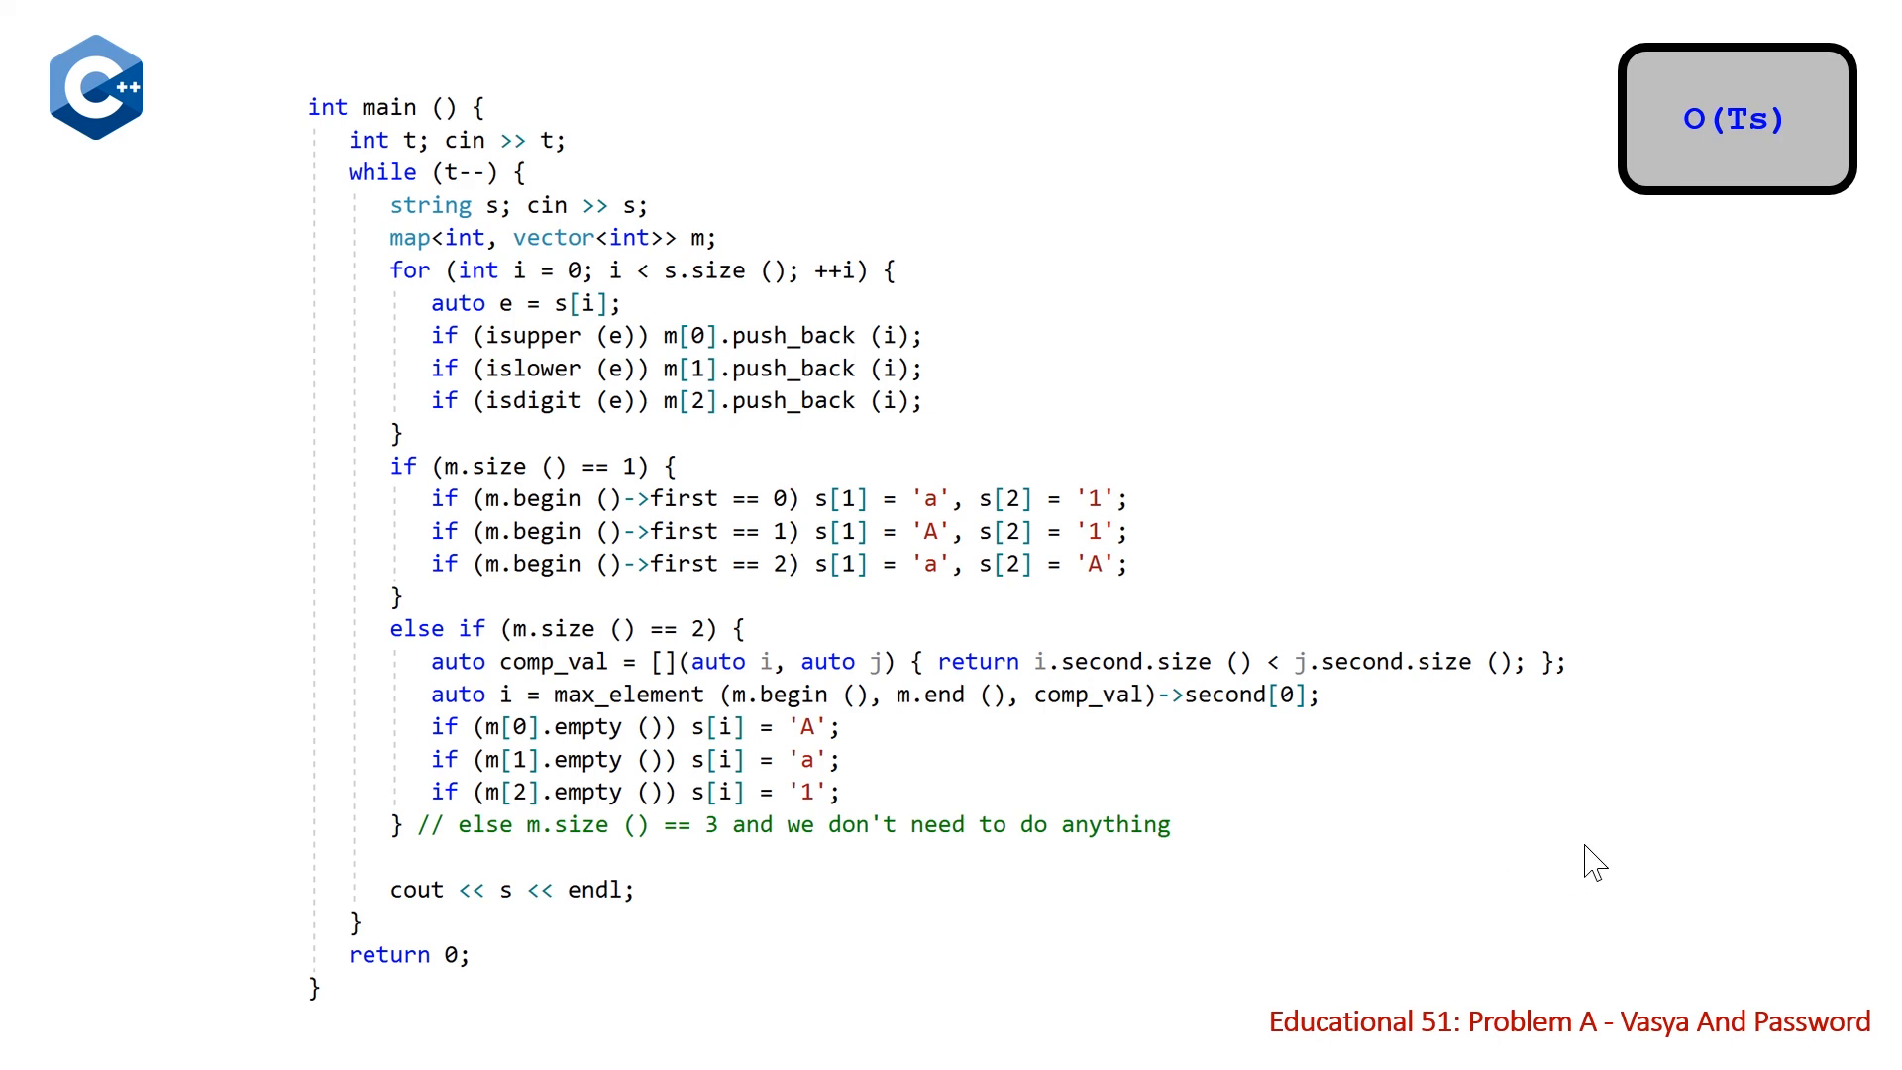
mouse_move(1737, 741)
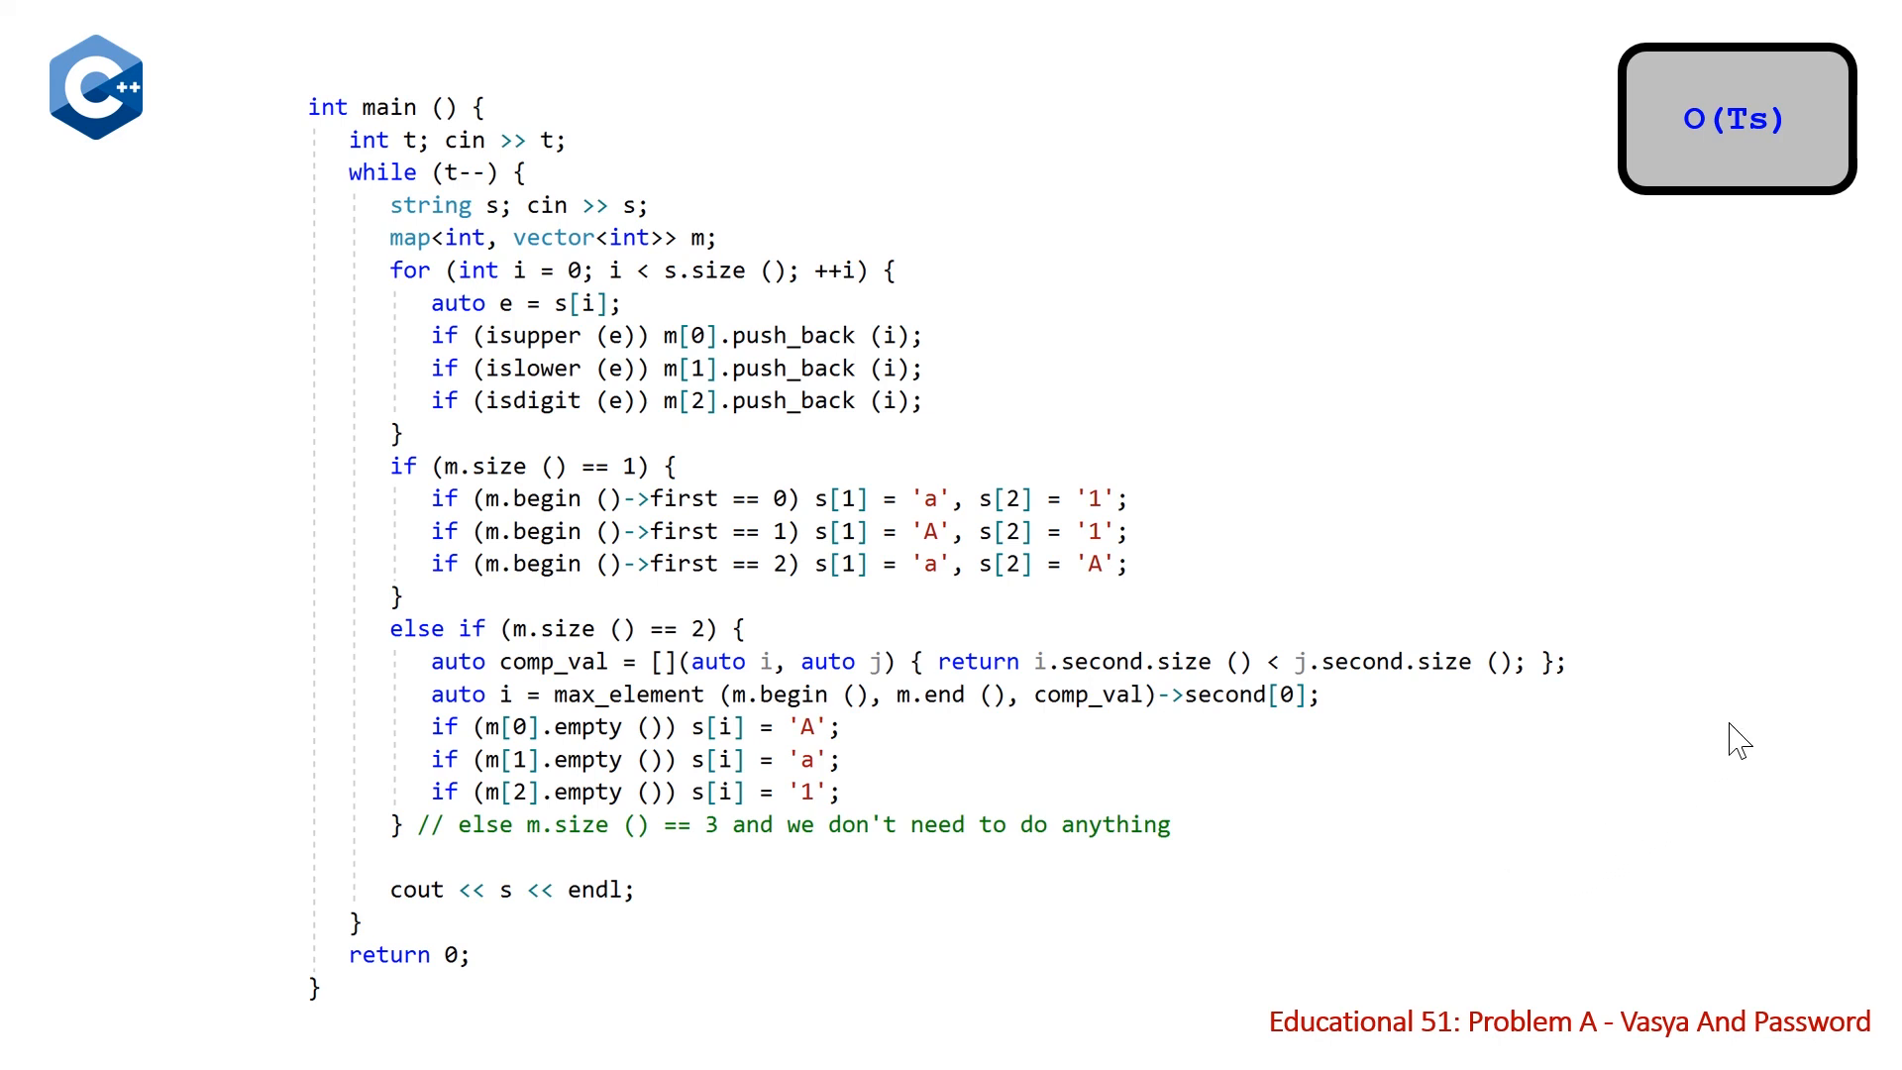